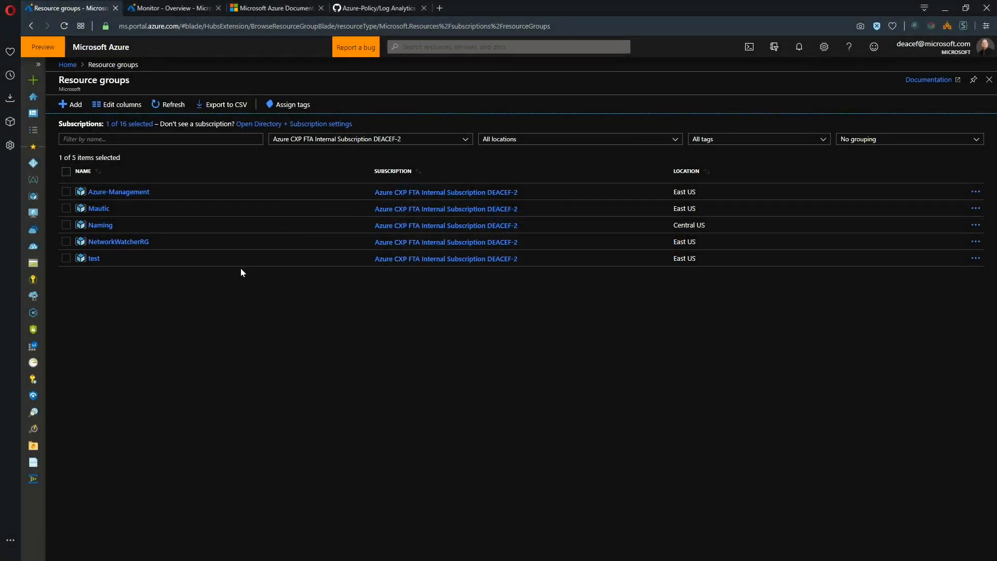
Step: Open Azure Monitor's Diagnostics settings page showing each resource's enabled or disabled status
click(166, 8)
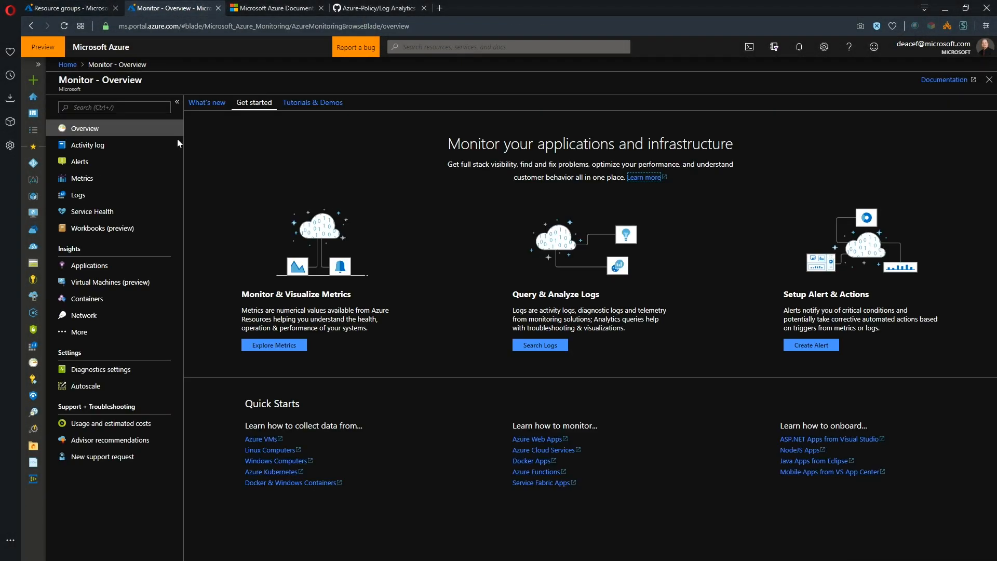
mouse_move(196, 275)
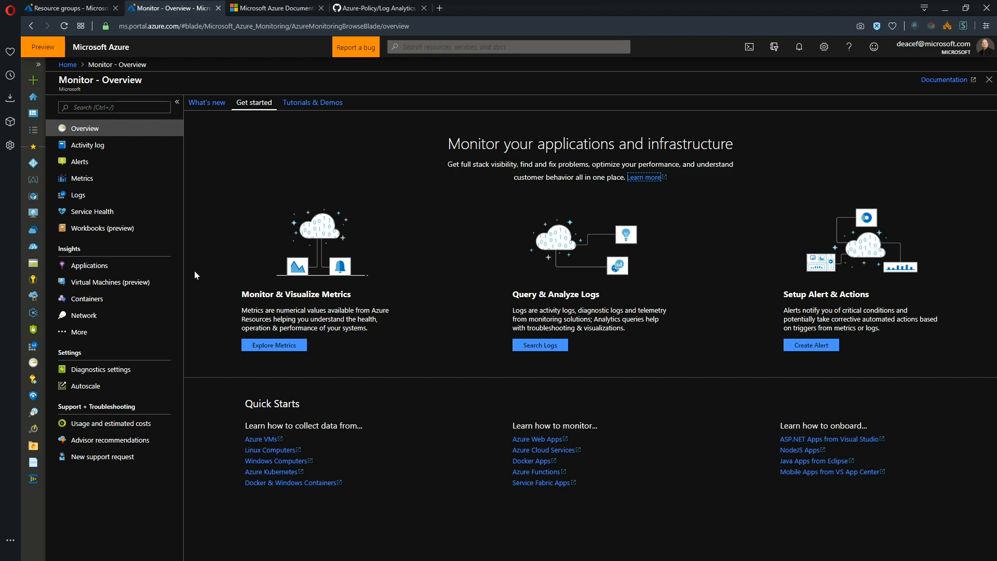
mouse_move(159, 359)
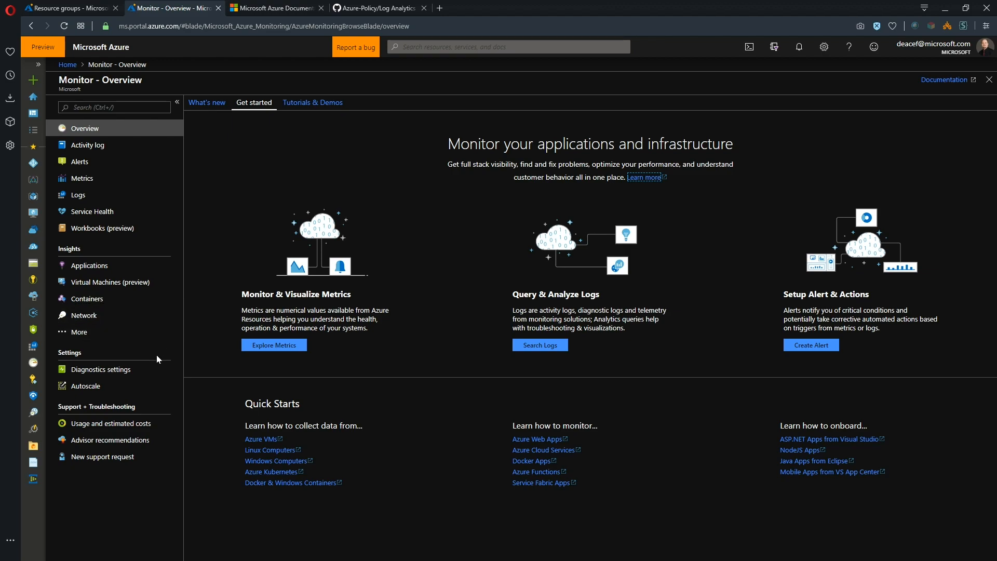
mouse_move(128, 374)
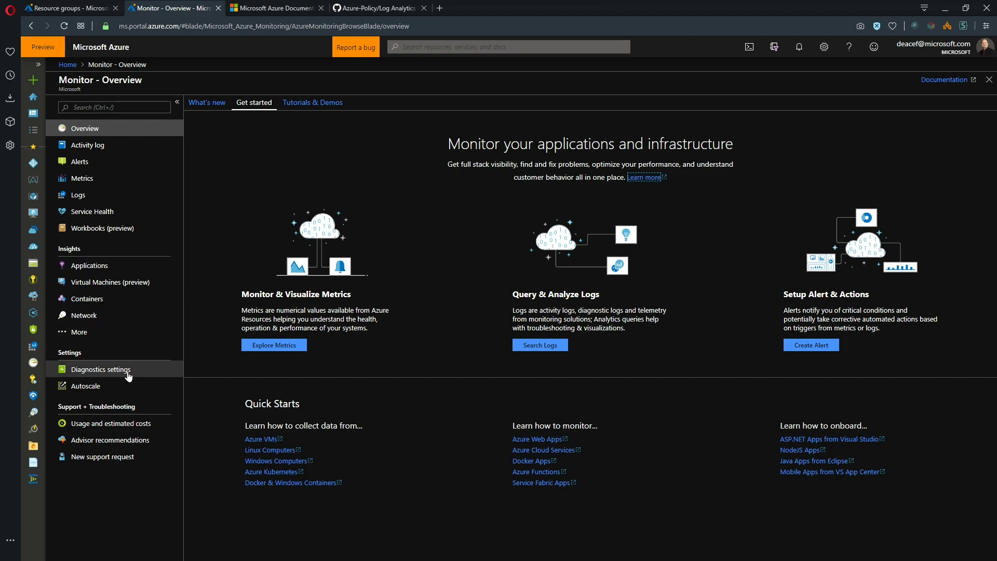
click(101, 369)
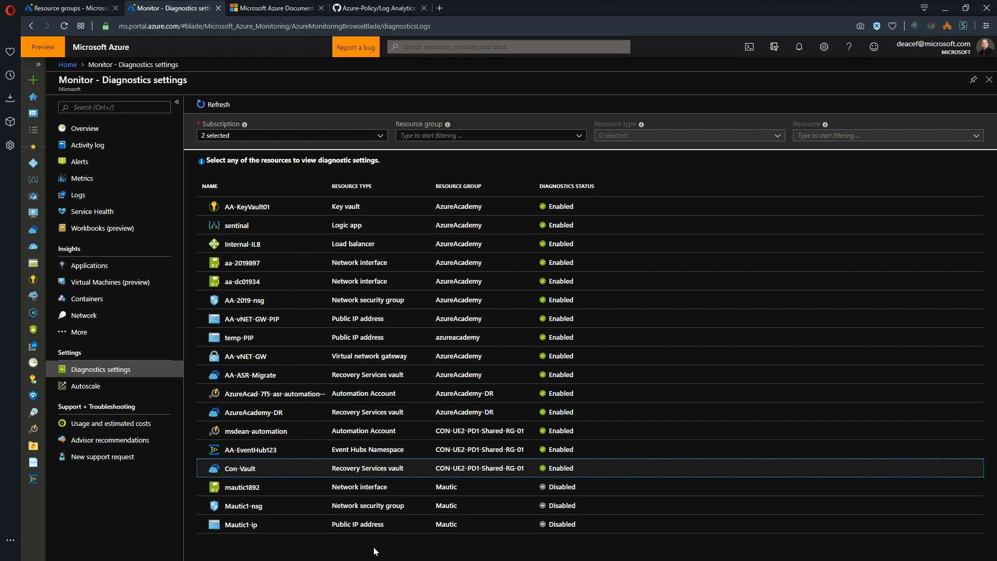
mouse_move(338, 464)
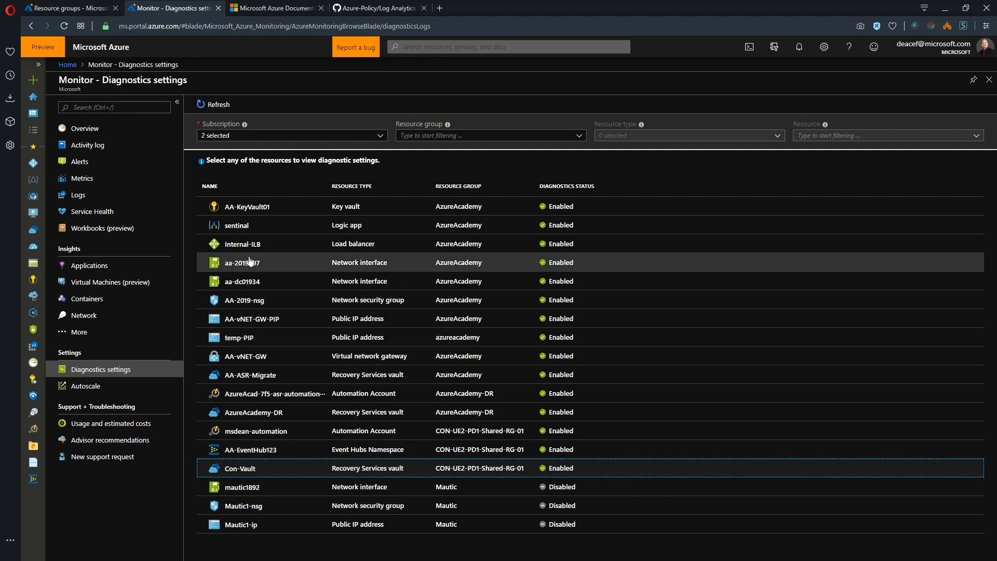
Step: View the aa-2019897 NIC's setByPolicy setting sending audit events and metrics to Log Analytics
click(246, 207)
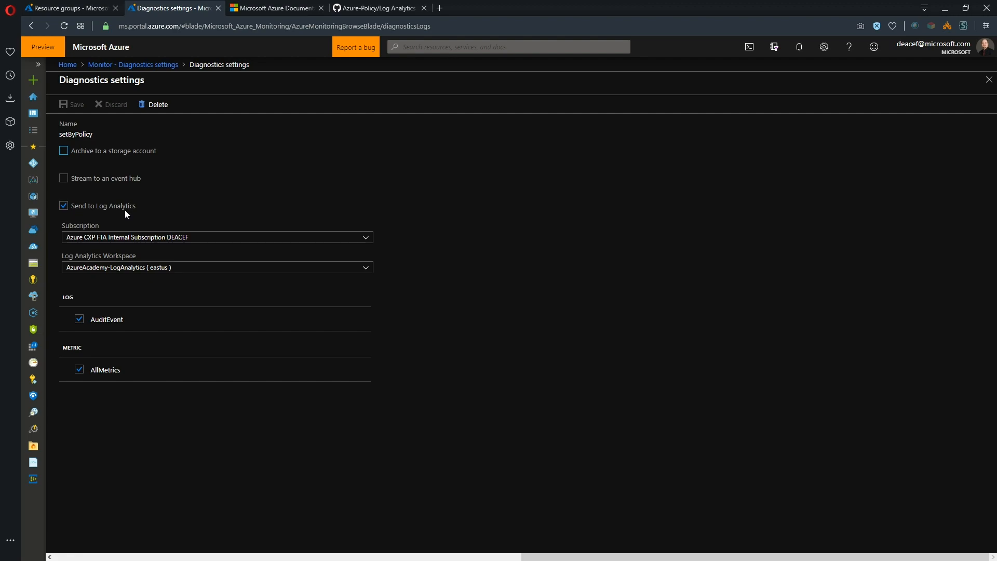
mouse_move(186, 276)
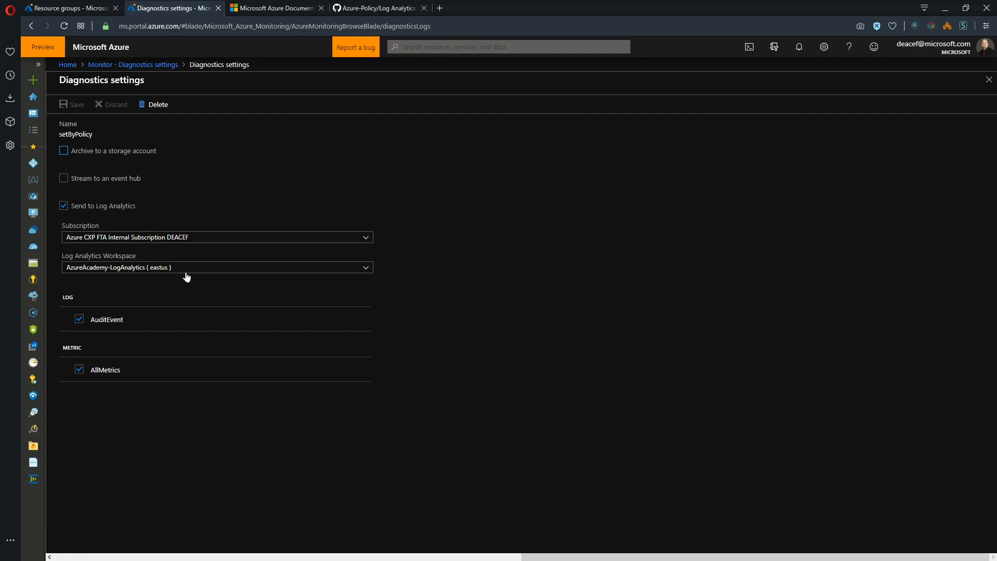
mouse_move(185, 404)
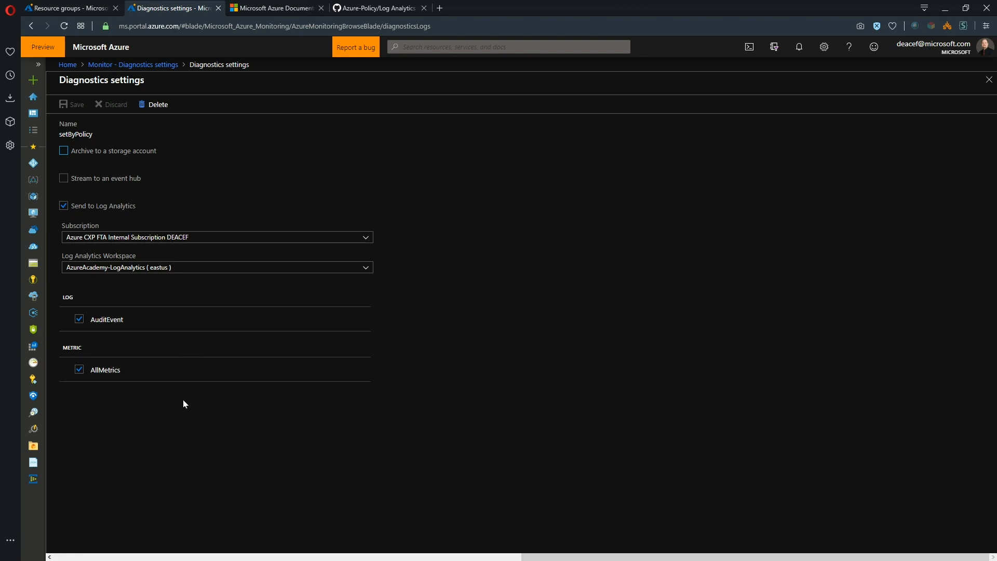
mouse_move(138, 159)
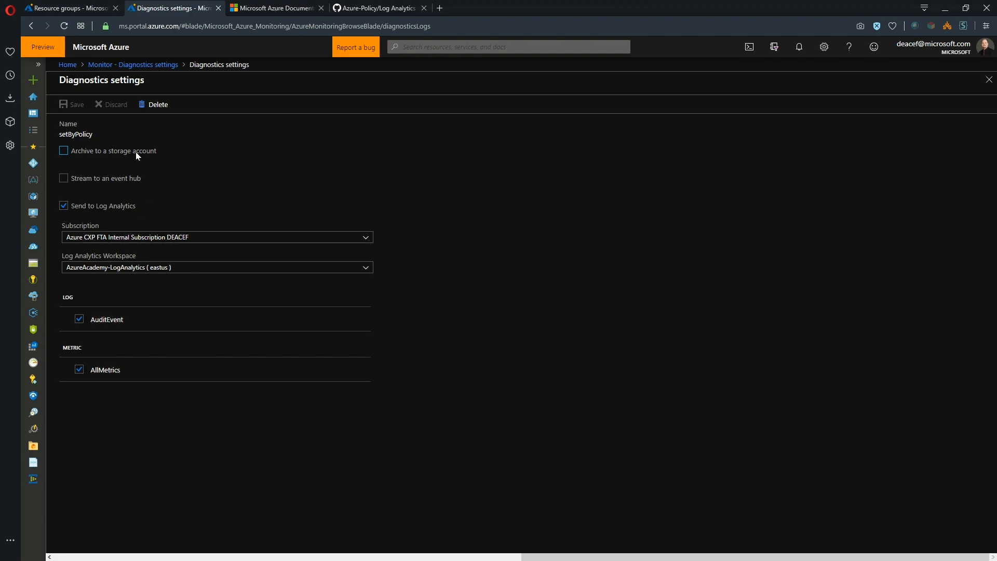
mouse_move(179, 261)
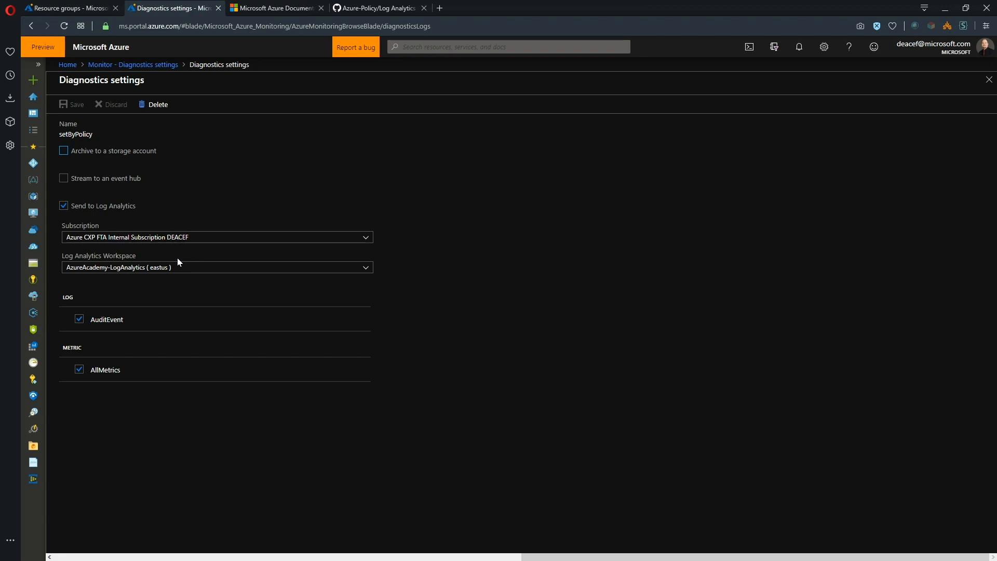
Step: Toggle storage account archiving and event hub streaming on and back off, leaving setByPolicy unchanged
click(64, 150)
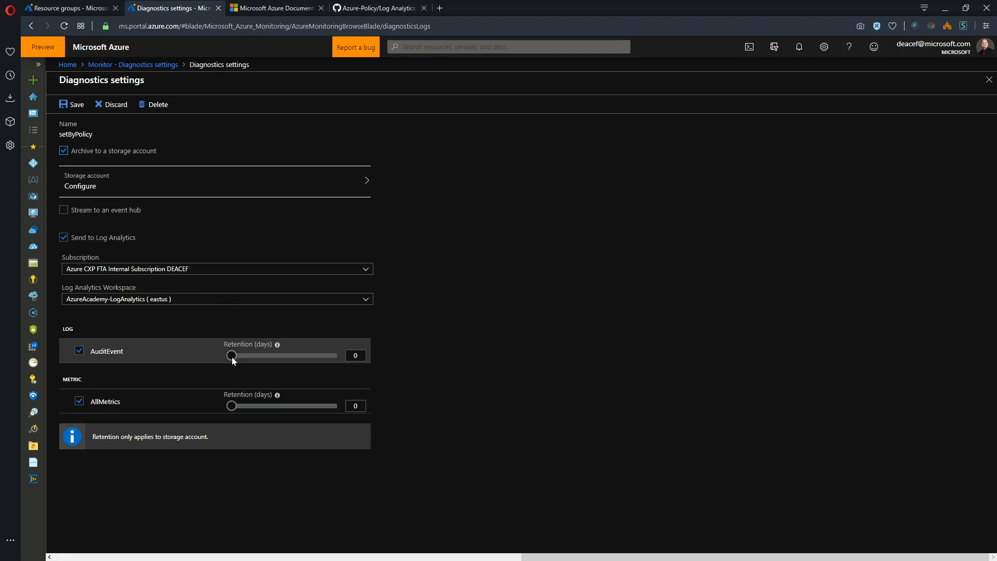
mouse_move(365, 367)
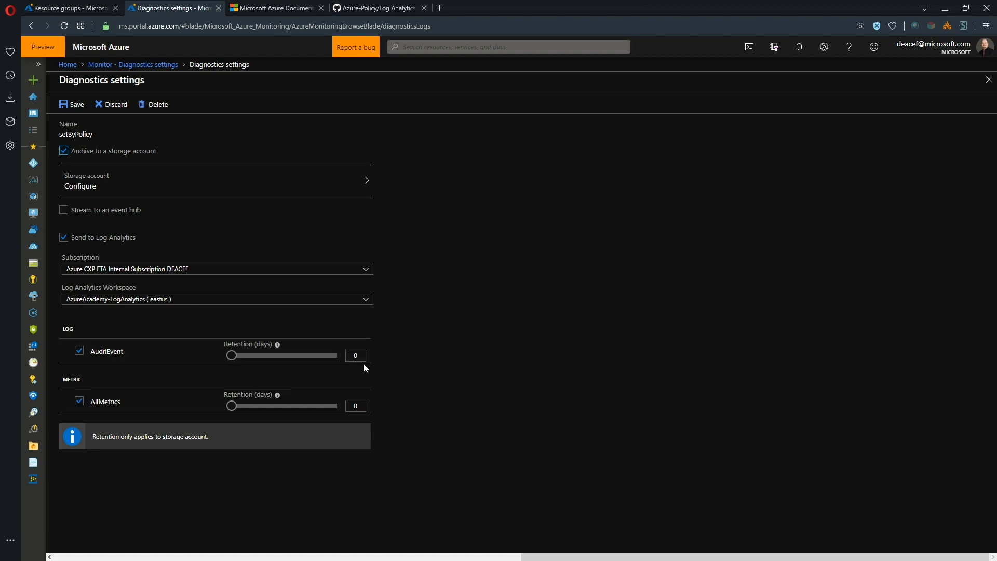
click(64, 150)
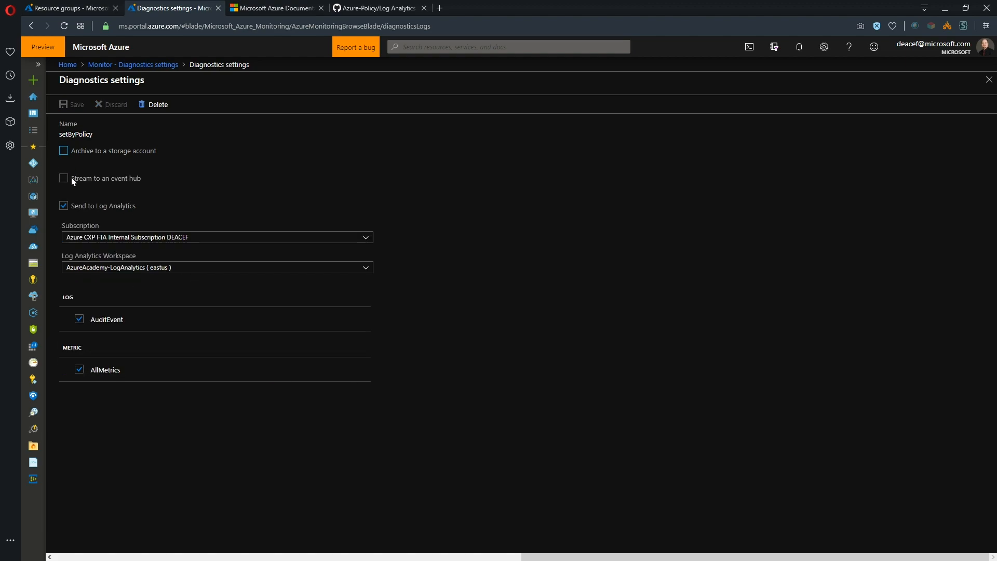
click(63, 178)
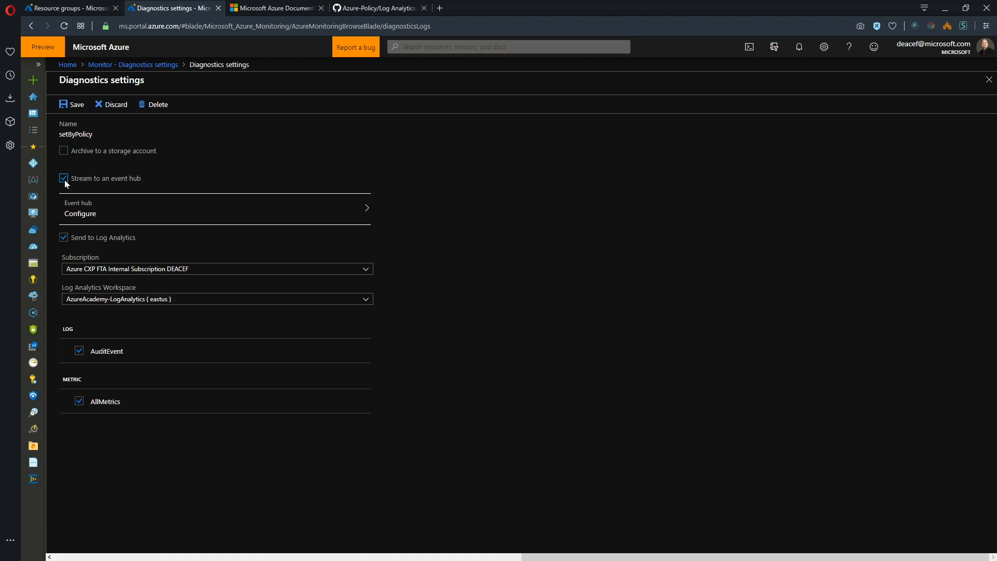
click(64, 178)
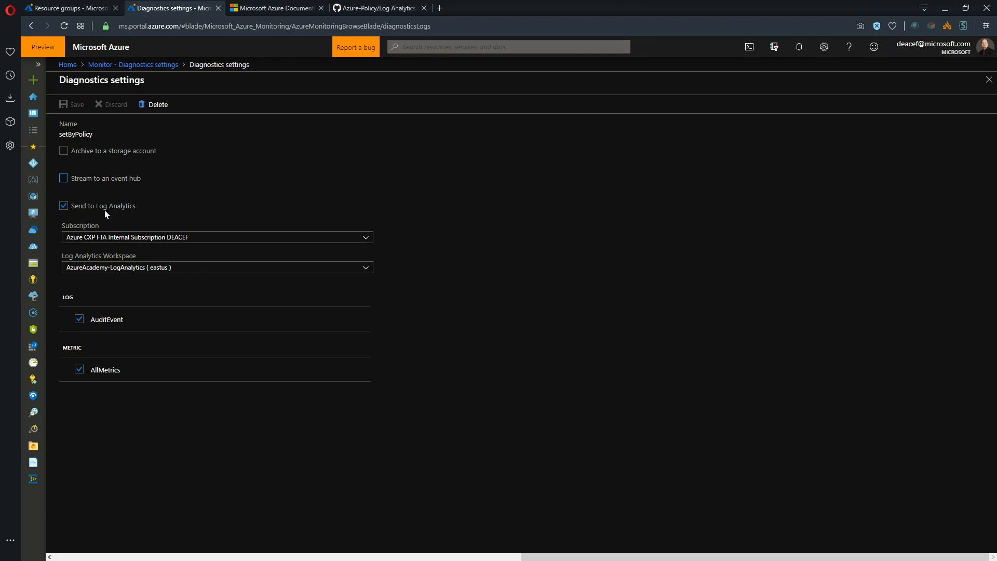
mouse_move(162, 284)
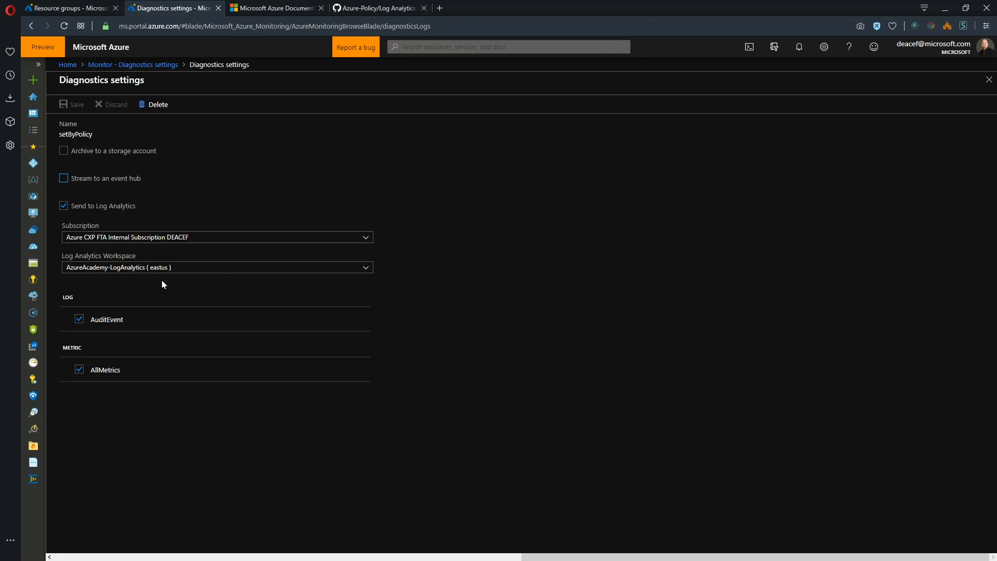
mouse_move(115, 207)
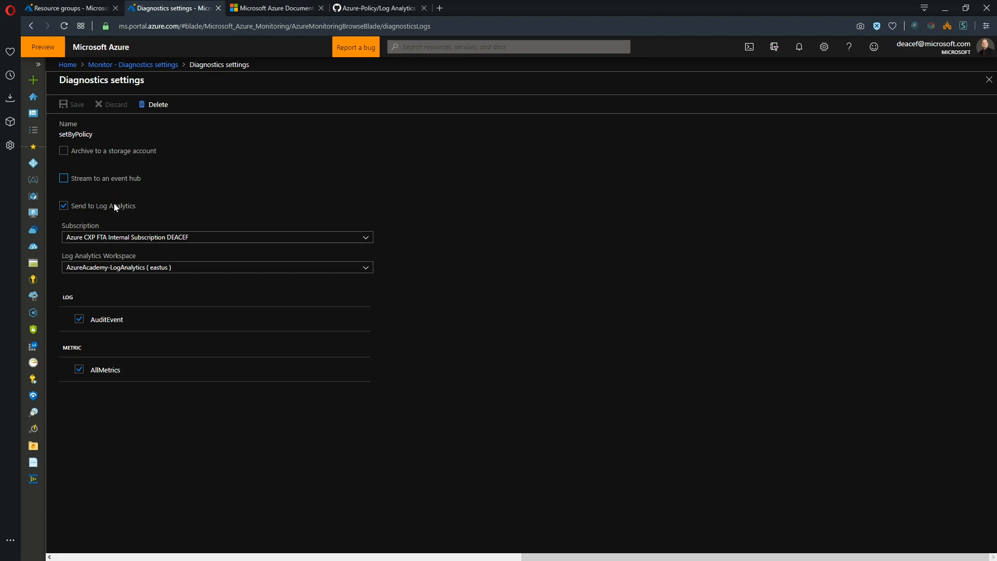
mouse_move(158, 391)
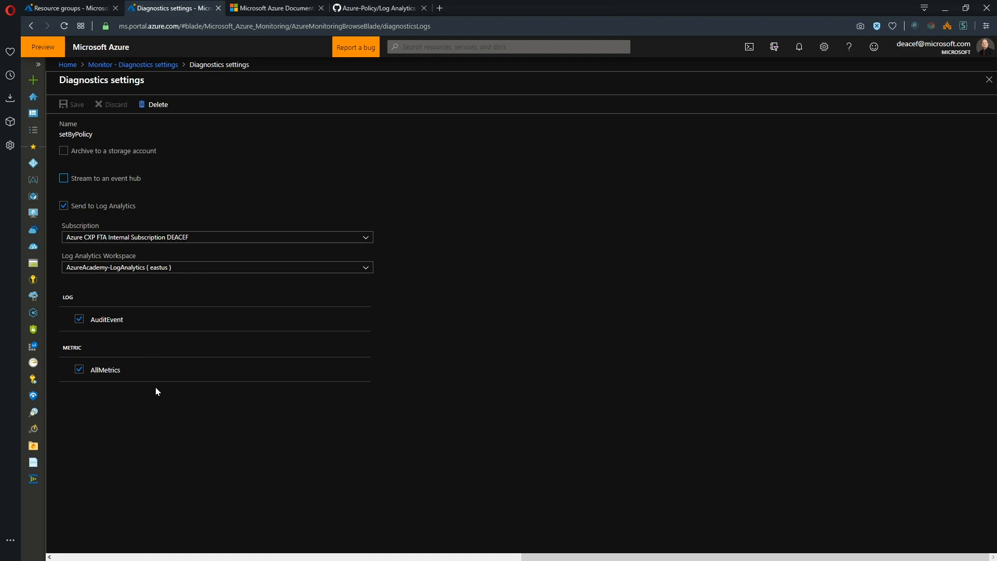
mouse_move(123, 290)
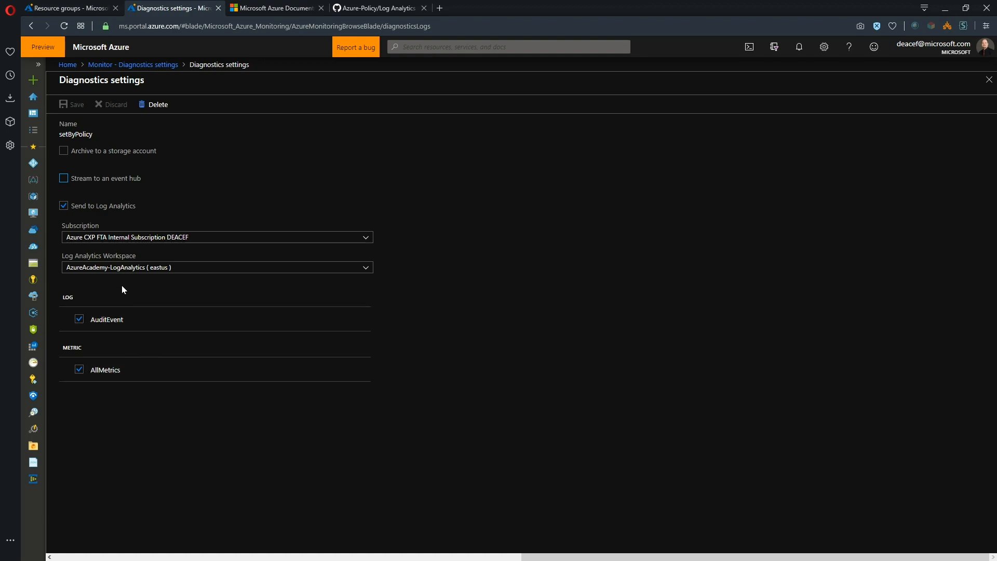
mouse_move(122, 286)
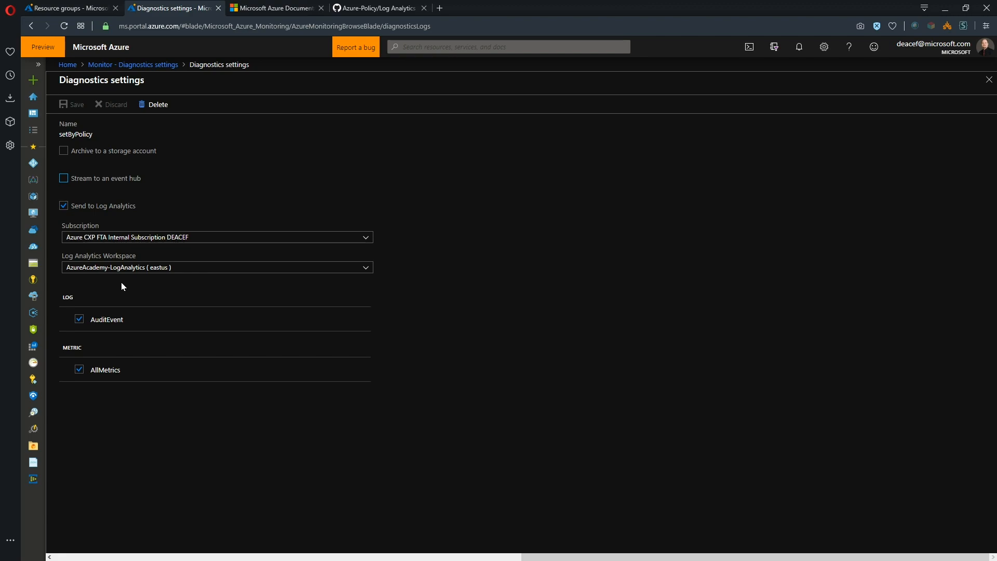
mouse_move(114, 287)
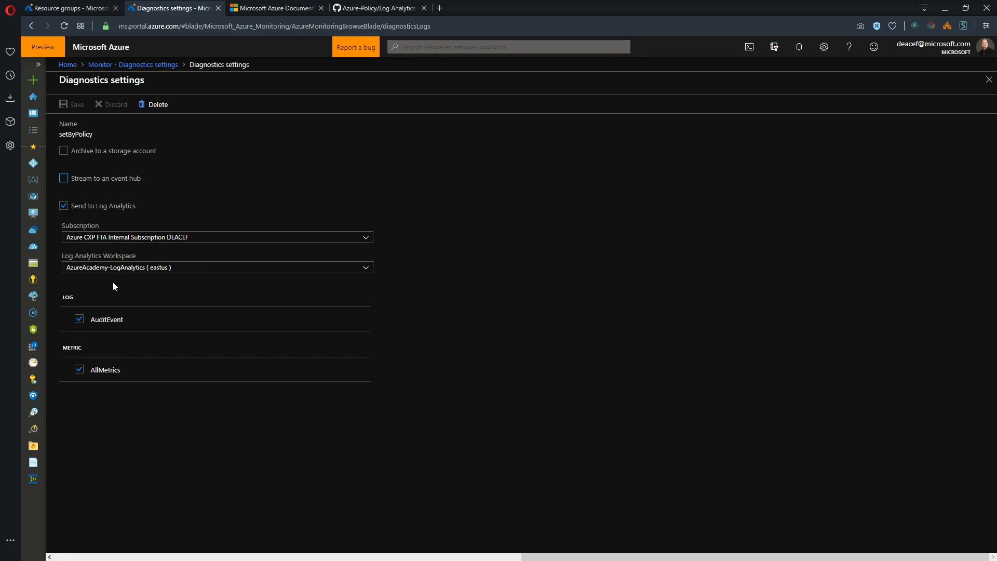
mouse_move(117, 290)
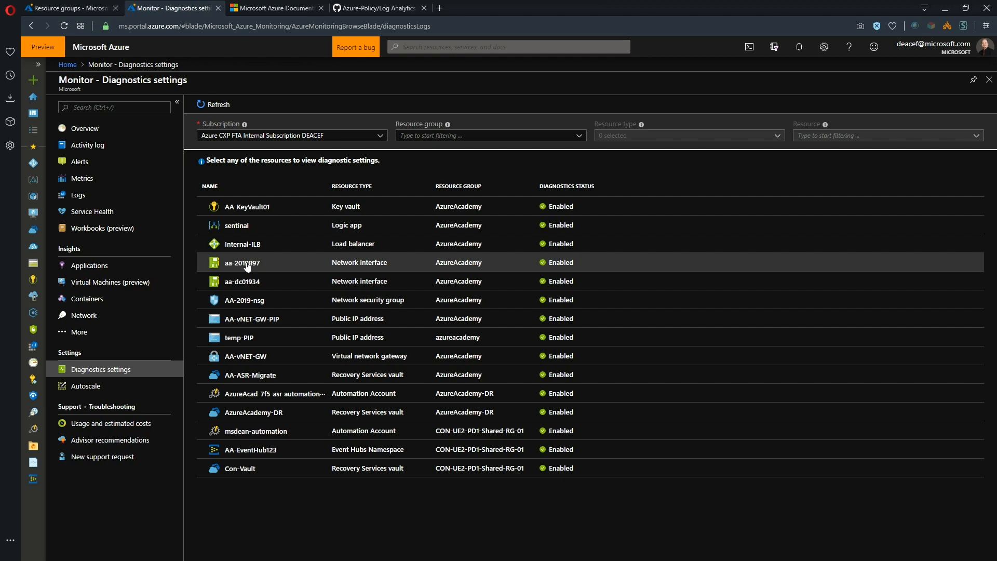
Step: Open the AA-vNET-GW gateway's setByPolicy setting streaming to AA-EventHub123 and Log Analytics
click(241, 263)
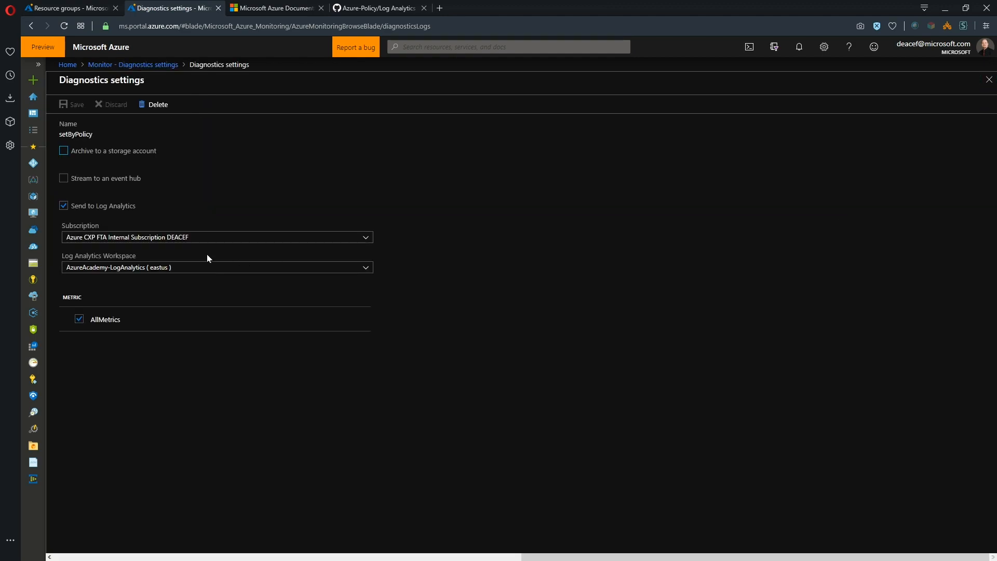
mouse_move(113, 336)
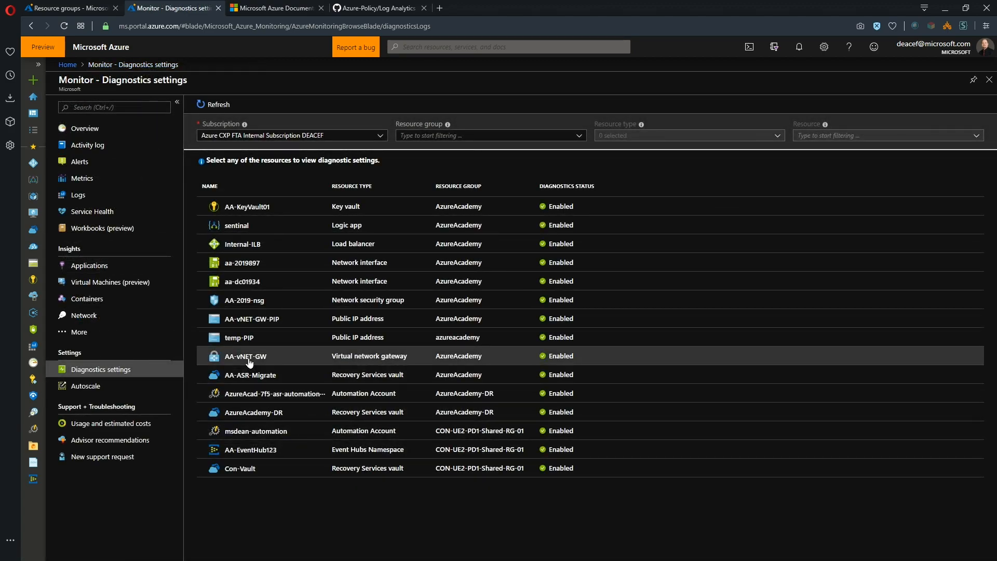
click(247, 356)
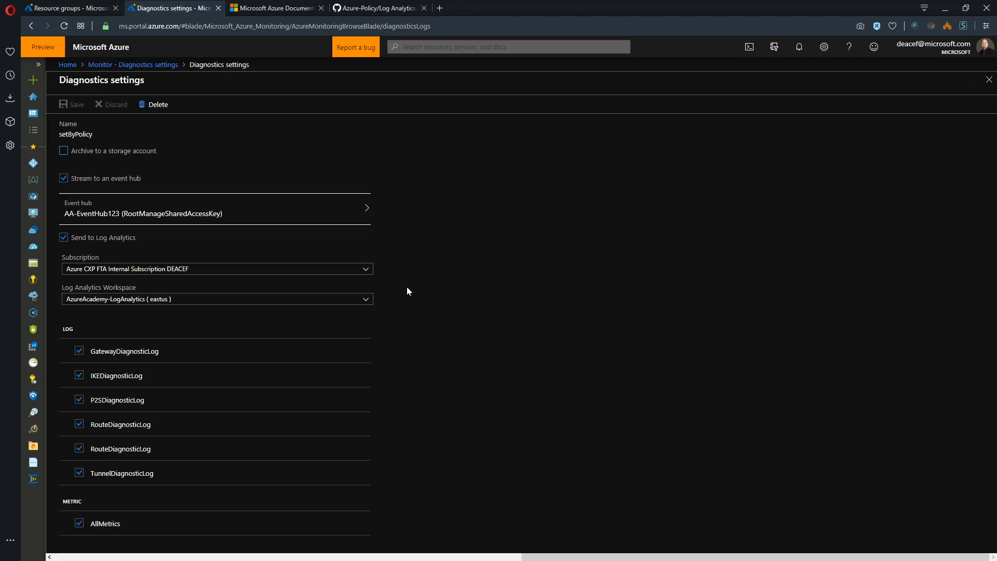
mouse_move(155, 404)
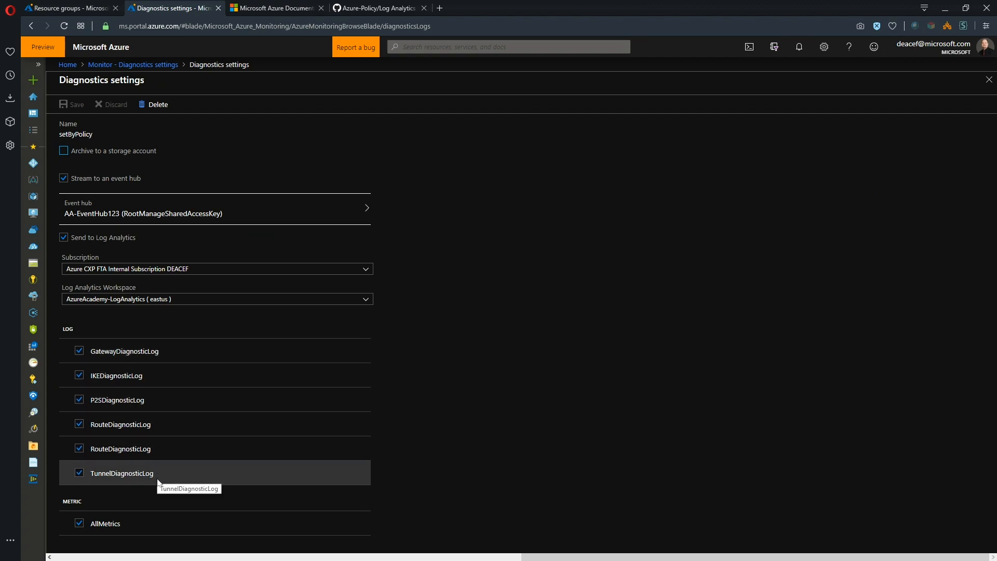
mouse_move(421, 366)
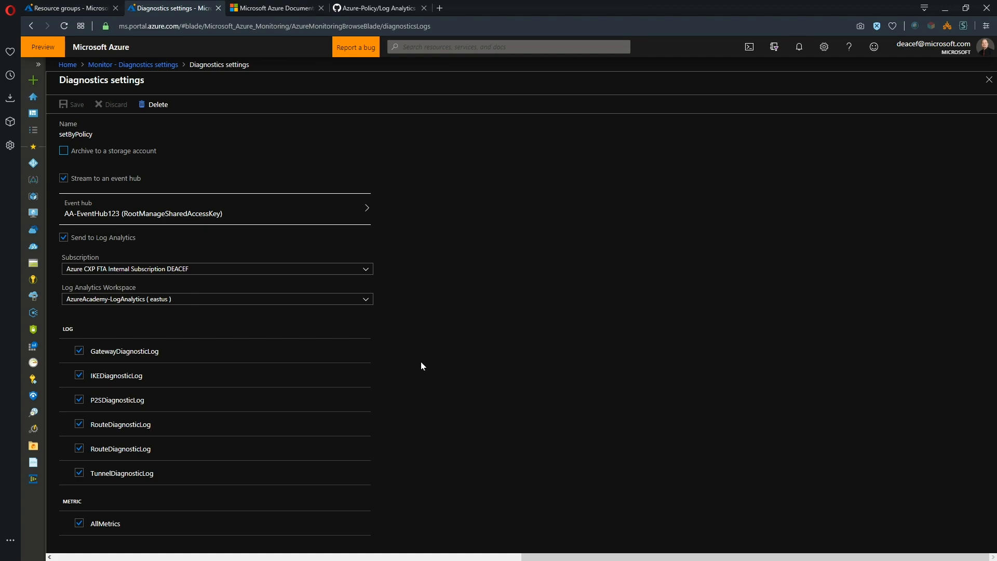
mouse_move(251, 328)
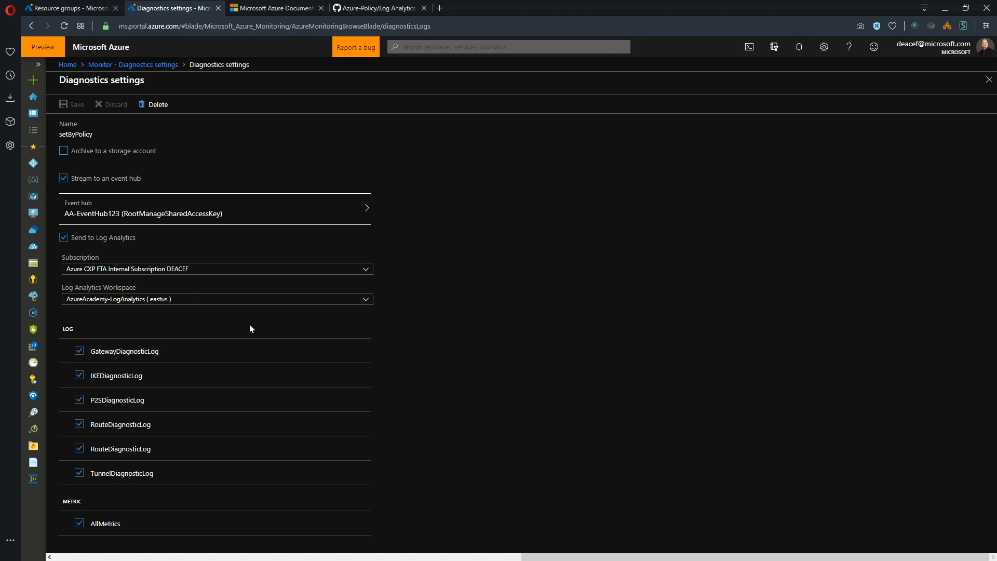
mouse_move(175, 305)
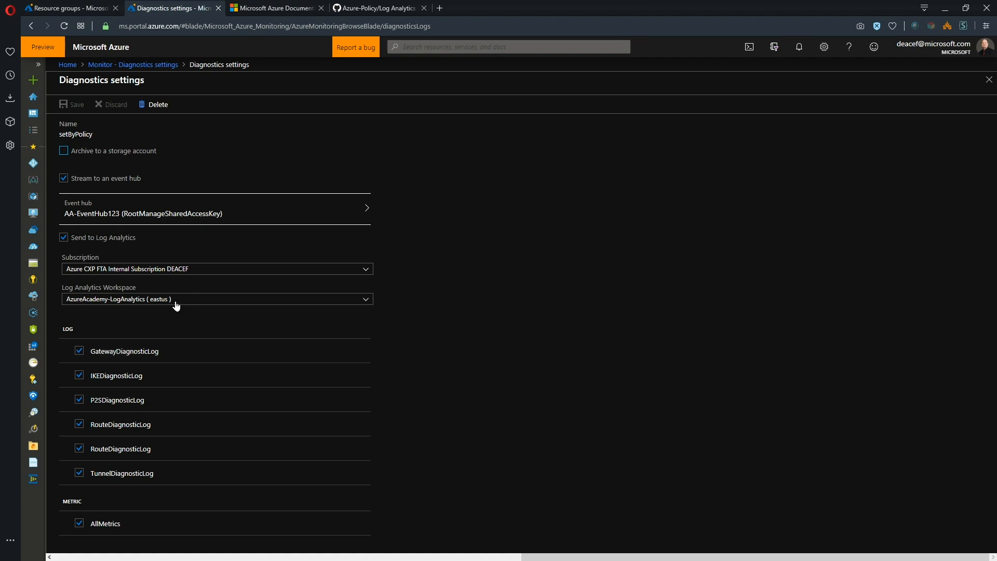
mouse_move(522, 346)
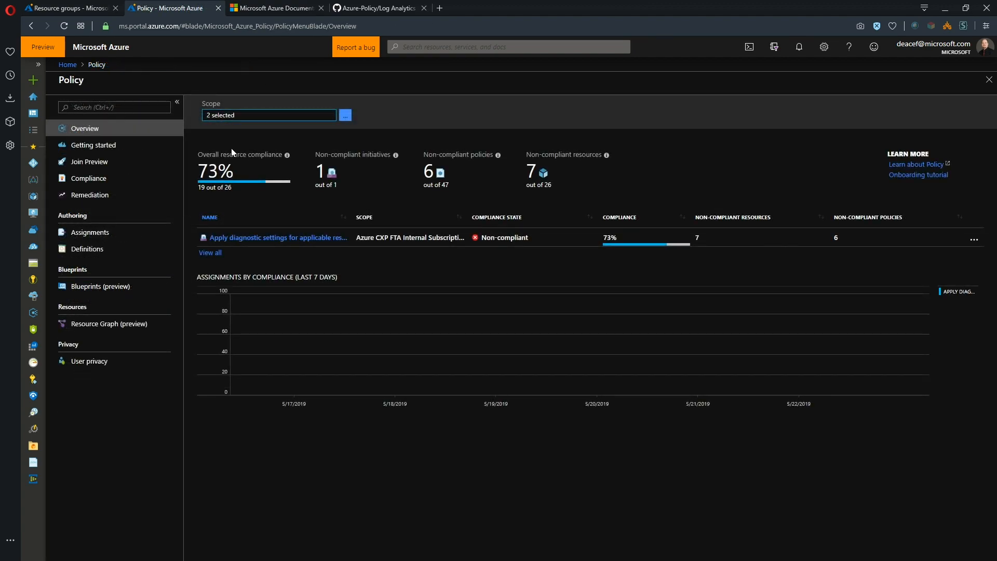
mouse_move(309, 130)
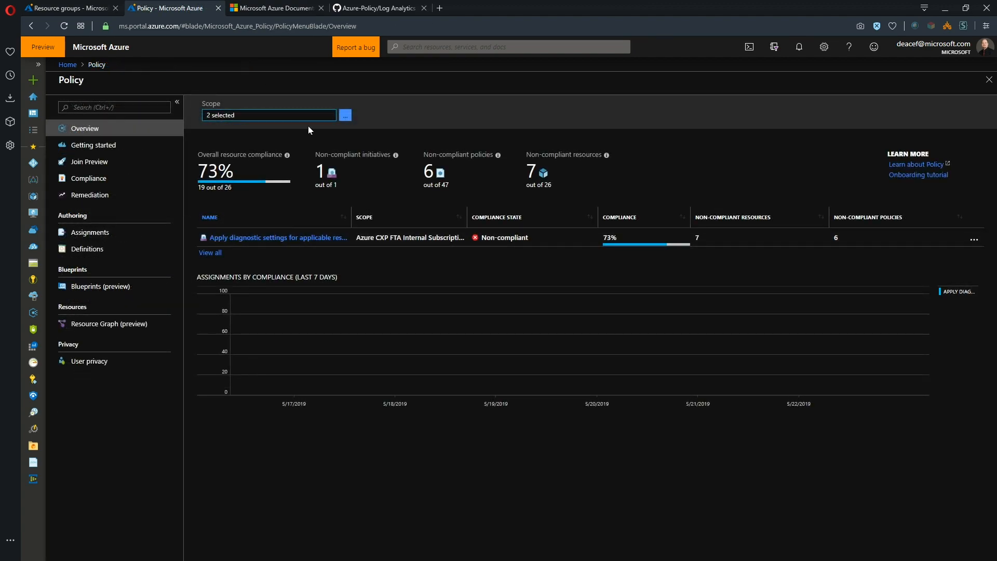
Step: Scope Policy compliance to Azure CXP FTA Internal Subscription DEACEF-2 with no resource group
click(344, 115)
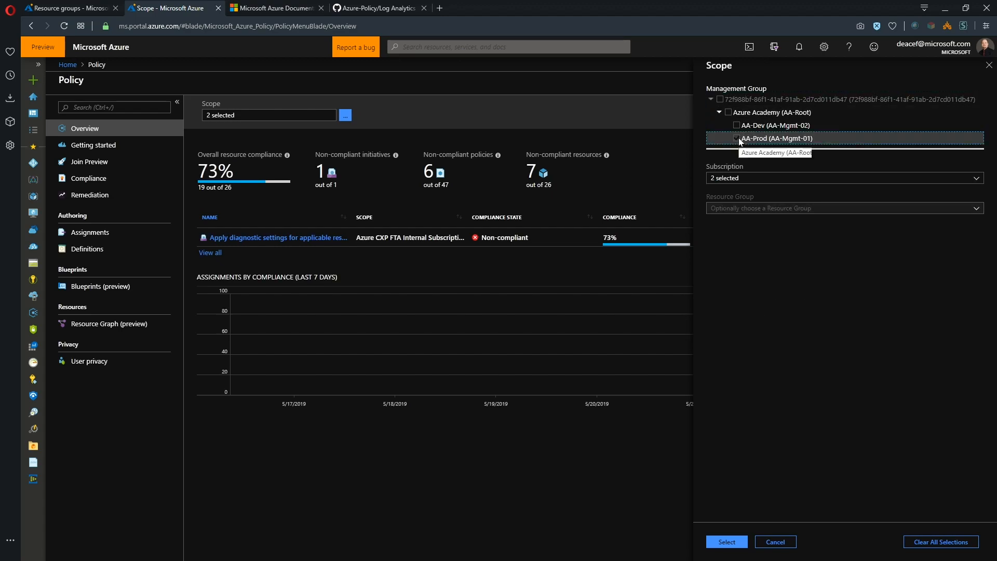
click(737, 138)
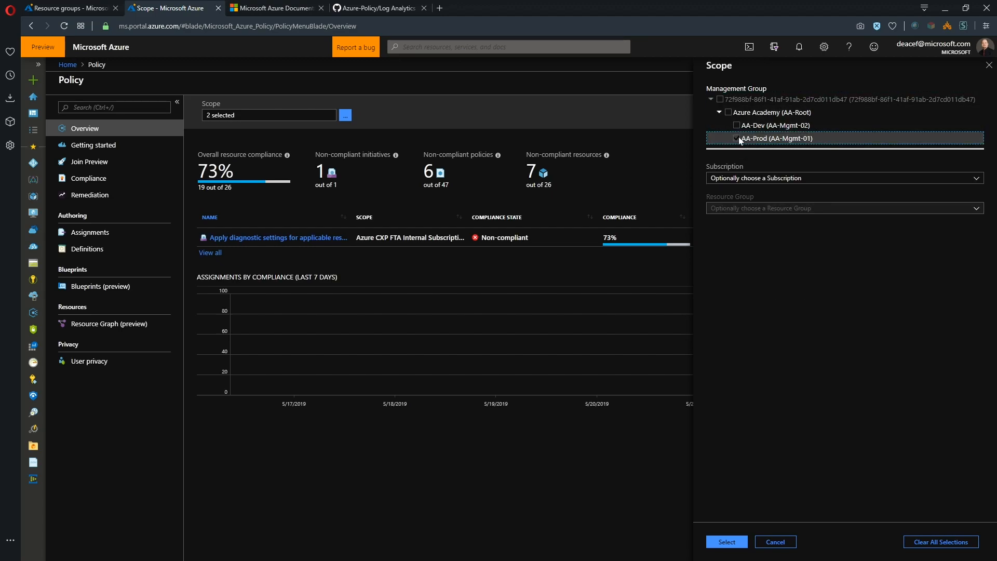
click(728, 112)
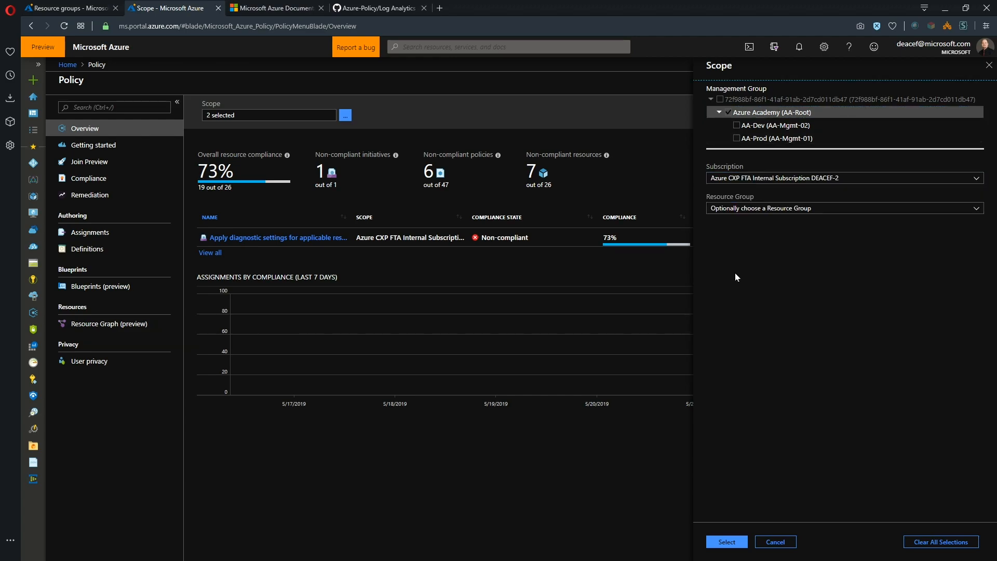
click(844, 208)
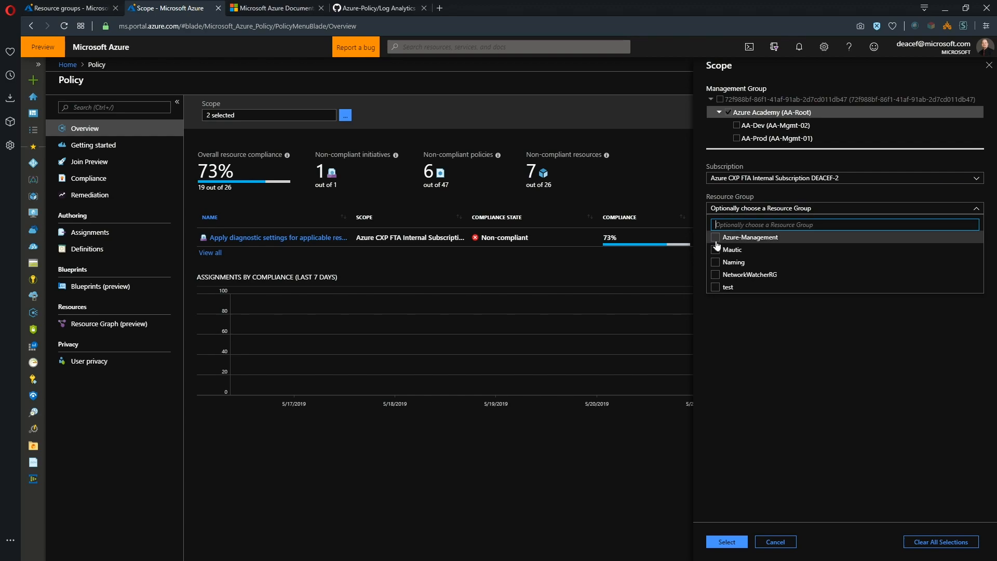
click(731, 249)
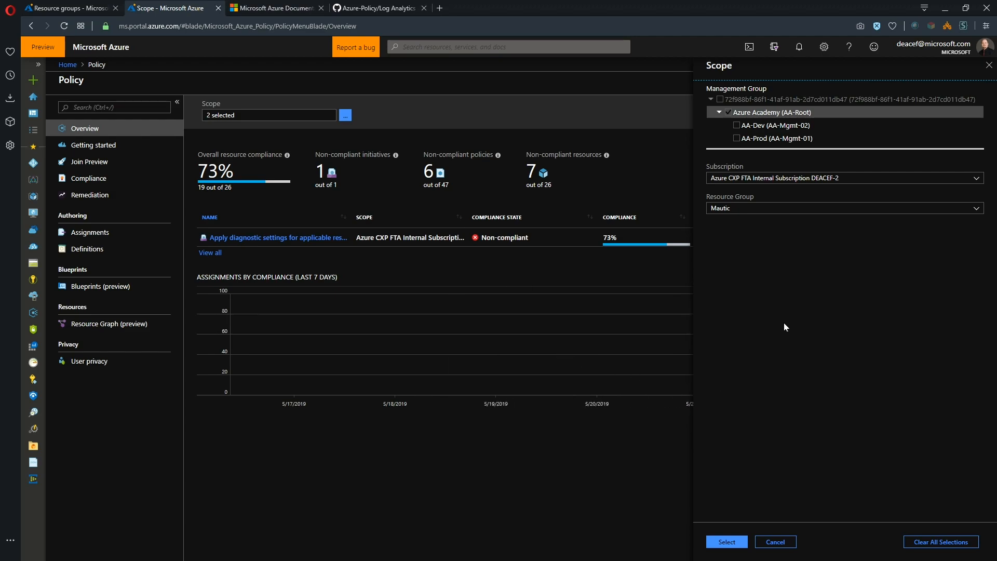
click(844, 207)
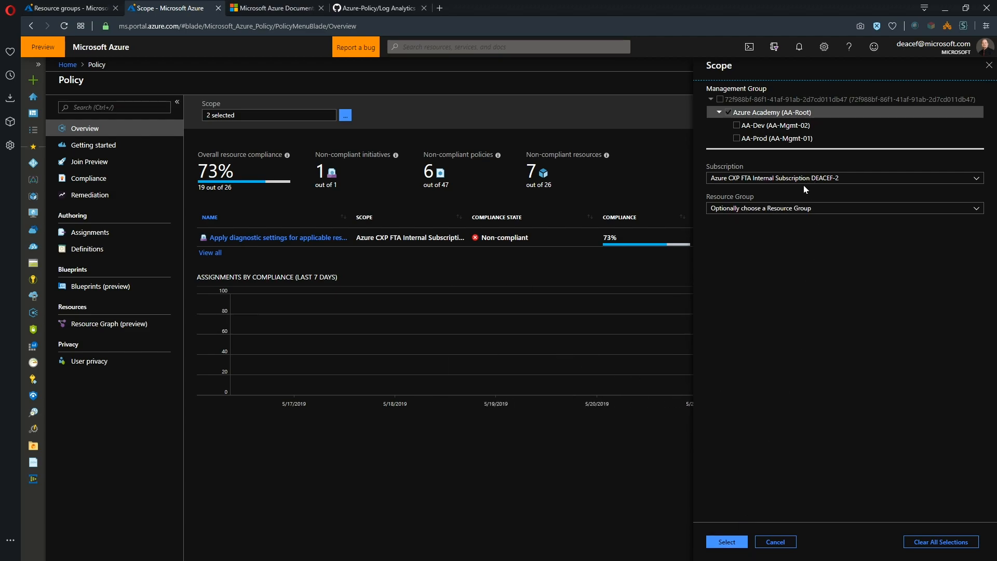
click(726, 541)
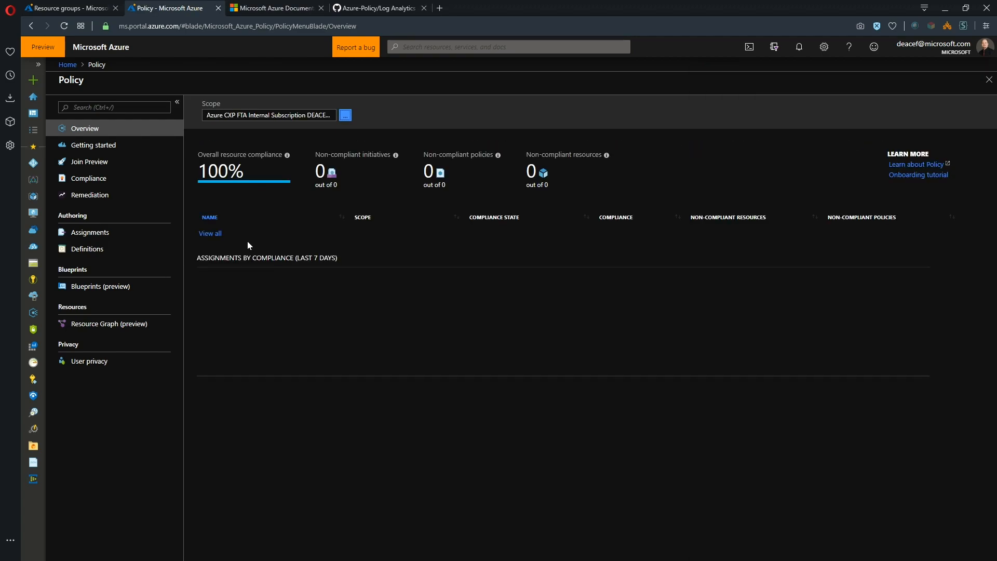
mouse_move(92, 241)
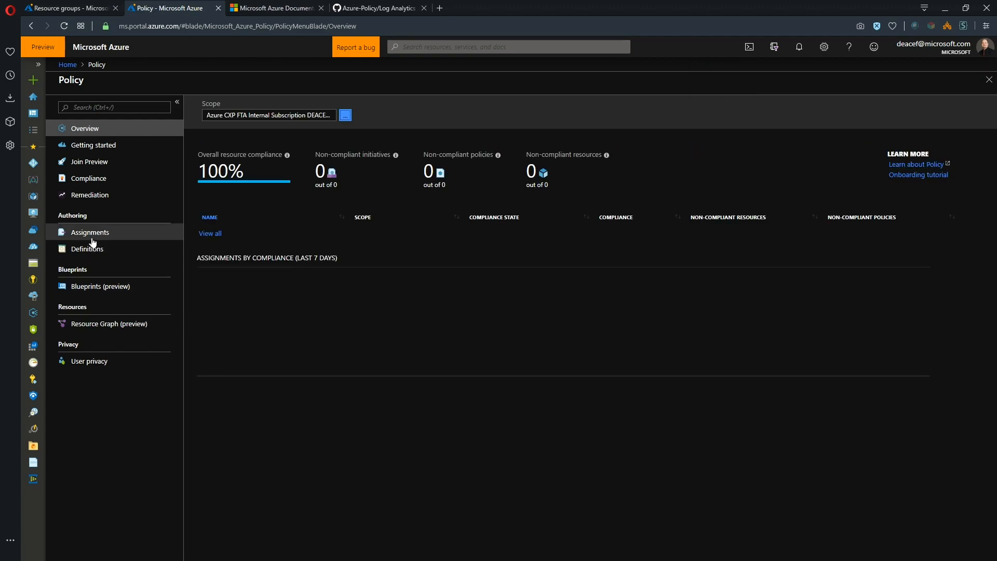
Step: Filter policy definitions to Initiatives, showing Azure Academy custom ones like Naming Initiative
click(86, 249)
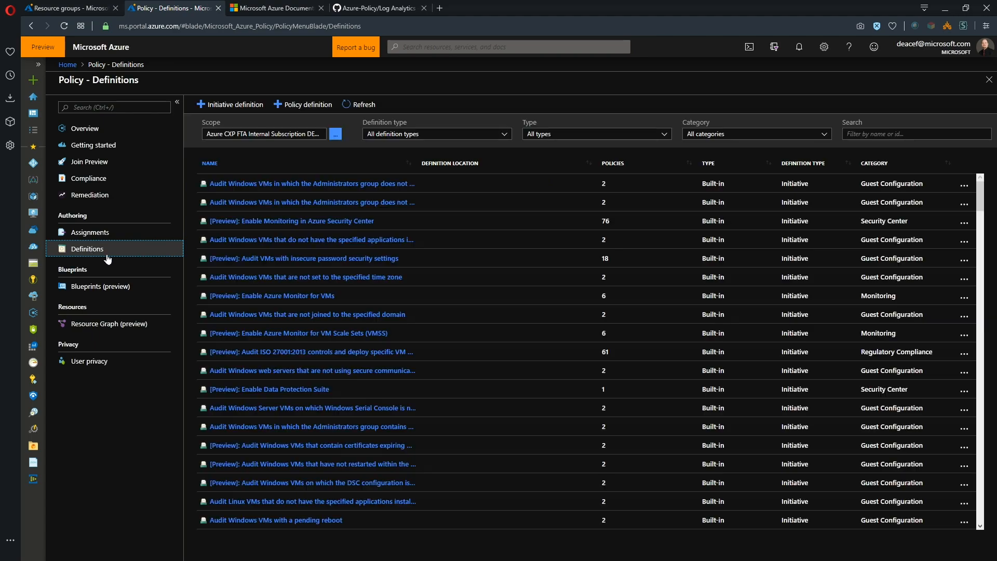
click(437, 134)
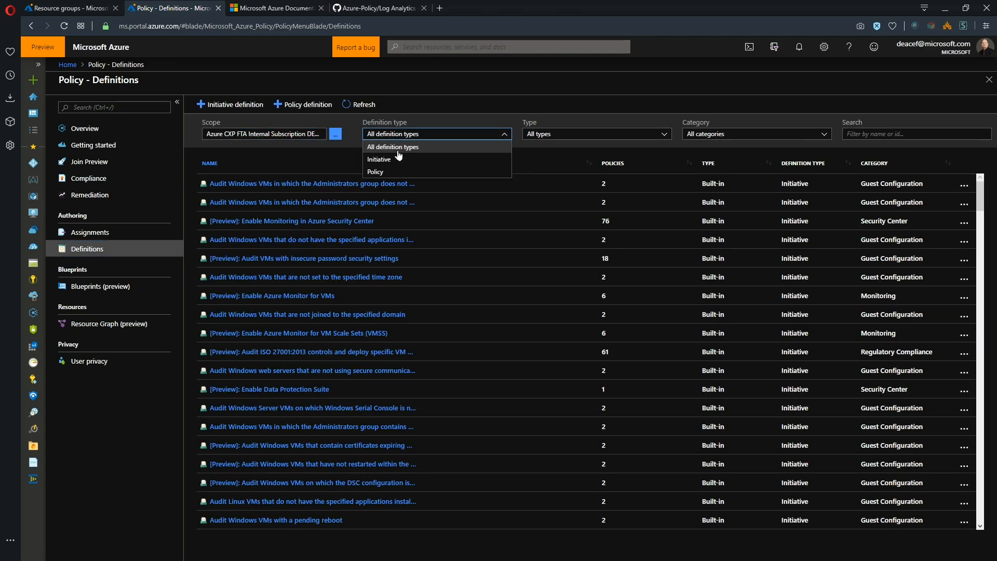
click(379, 159)
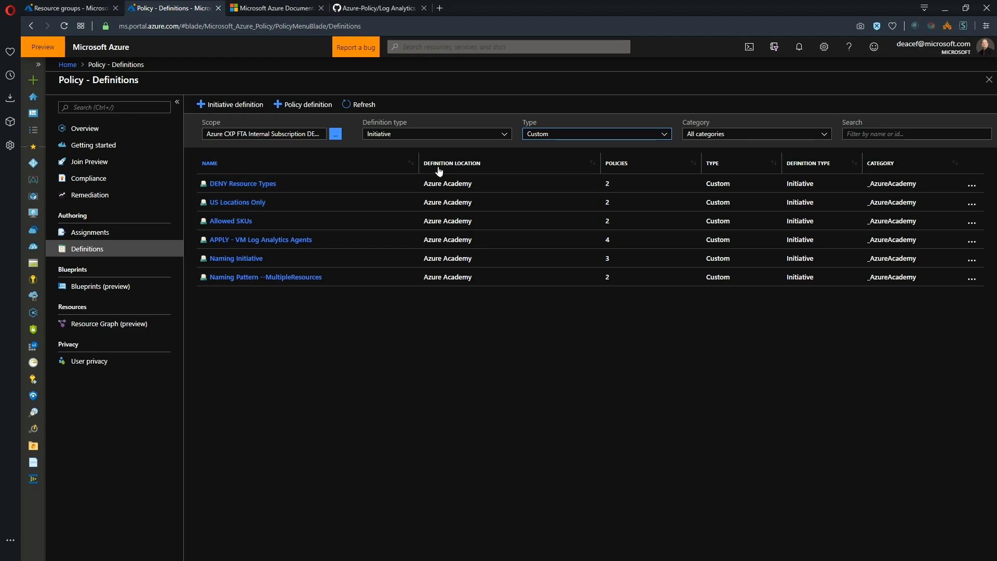
mouse_move(462, 282)
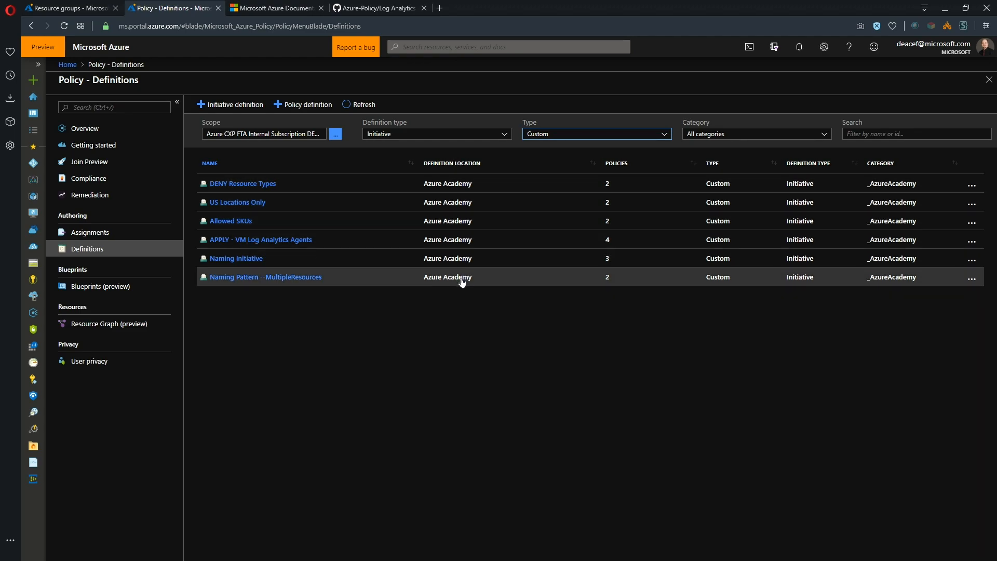
mouse_move(469, 295)
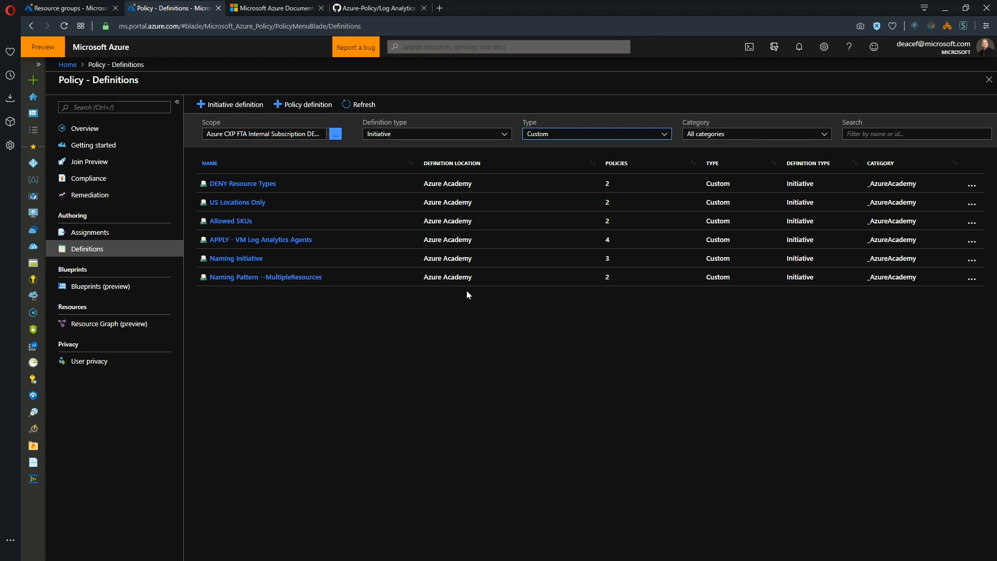
mouse_move(398, 346)
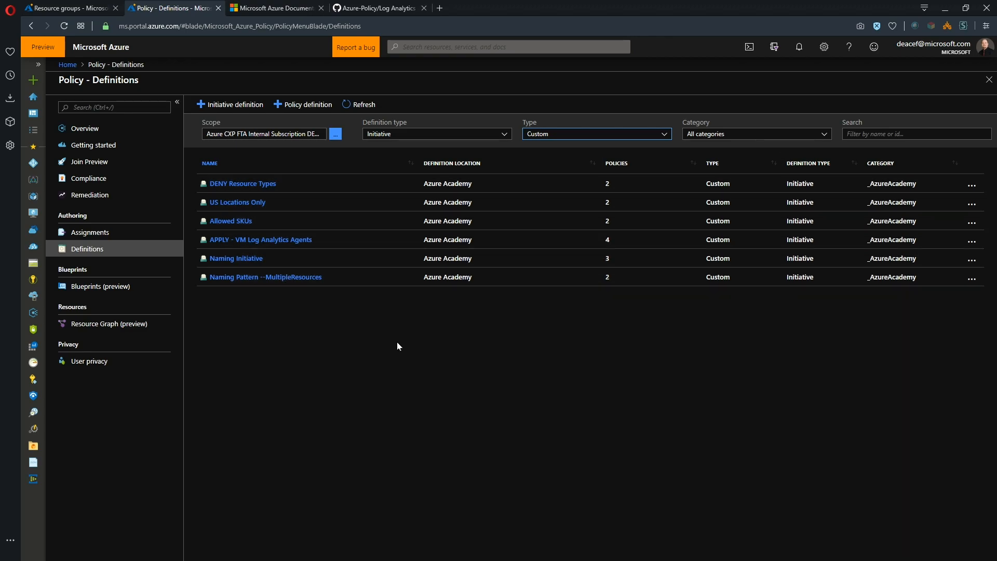
mouse_move(541, 146)
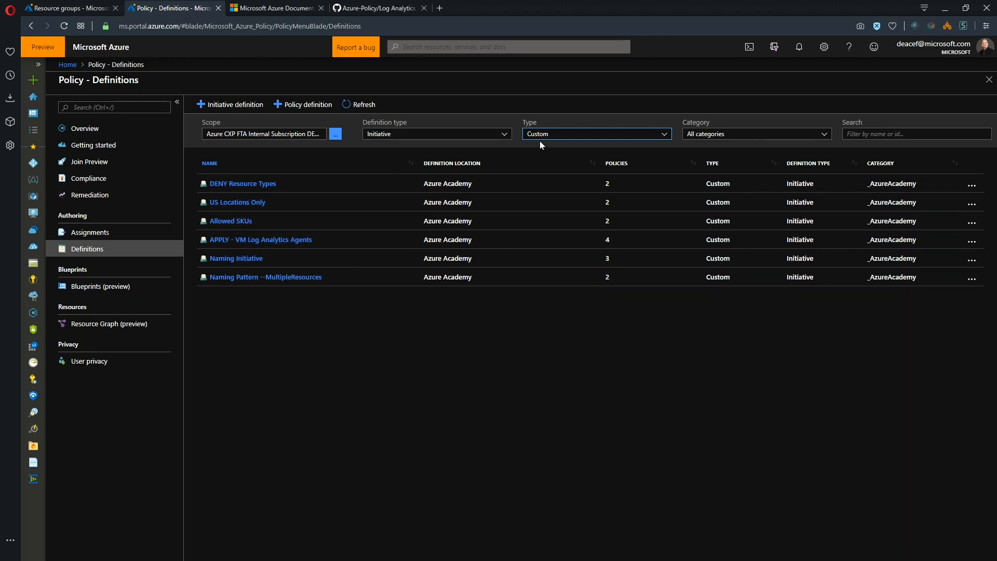
mouse_move(485, 354)
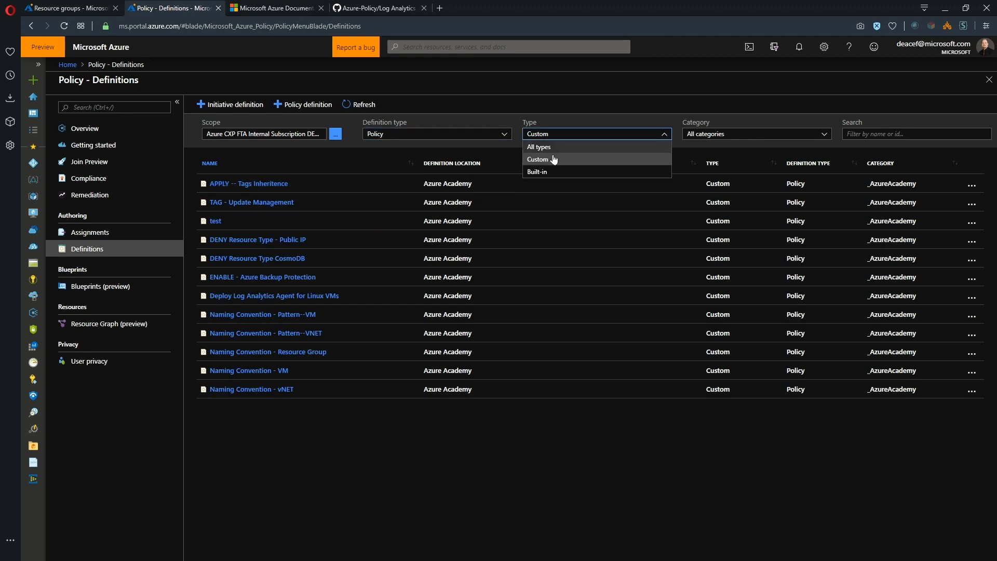
Step: Filter definitions to Built-in and search for 'diag' to list diagnostic-log policies
click(537, 171)
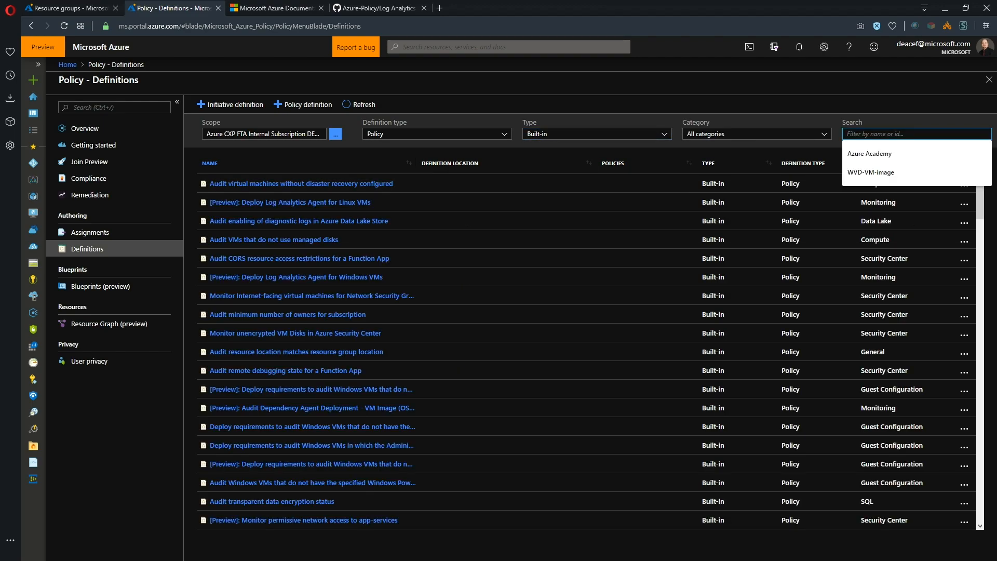
text(diag)
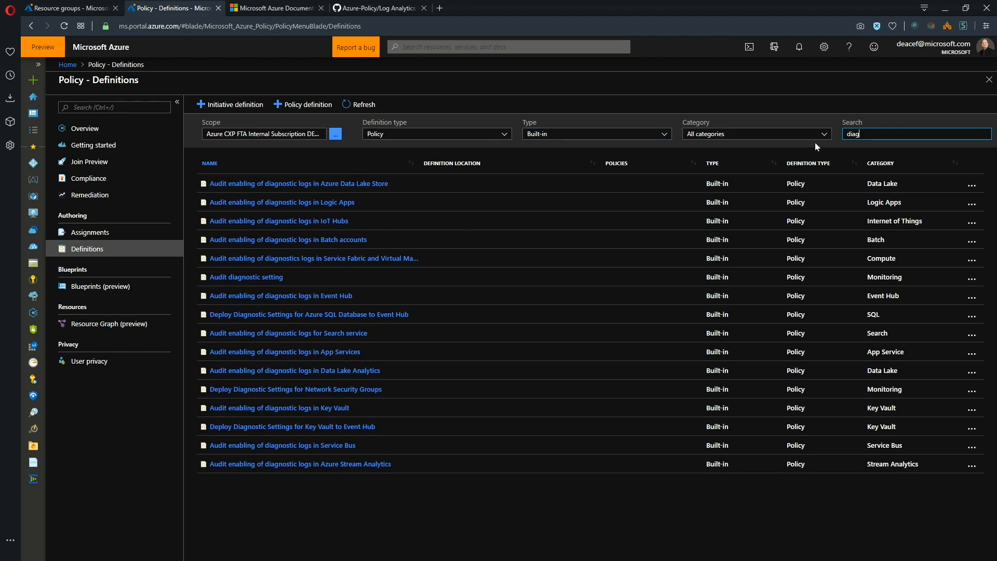
mouse_move(301, 398)
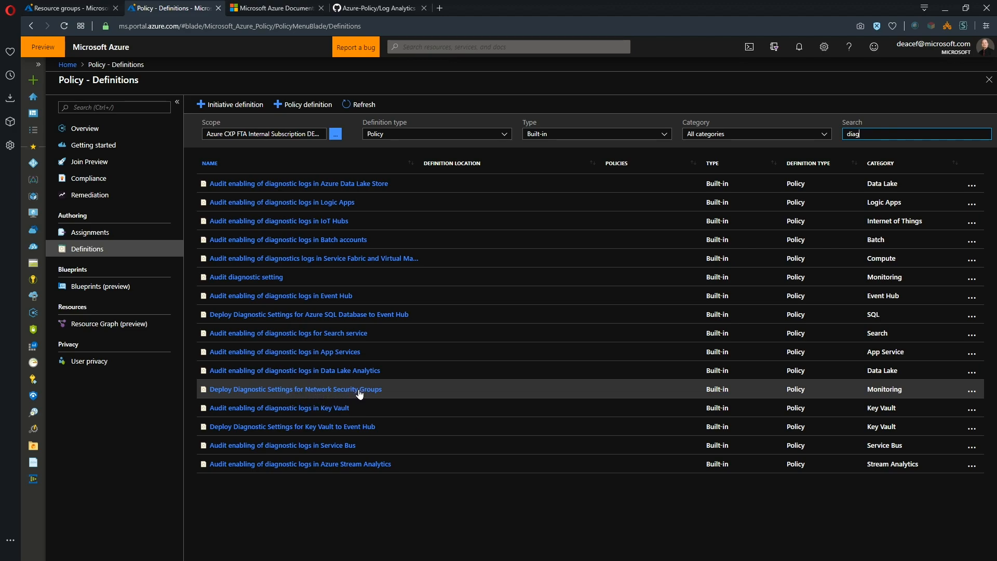
Step: Review the Deploy Diagnostic Settings for Network Security Groups JSON and start assigning it
click(296, 389)
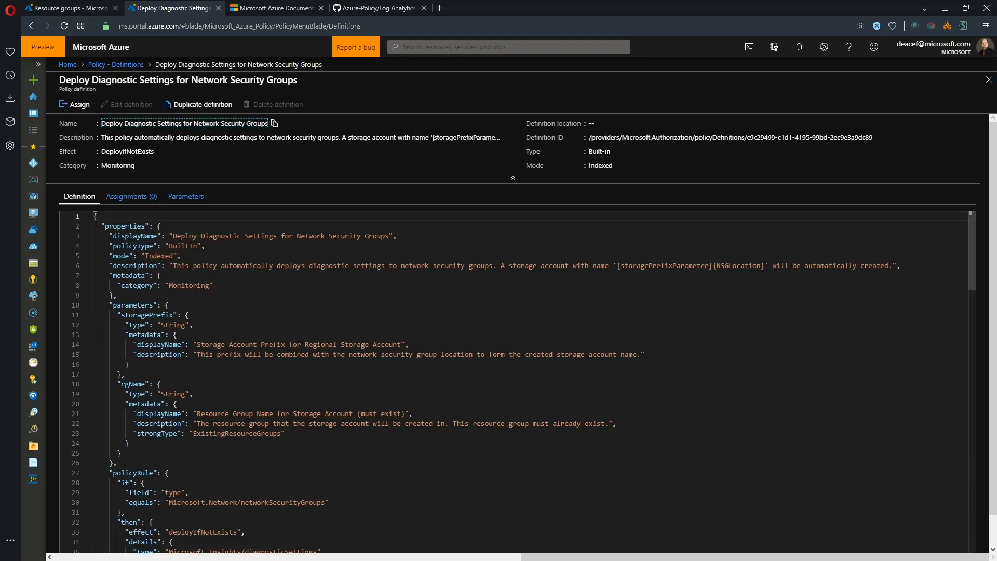
scroll(down, 3)
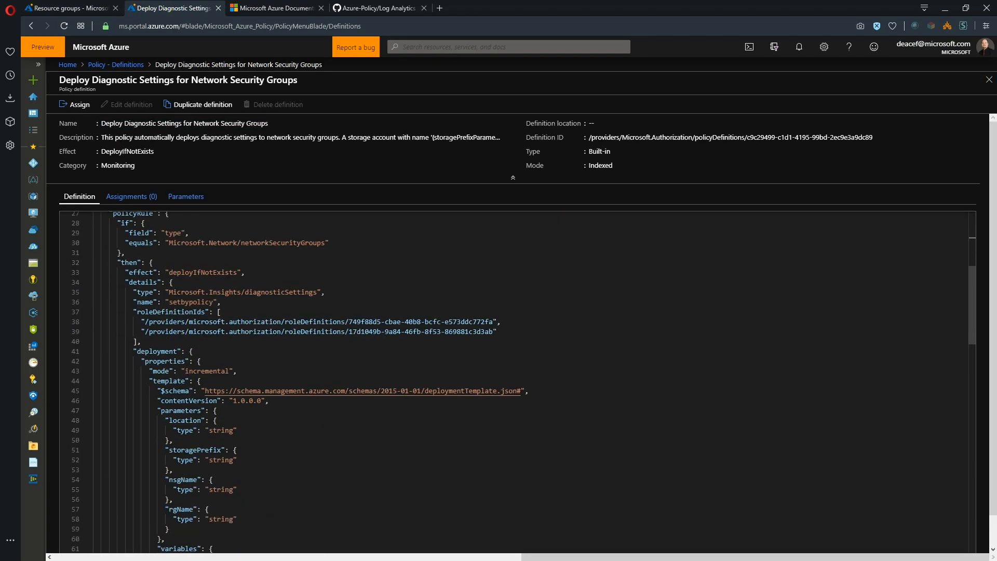
scroll(down, 3)
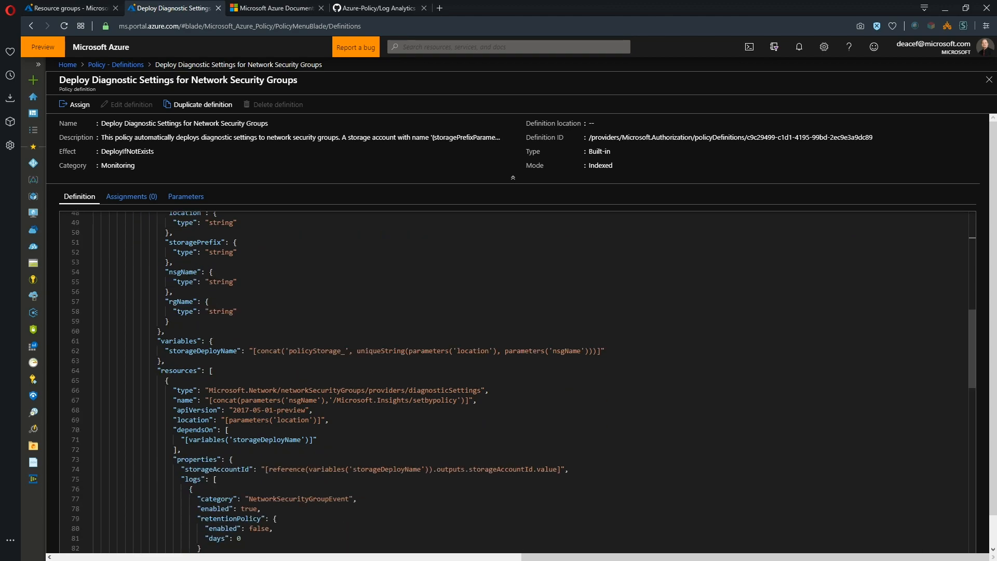
scroll(down, 3)
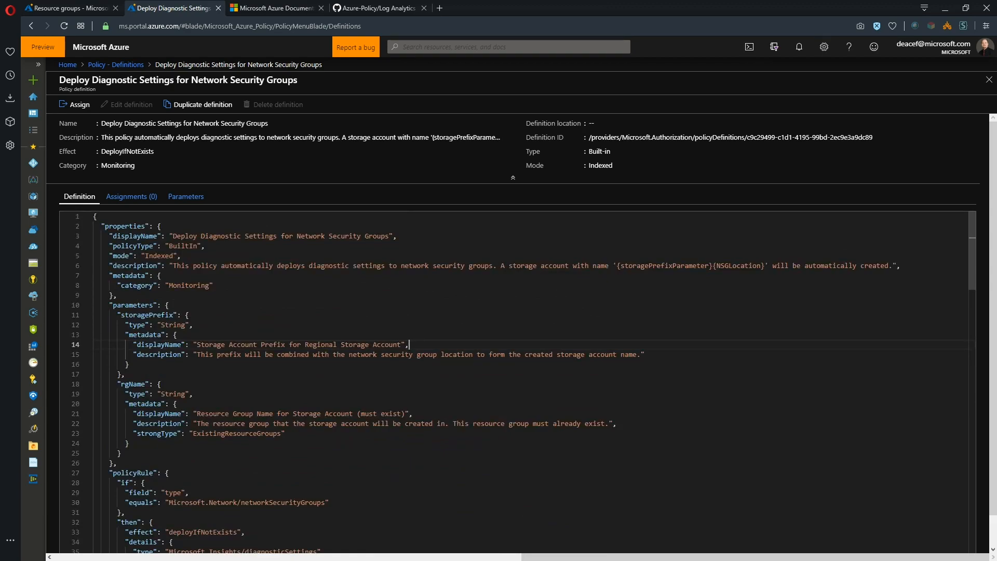
scroll(down, 3)
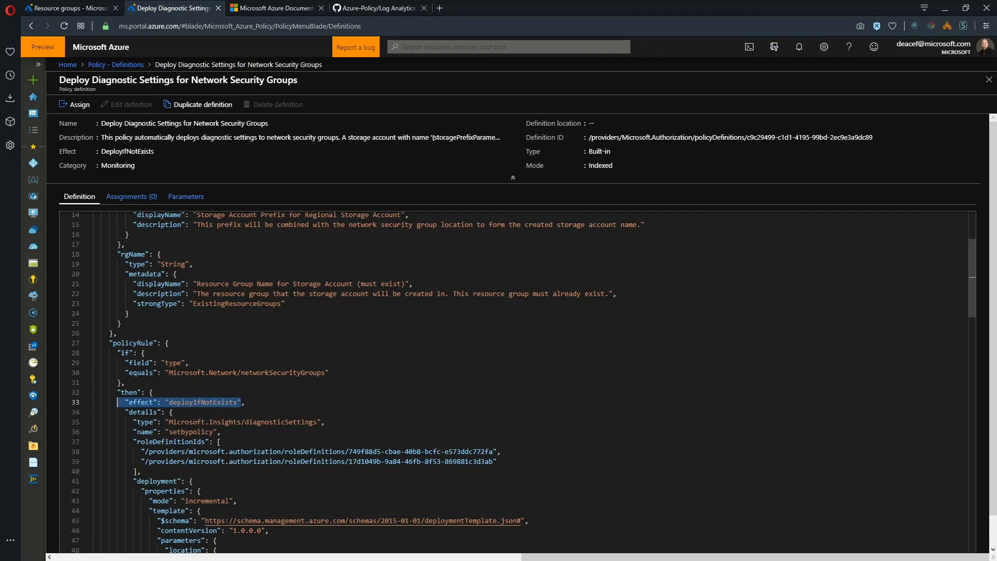
click(74, 104)
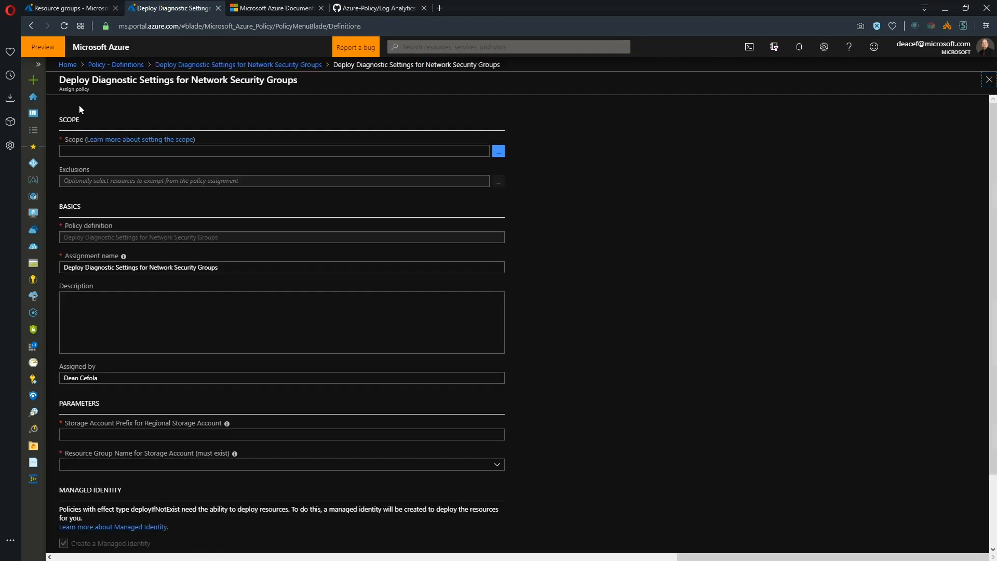
Step: Enable Create a Managed Identity in East US for the NSG diagnostic settings assignment
click(498, 151)
text(asdqdf23rq34tr4r34rt)
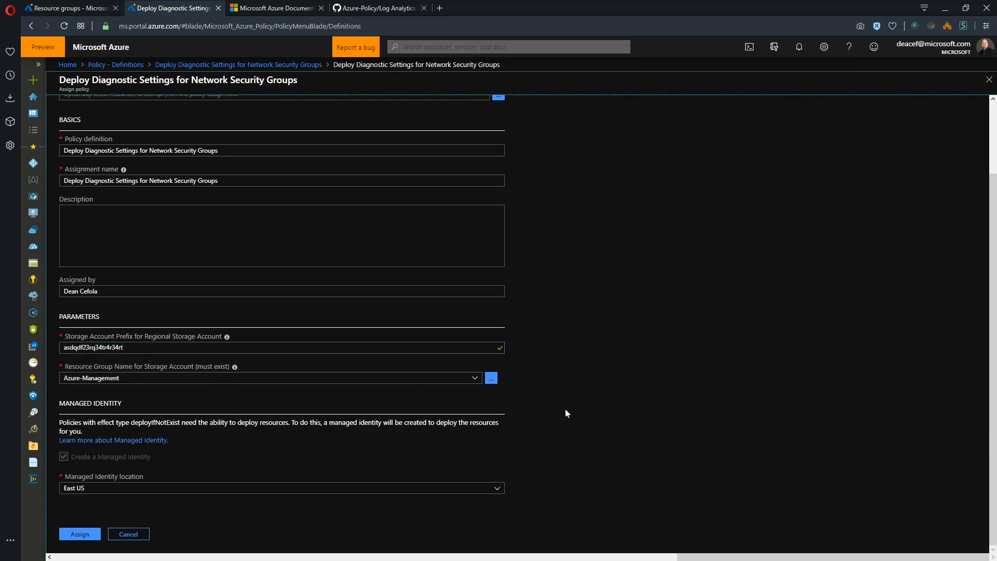
mouse_move(95, 450)
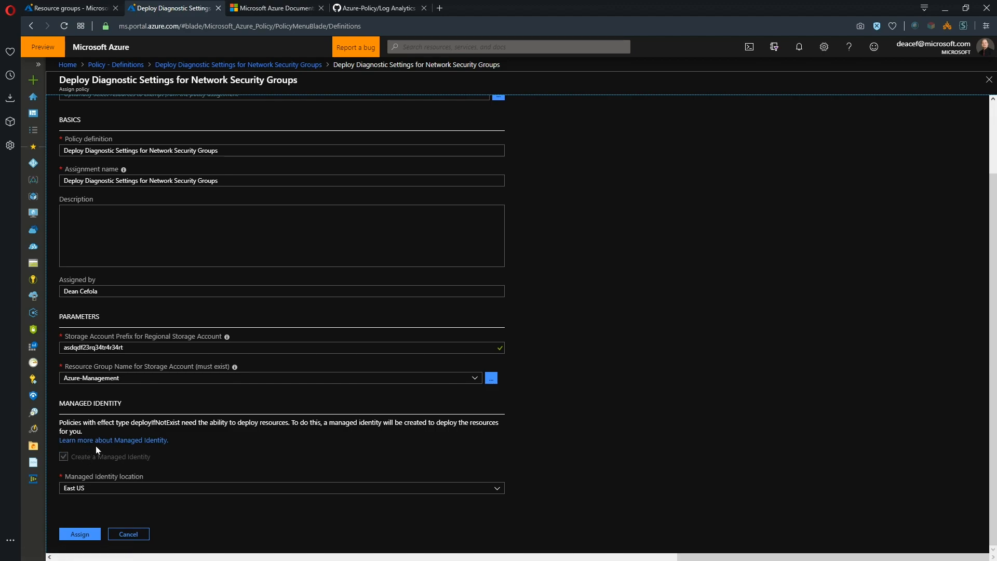
click(64, 457)
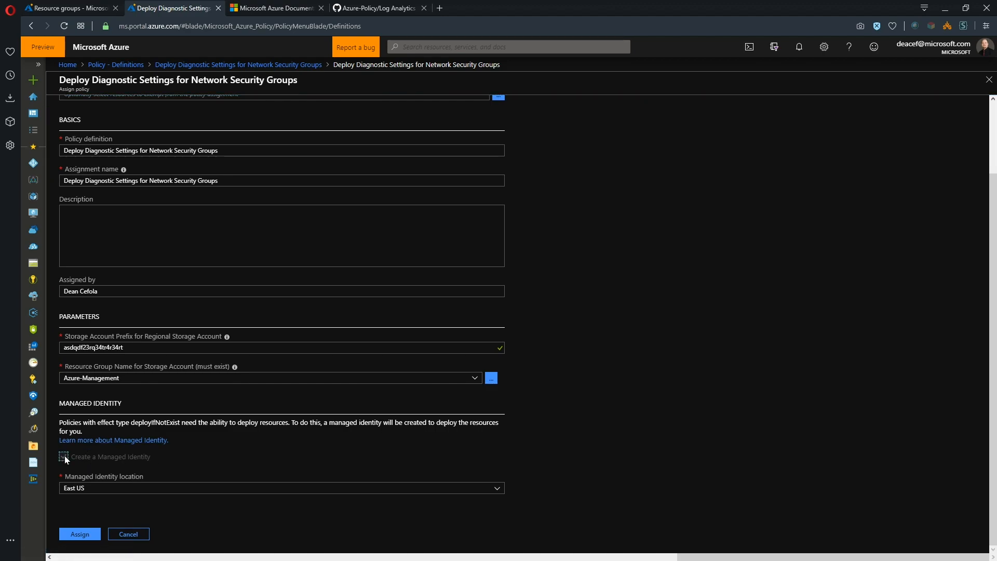
click(64, 457)
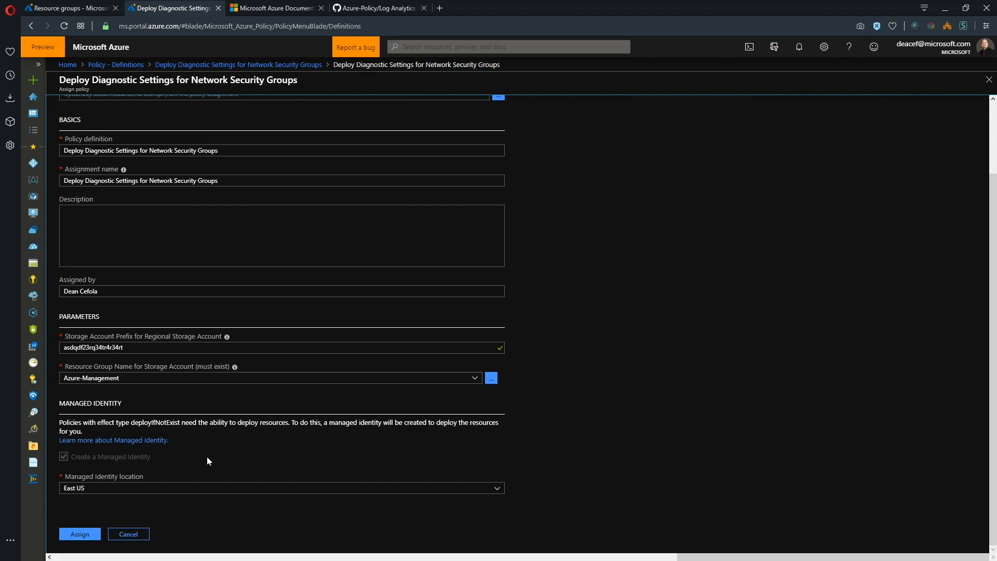
click(274, 8)
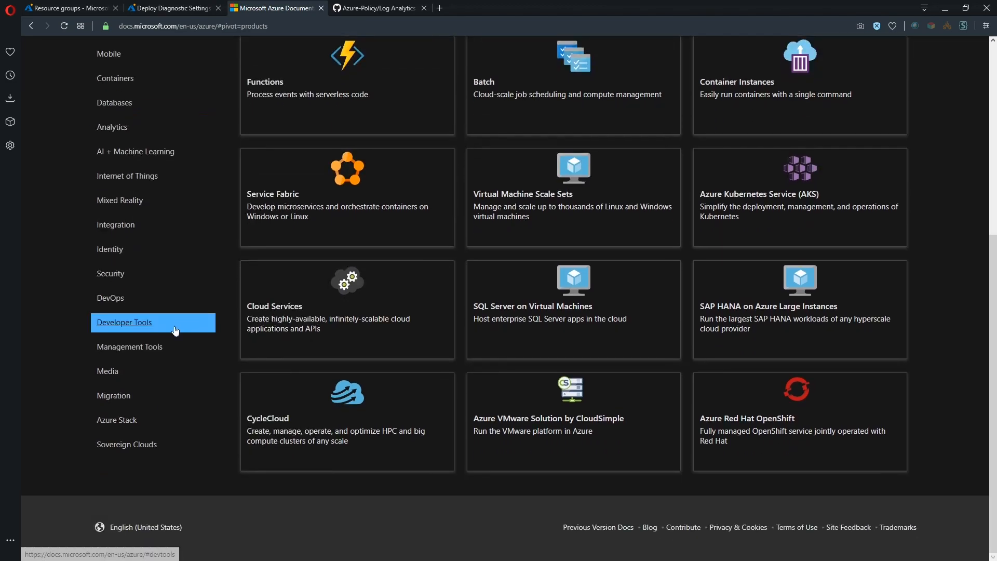
Step: Navigate the Azure Policy docs' Concepts section to the 'Understand Azure Policy effects' article
click(129, 346)
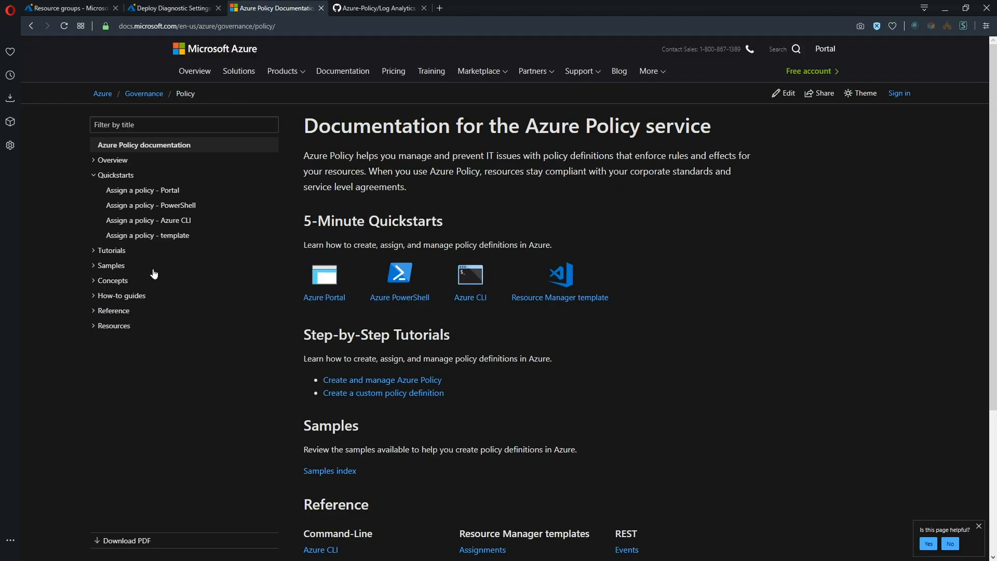
click(95, 280)
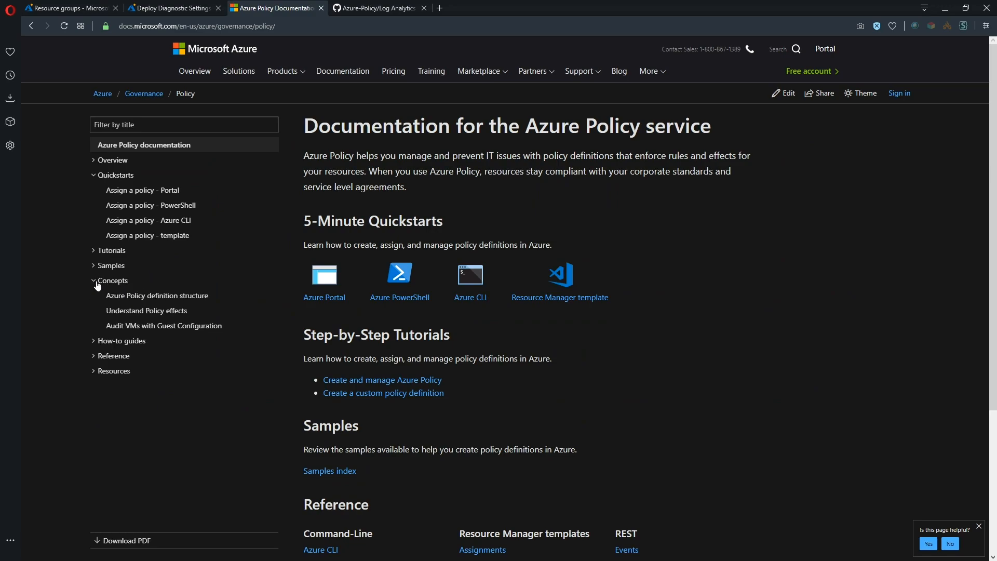
click(146, 311)
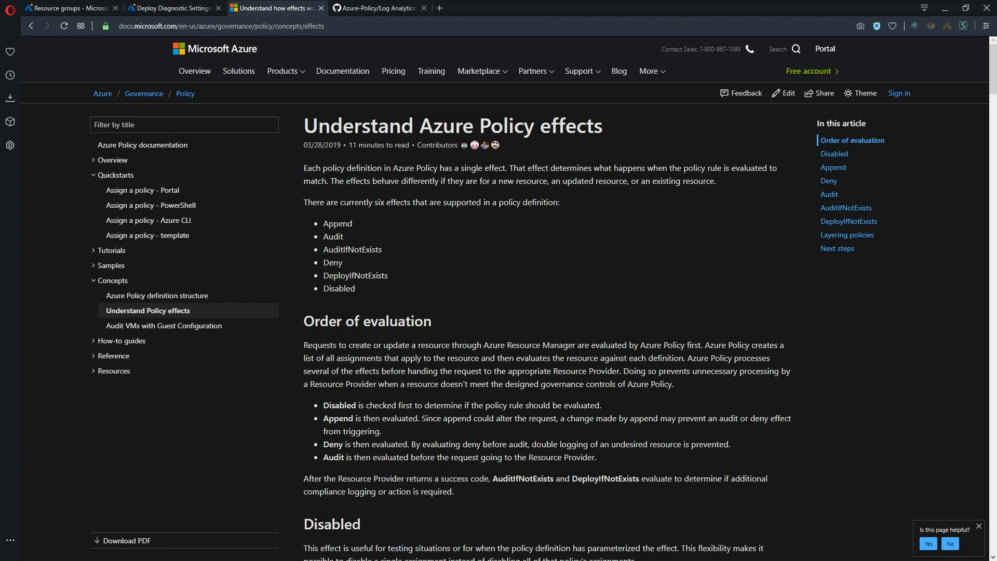
mouse_move(854, 238)
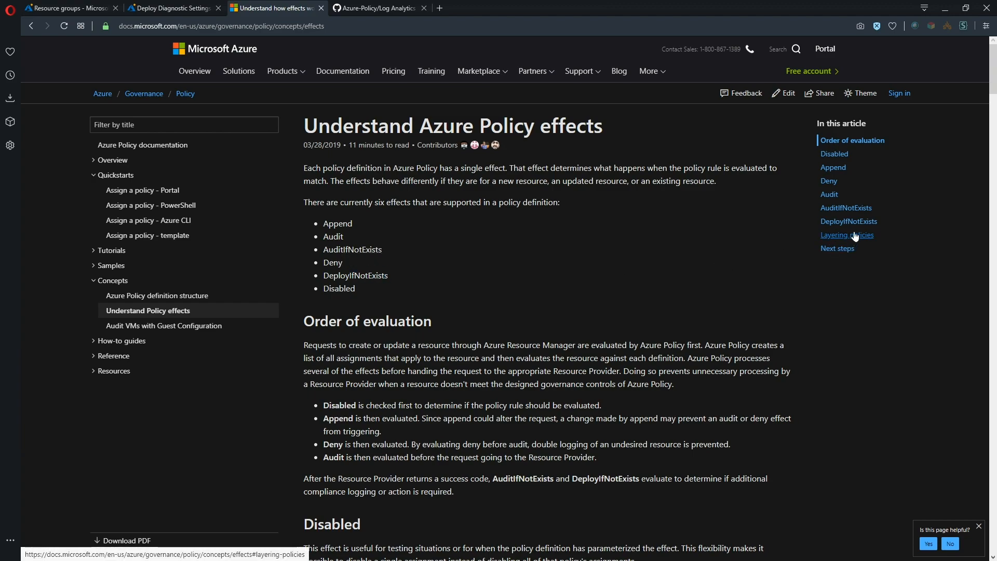
Step: Jump to the DeployIfNotExists section and highlight the roleDefinitionIds property description
click(848, 221)
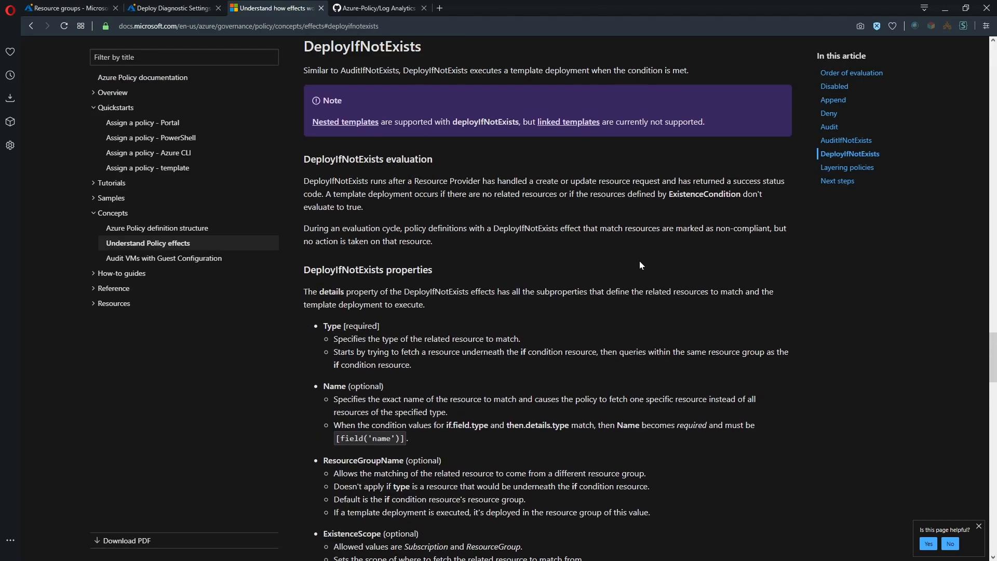
mouse_move(368, 159)
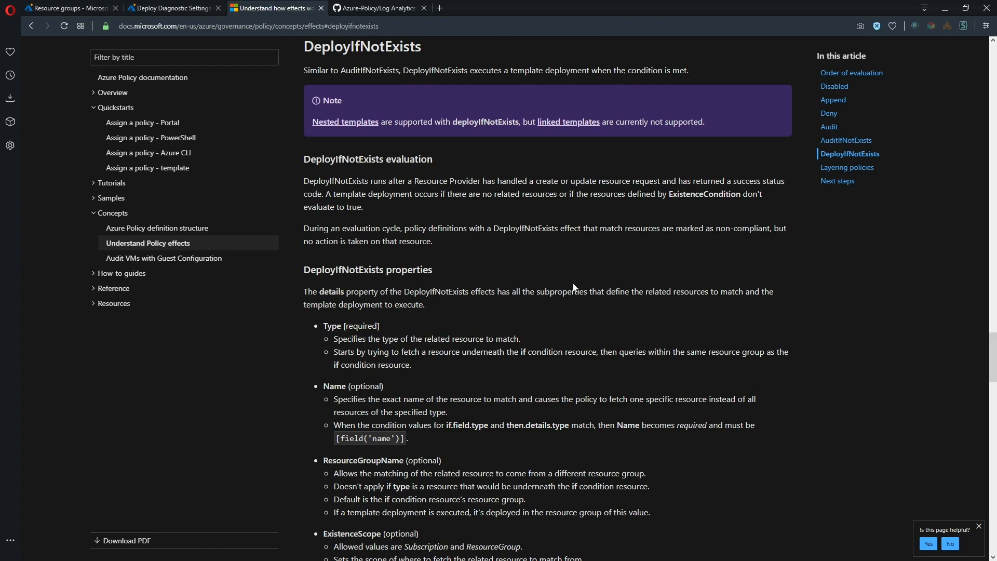
scroll(down, 3)
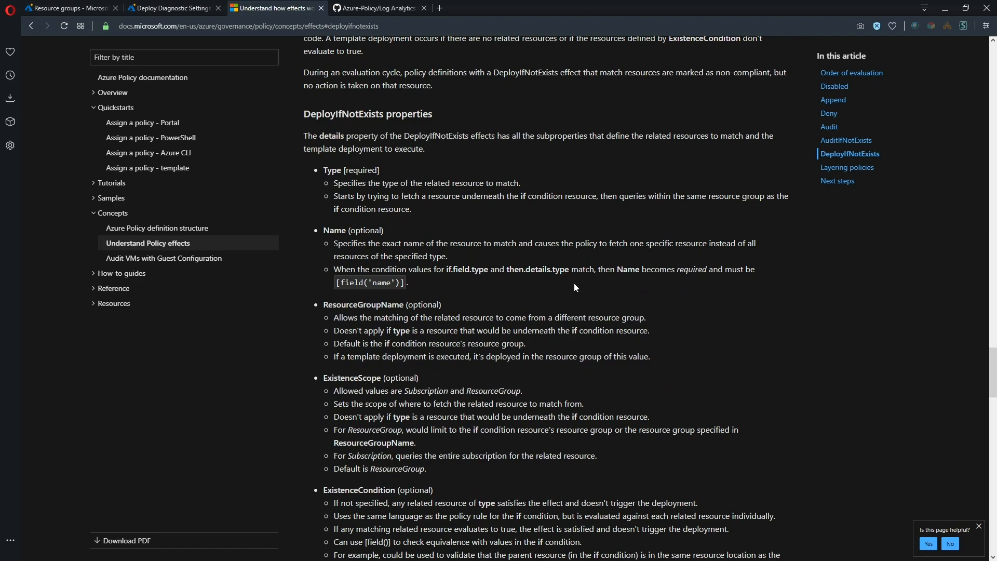
scroll(down, 3)
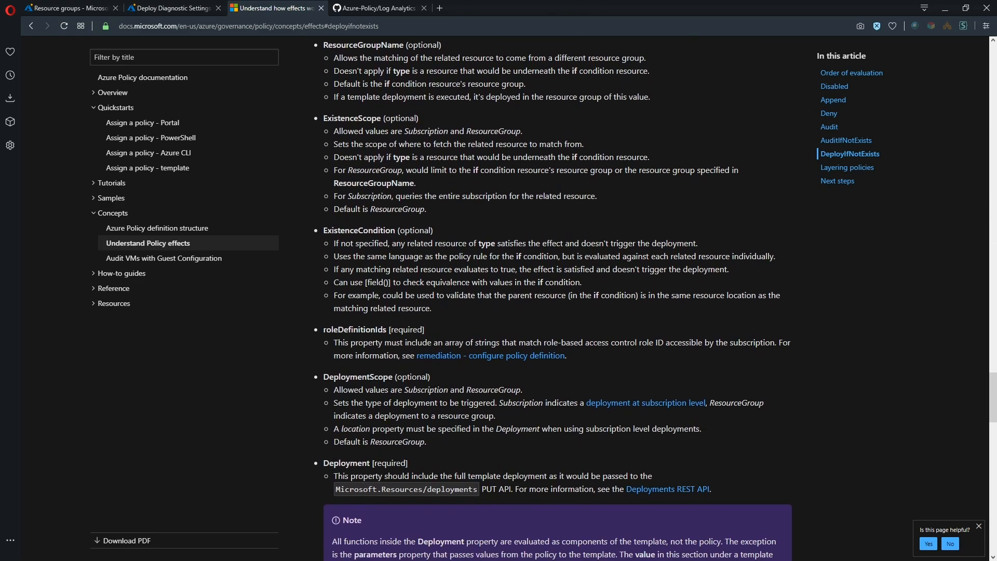
scroll(down, 3)
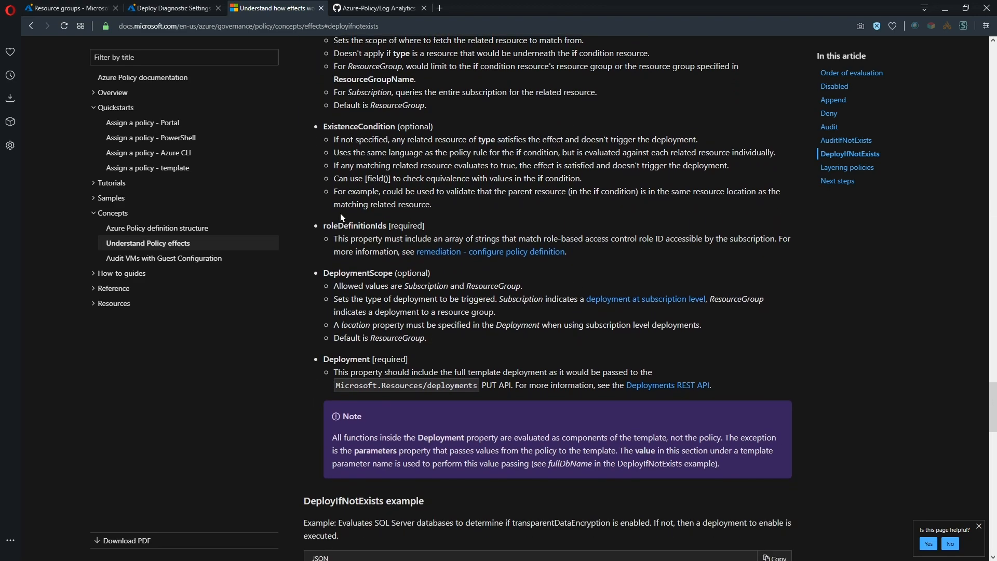
drag(324, 225, 565, 251)
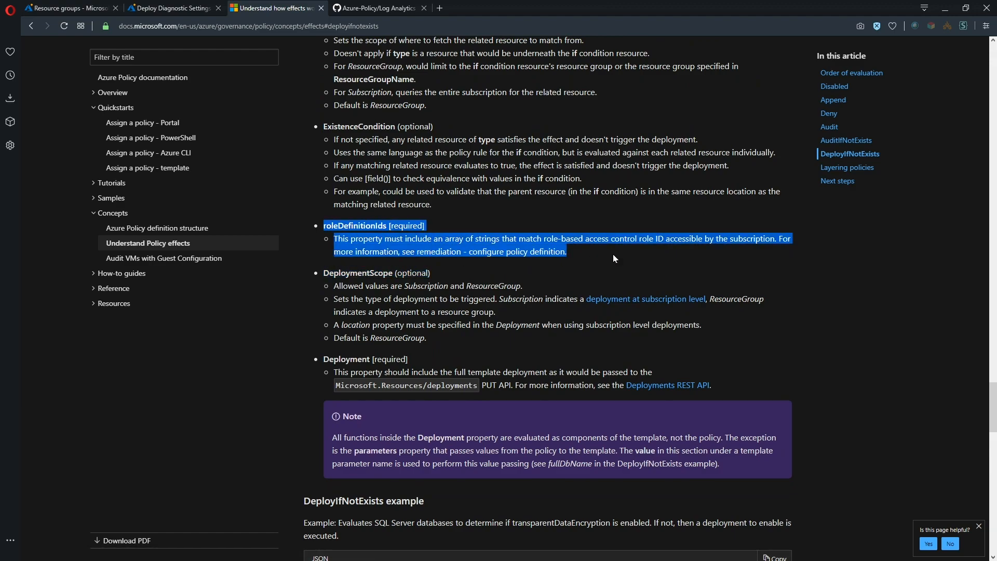
click(615, 258)
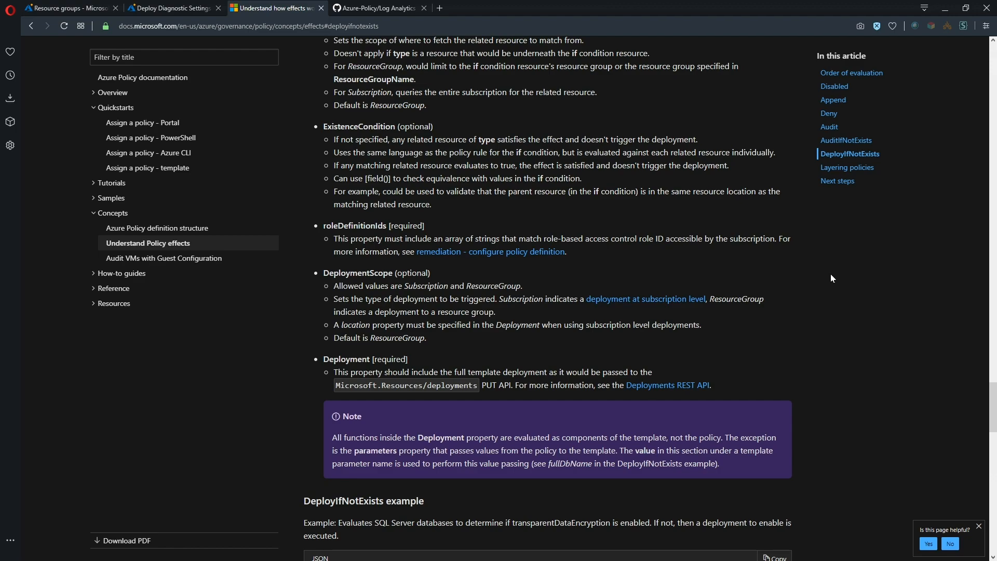
click(169, 7)
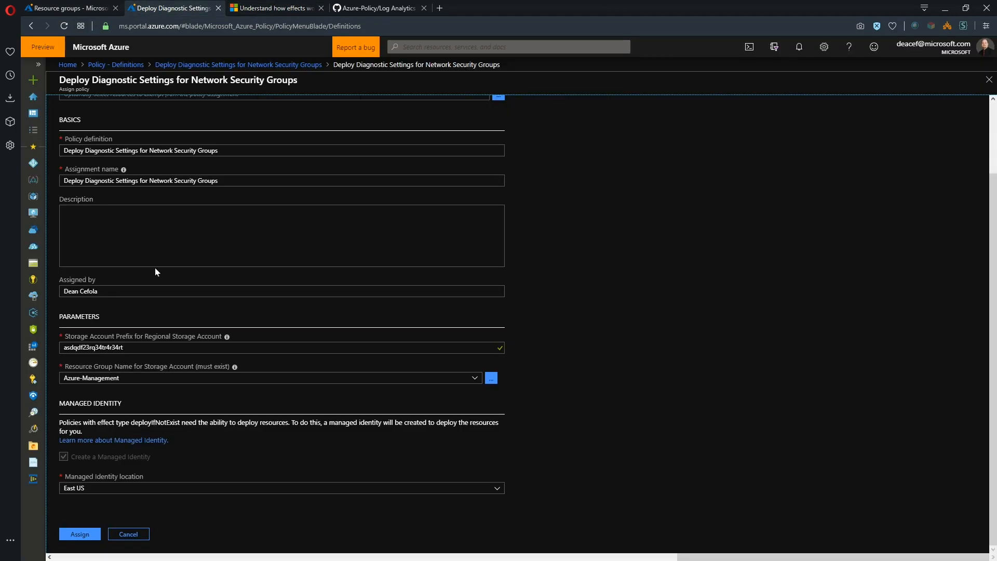
mouse_move(147, 477)
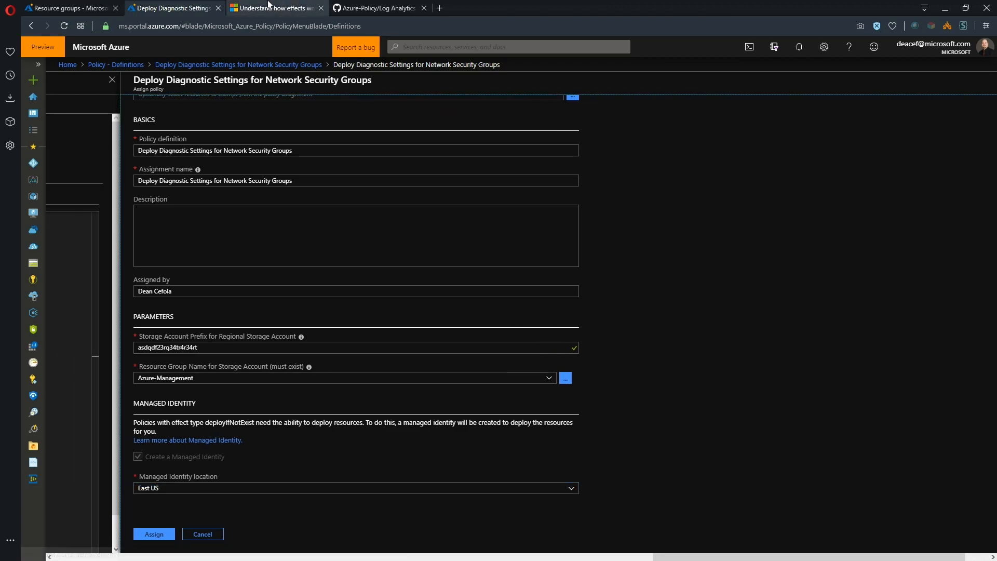
click(282, 8)
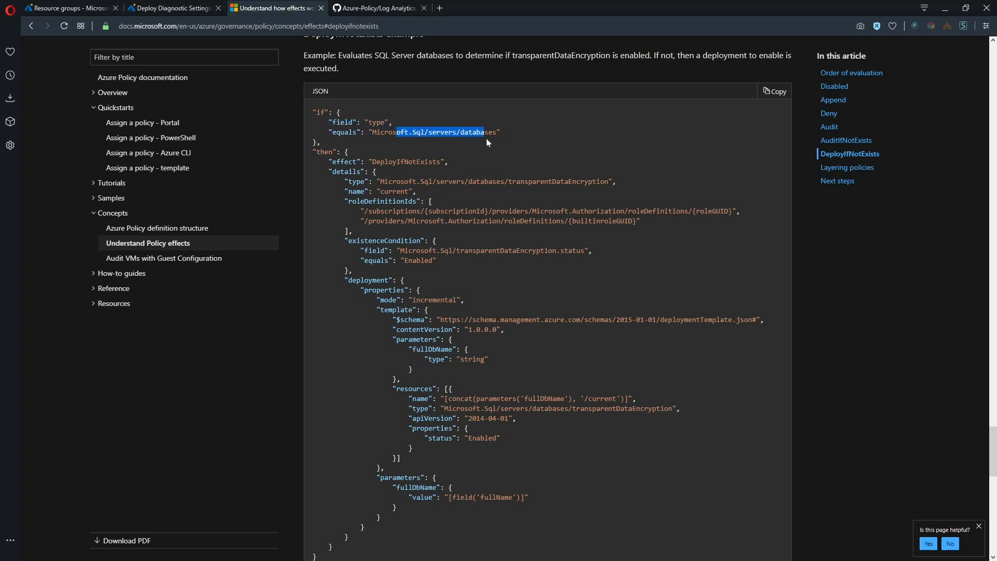
Step: Highlight the DeployIfNotExists effect value and roleDefinitionIds in the transparent data encryption example
click(490, 145)
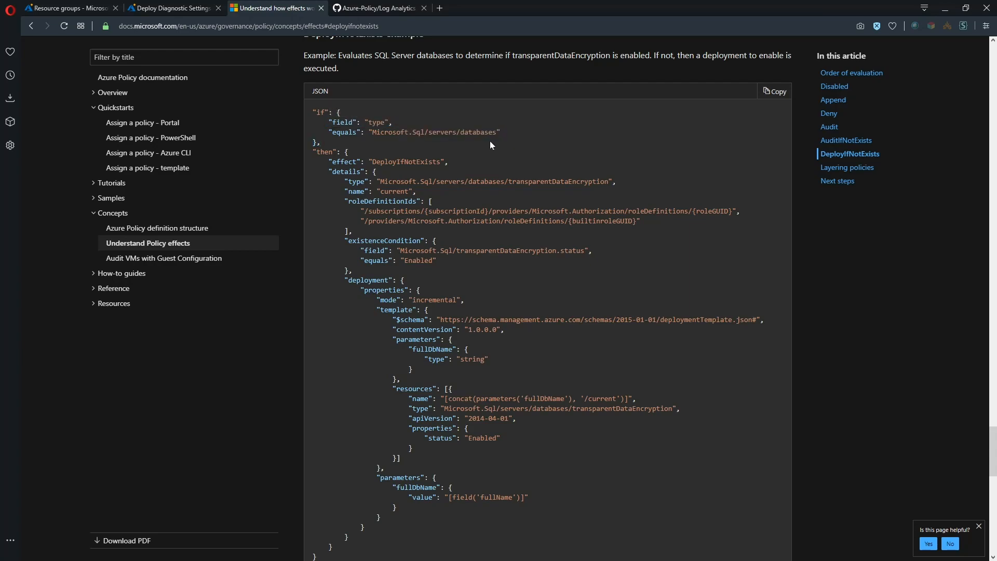
double_click(409, 161)
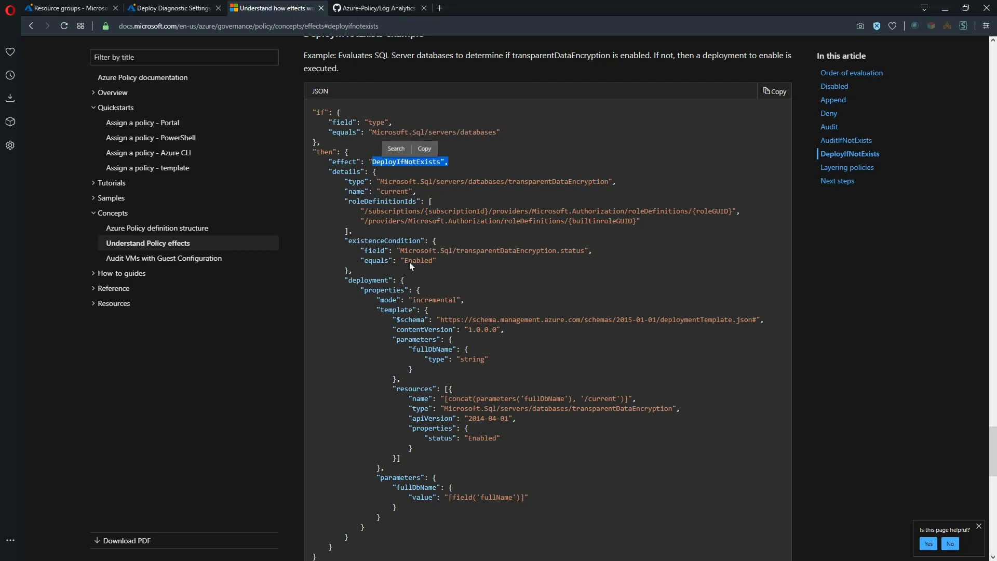
mouse_move(471, 172)
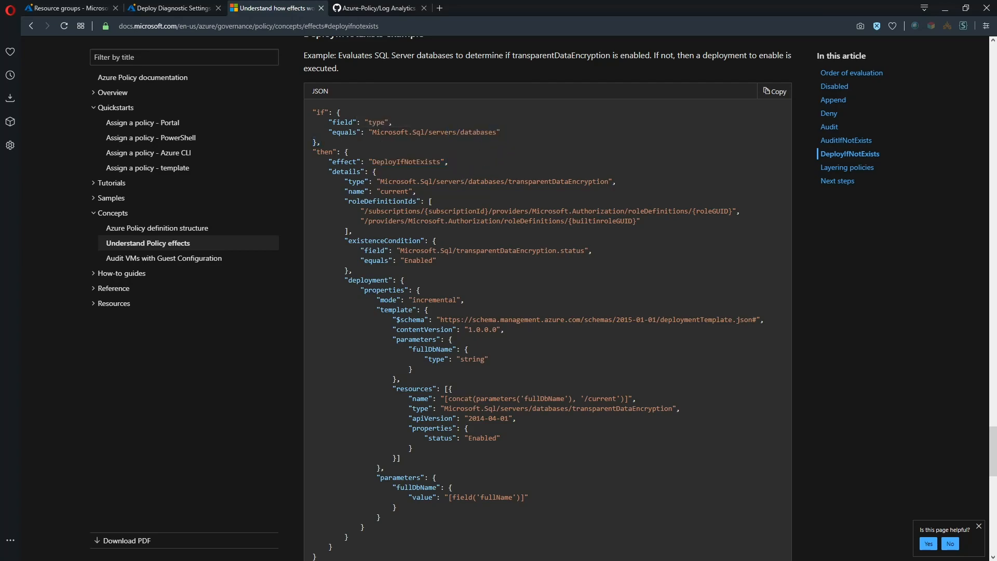
mouse_move(452, 275)
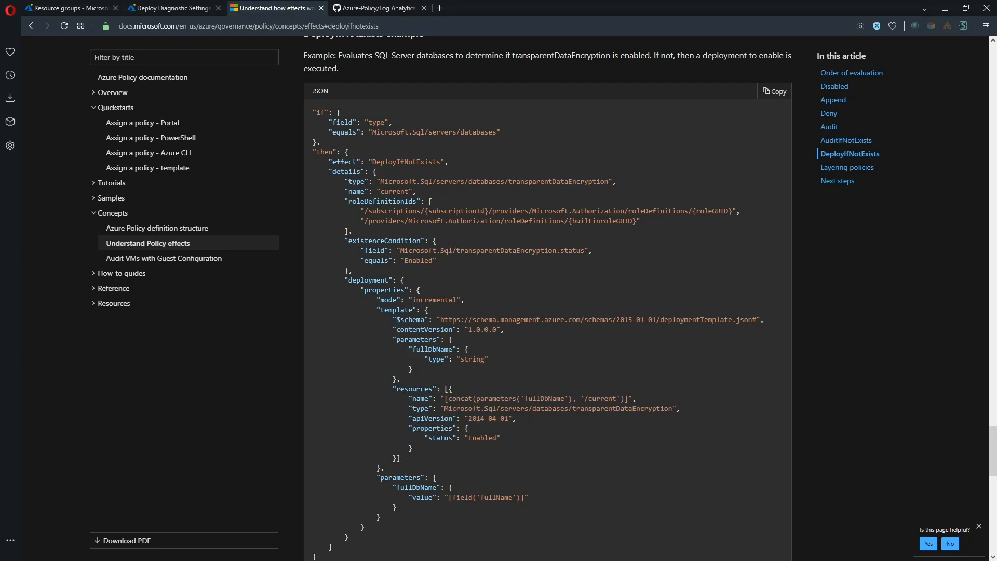
mouse_move(575, 205)
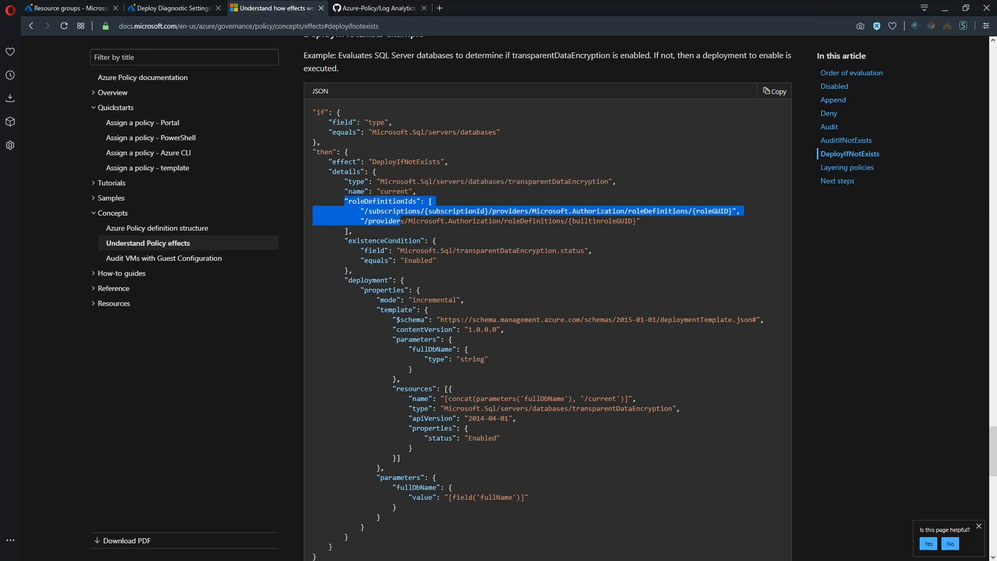
click(406, 236)
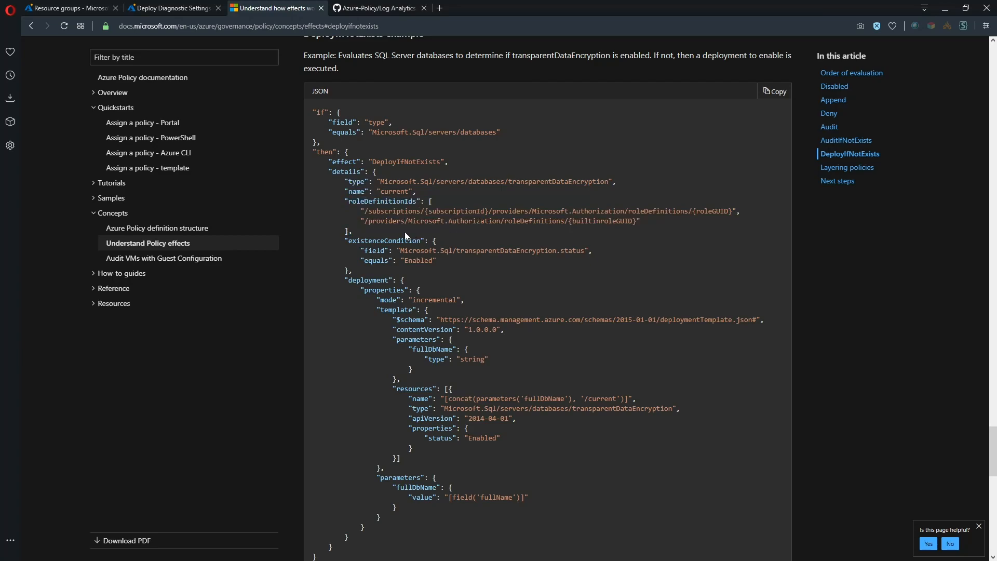
mouse_move(407, 234)
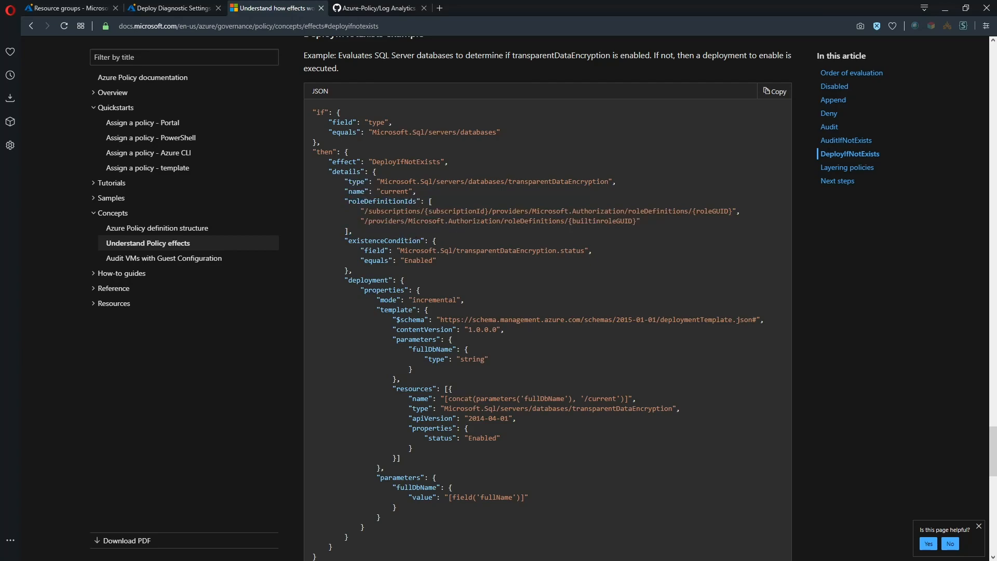
mouse_move(686, 227)
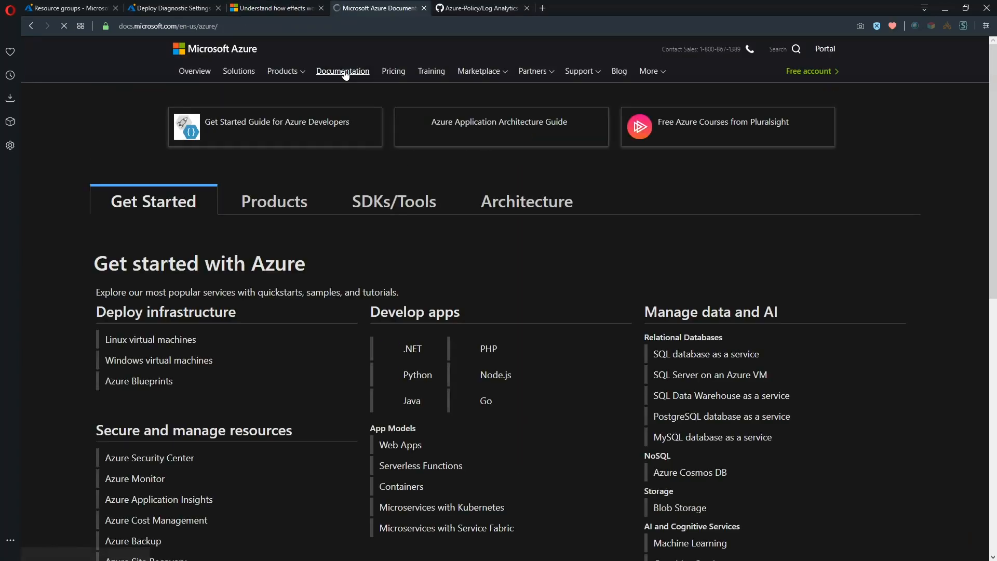
Step: Open Role-based access control > Reference > Built-in roles and view the Contributor role's details
click(274, 201)
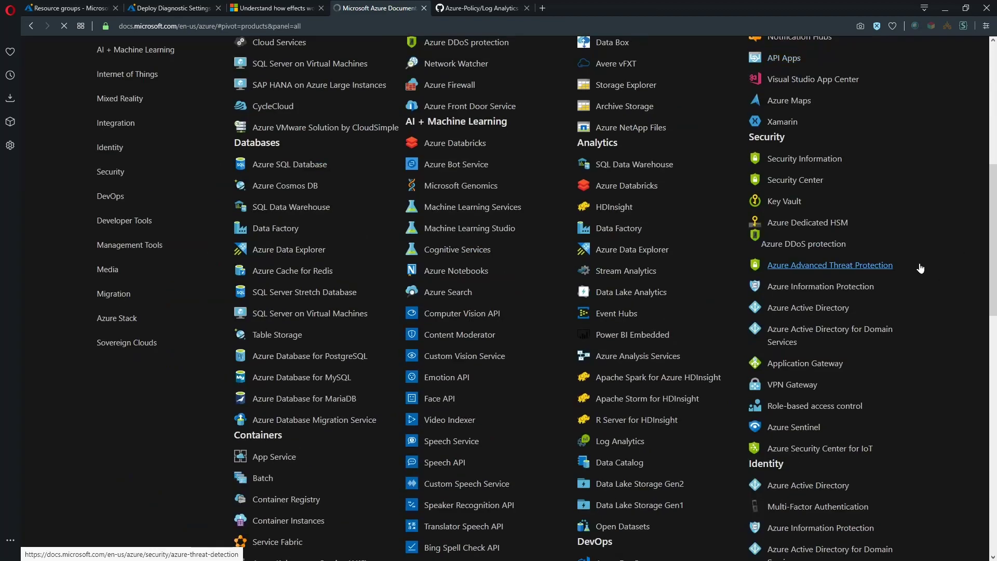
scroll(down, 3)
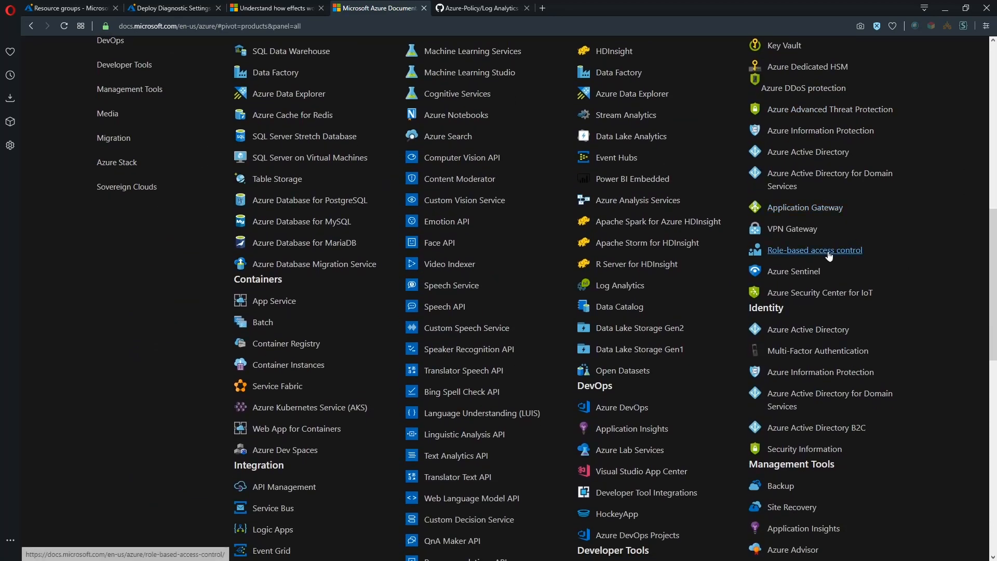
click(814, 250)
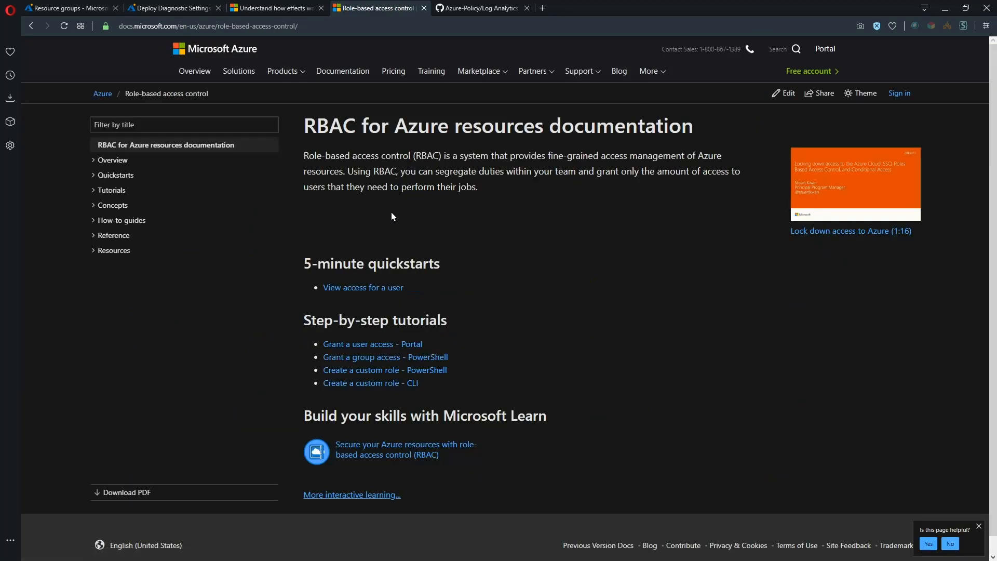
click(113, 235)
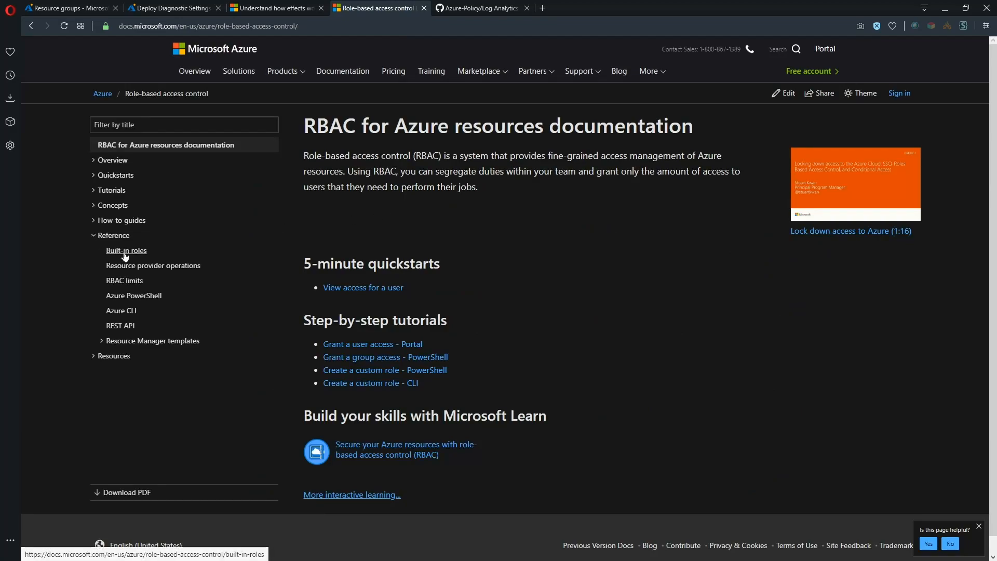
click(126, 250)
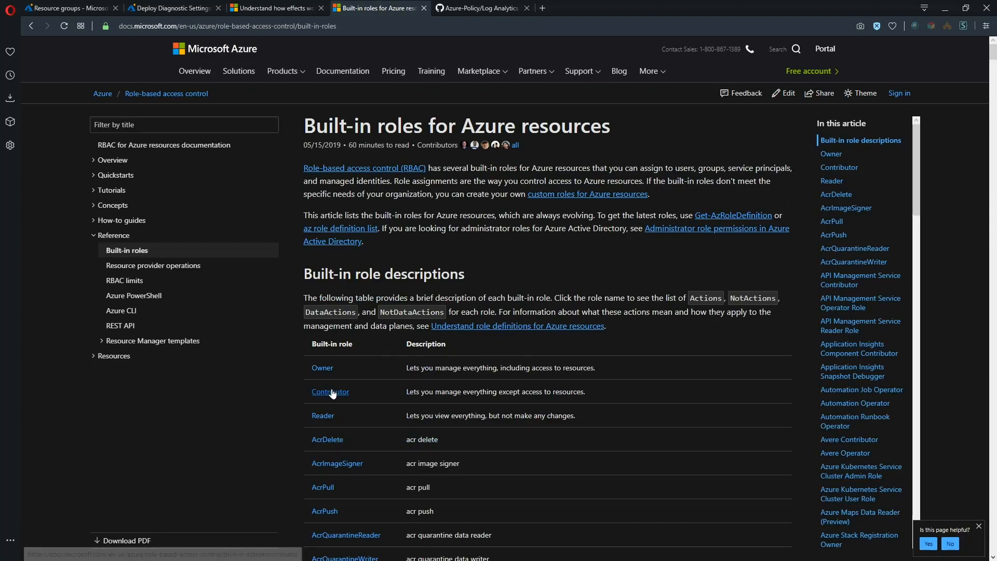
click(331, 392)
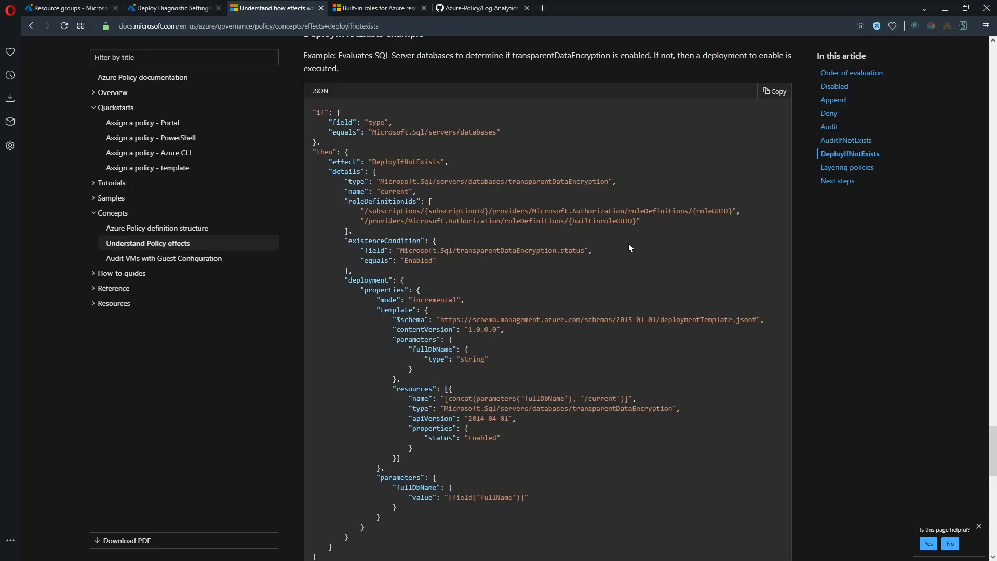
mouse_move(640, 229)
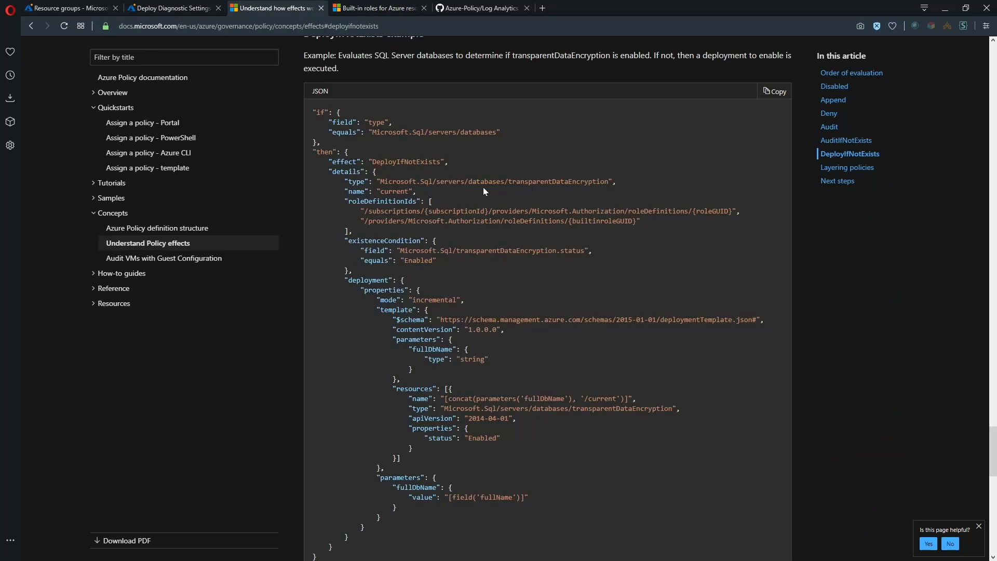
click(380, 8)
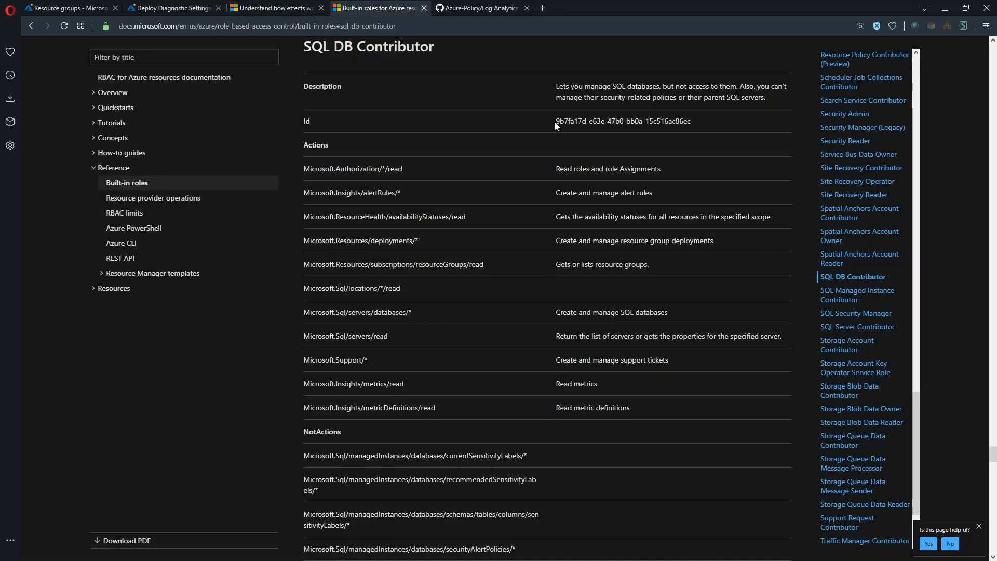
double_click(623, 120)
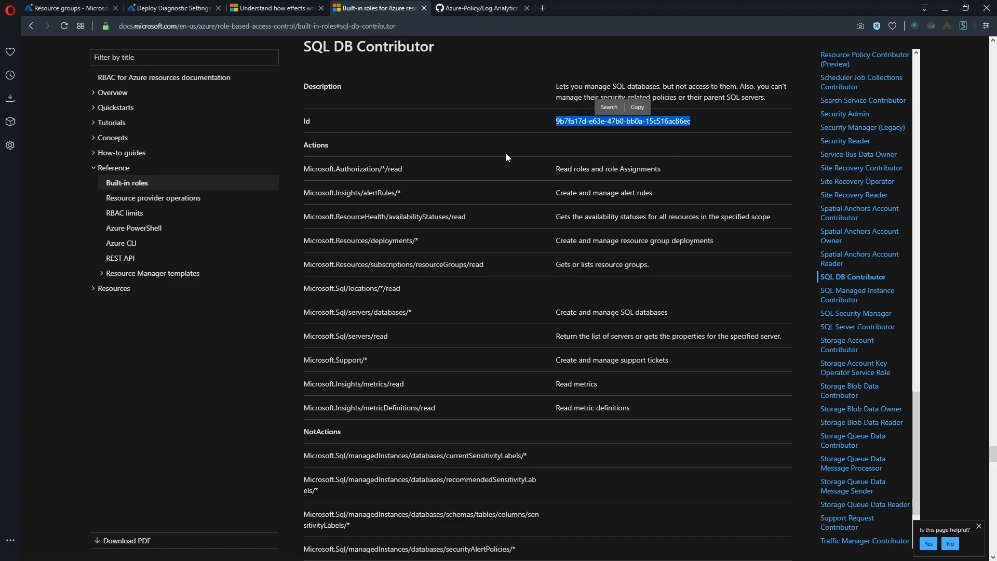
click(271, 8)
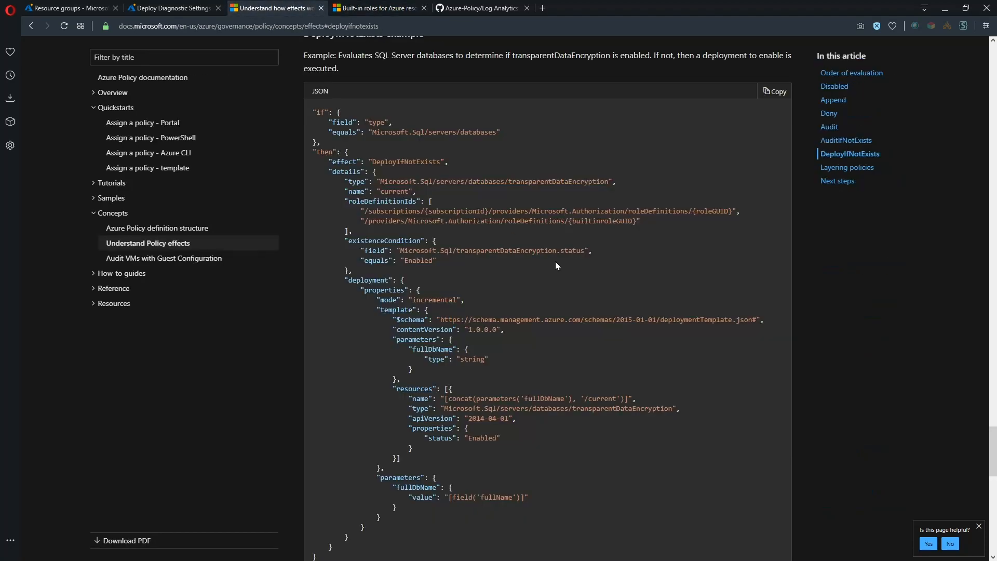
mouse_move(440, 218)
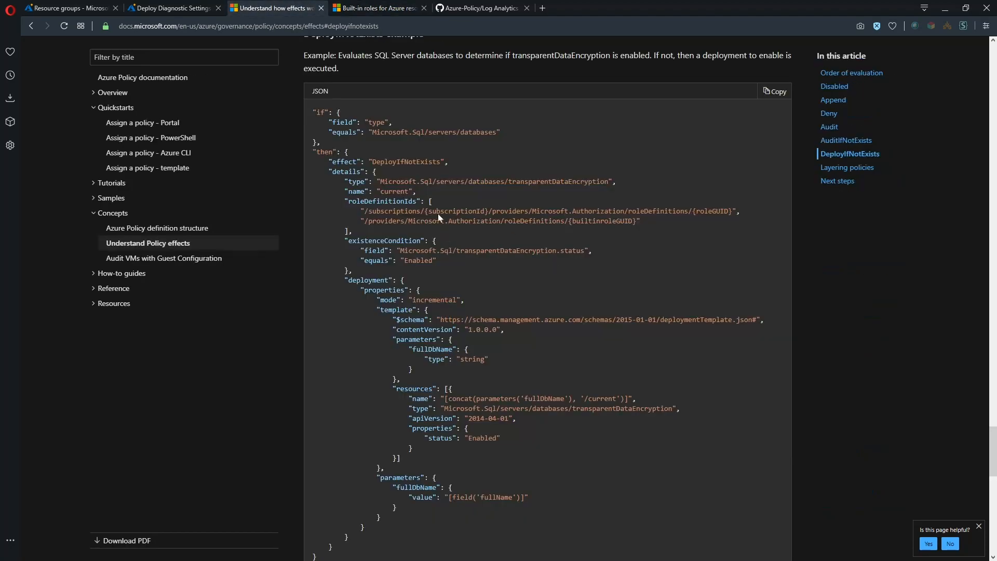
drag(329, 121, 445, 266)
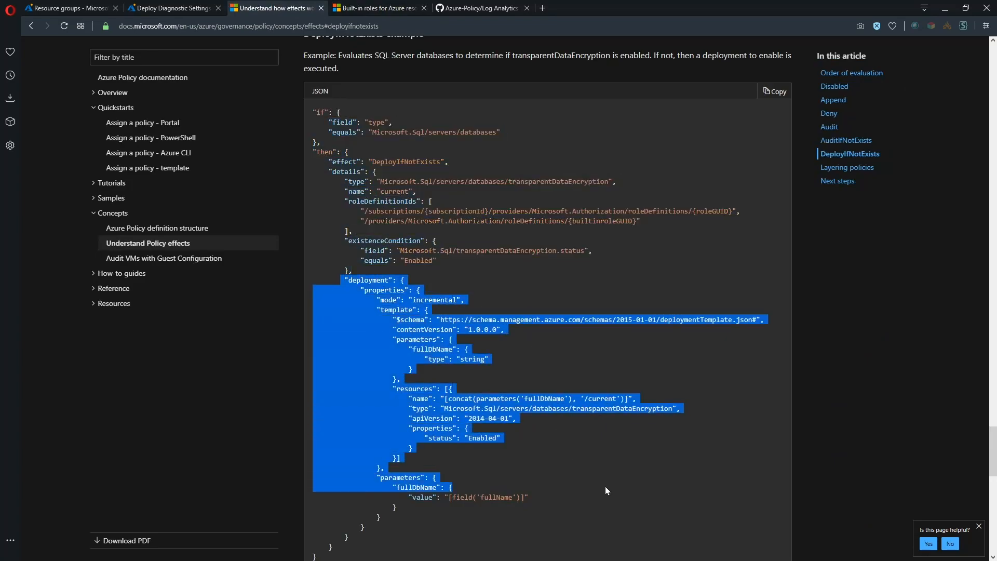
click(561, 456)
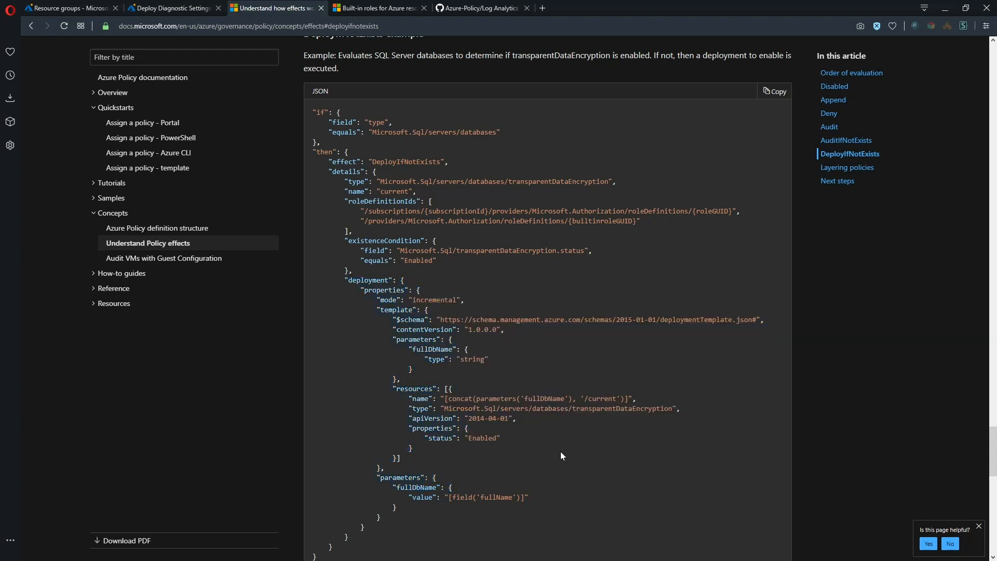
mouse_move(556, 450)
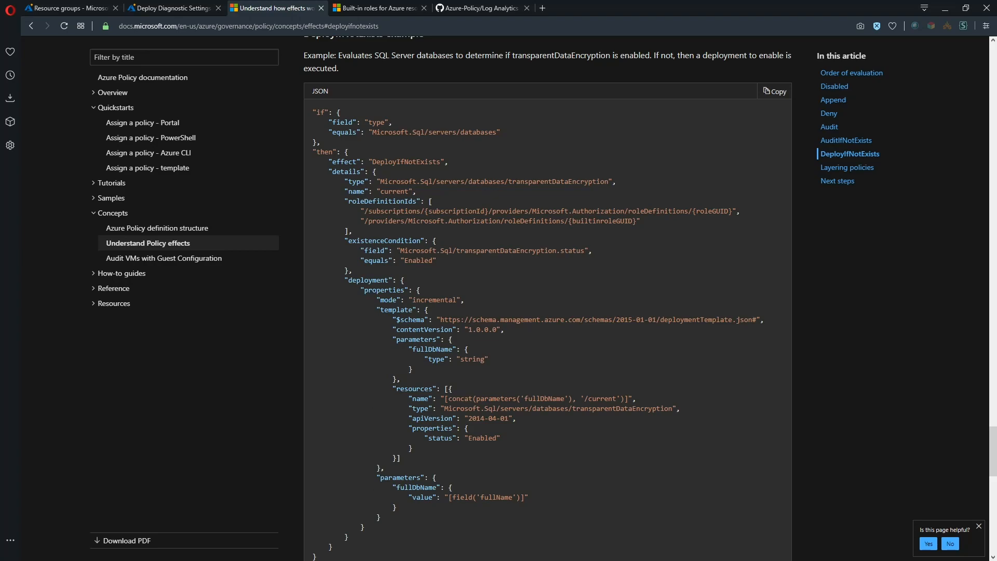
drag(379, 477, 528, 497)
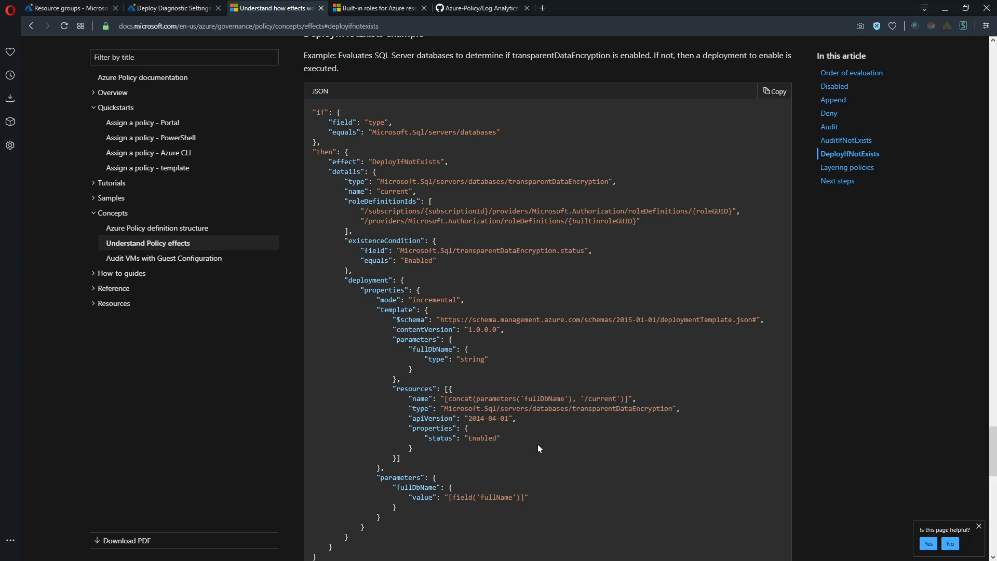
mouse_move(544, 443)
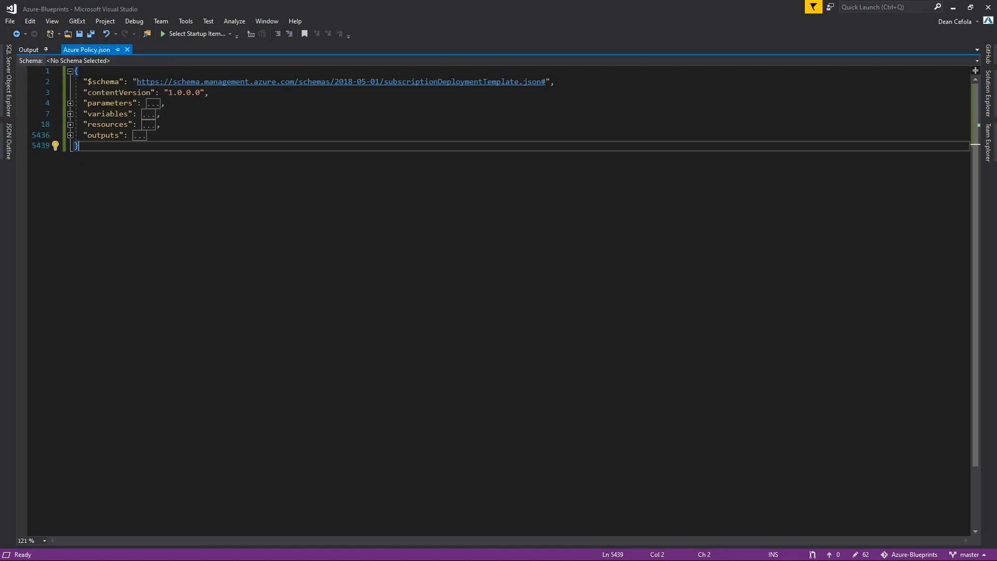
Step: Expand parameters, resources and the NIC policy definition, highlighting its logAnalytics parameter block
click(70, 102)
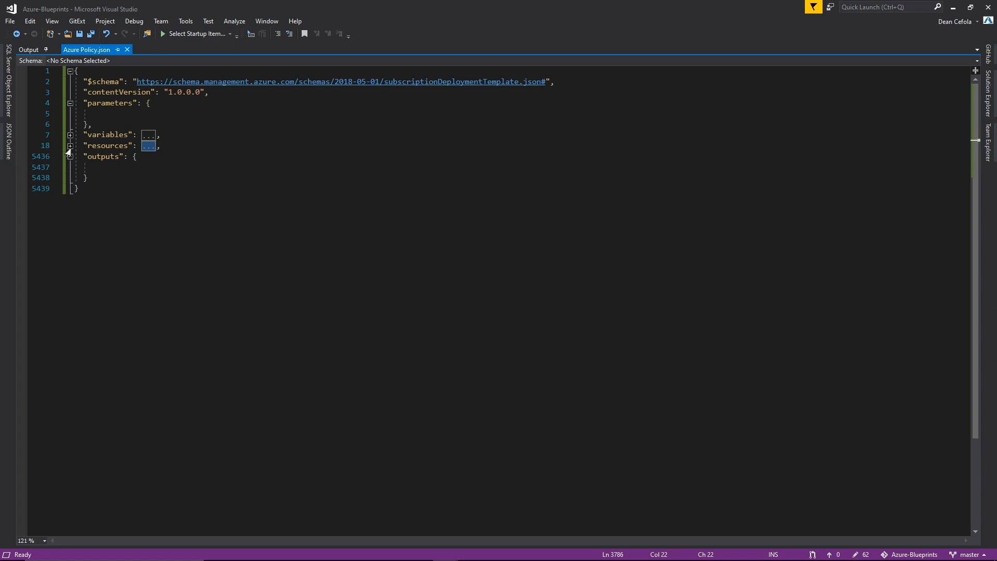
click(69, 145)
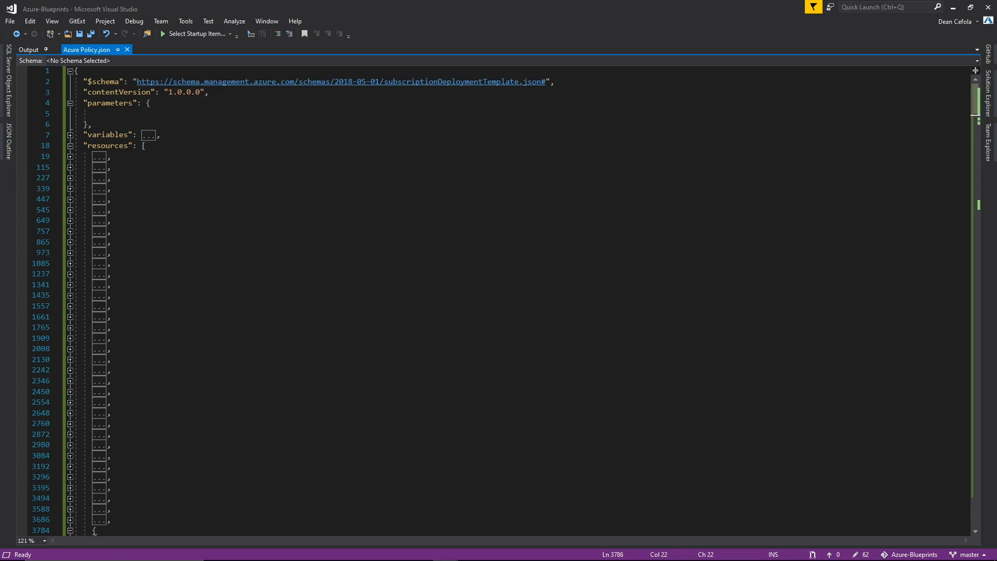
click(68, 156)
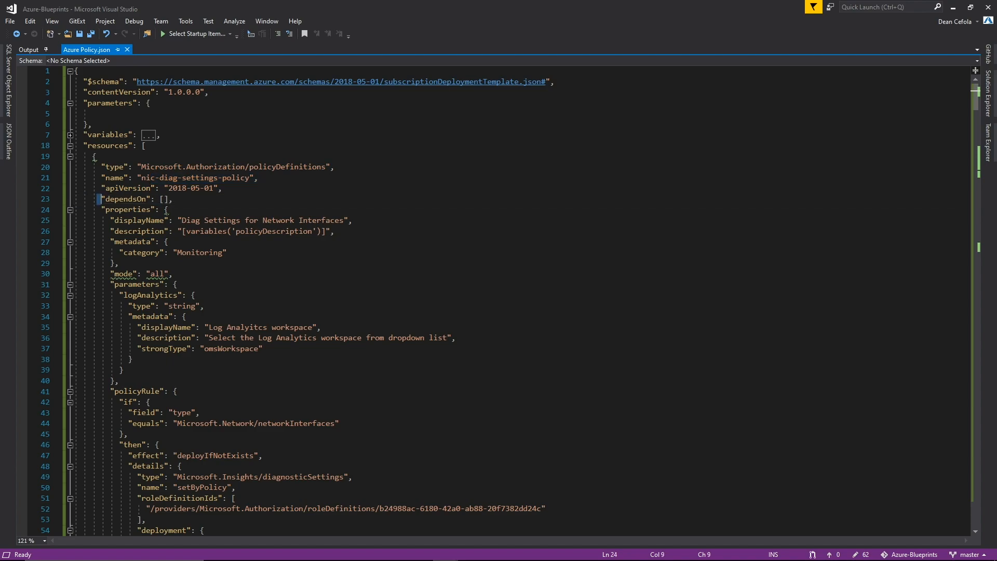
drag(100, 198, 226, 252)
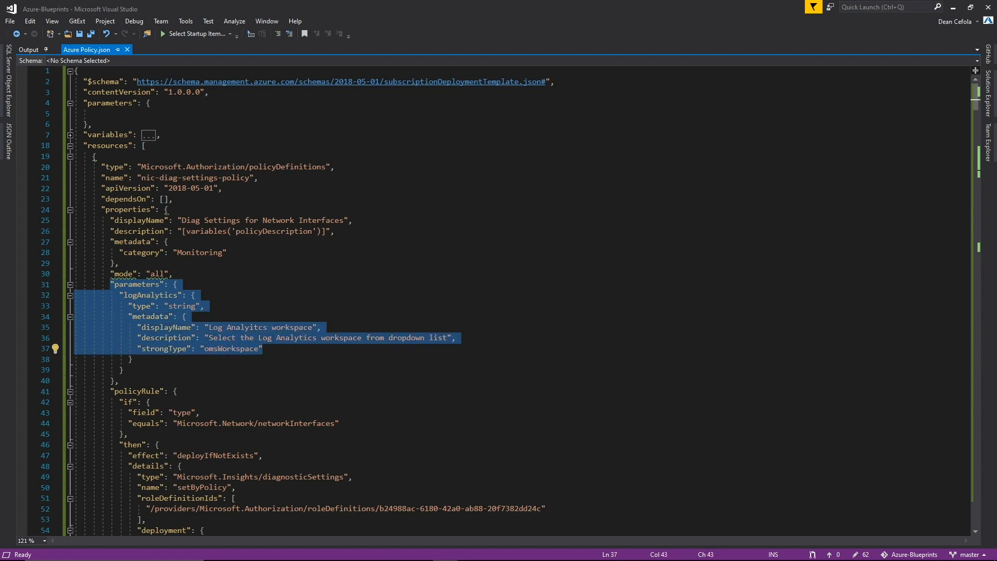
scroll(down, 3)
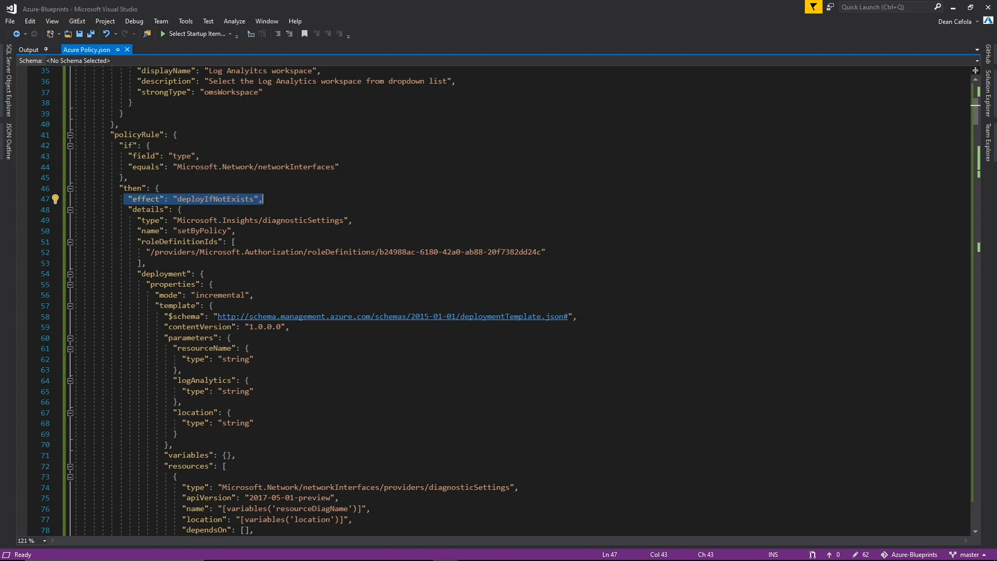
scroll(down, 3)
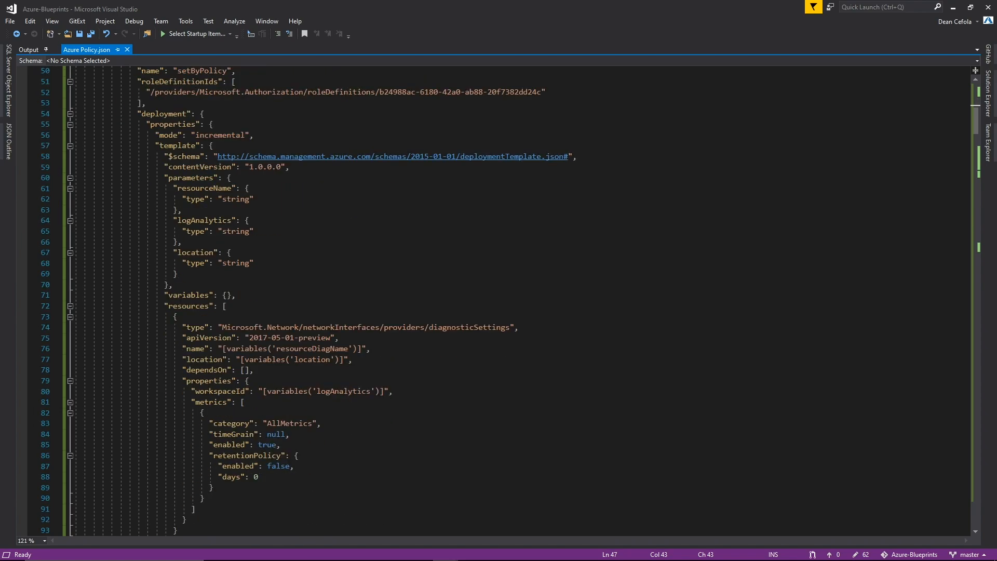
click(254, 263)
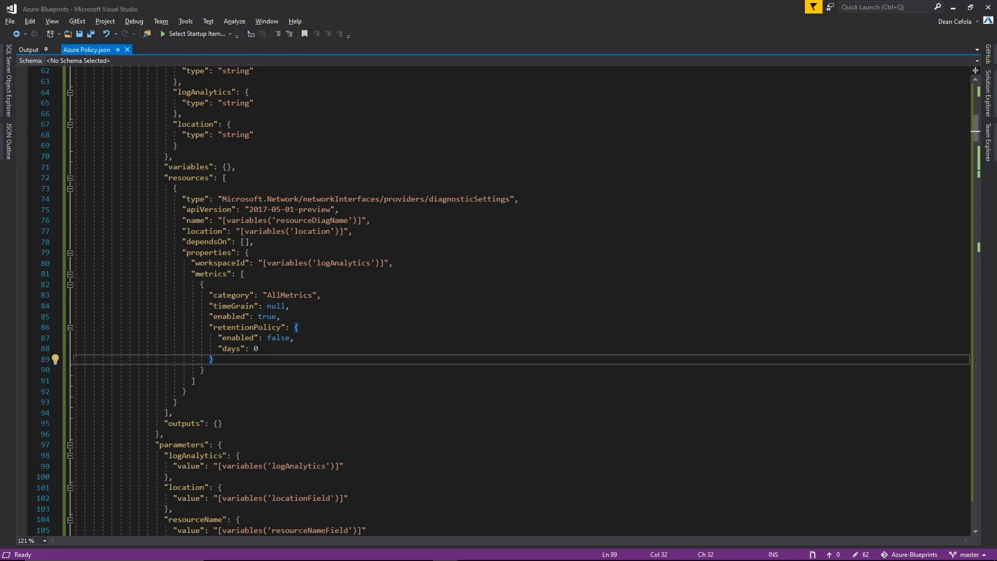
double_click(292, 295)
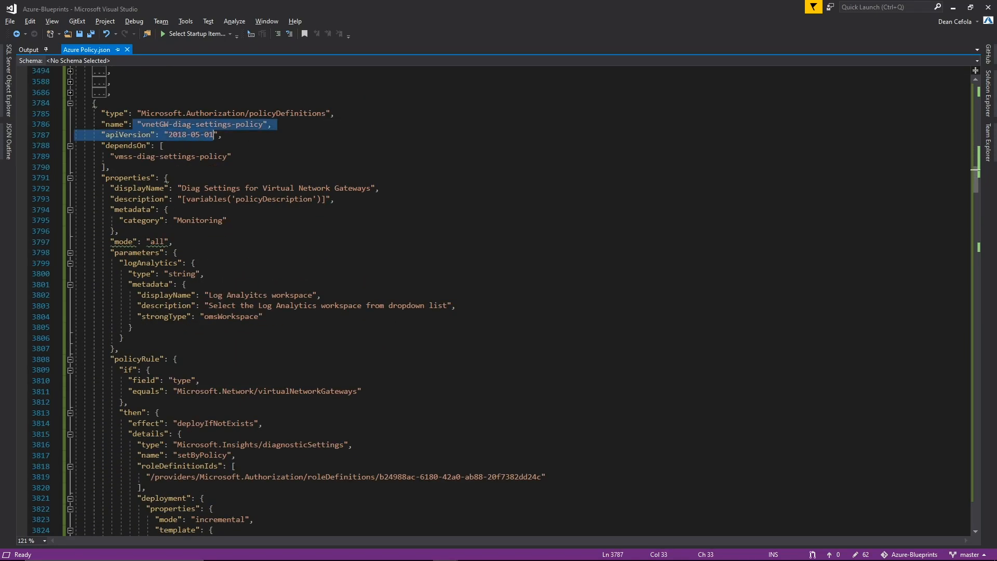
Step: Scroll to the policyDefinitions array and highlight the first policy reference
scroll(down, 3)
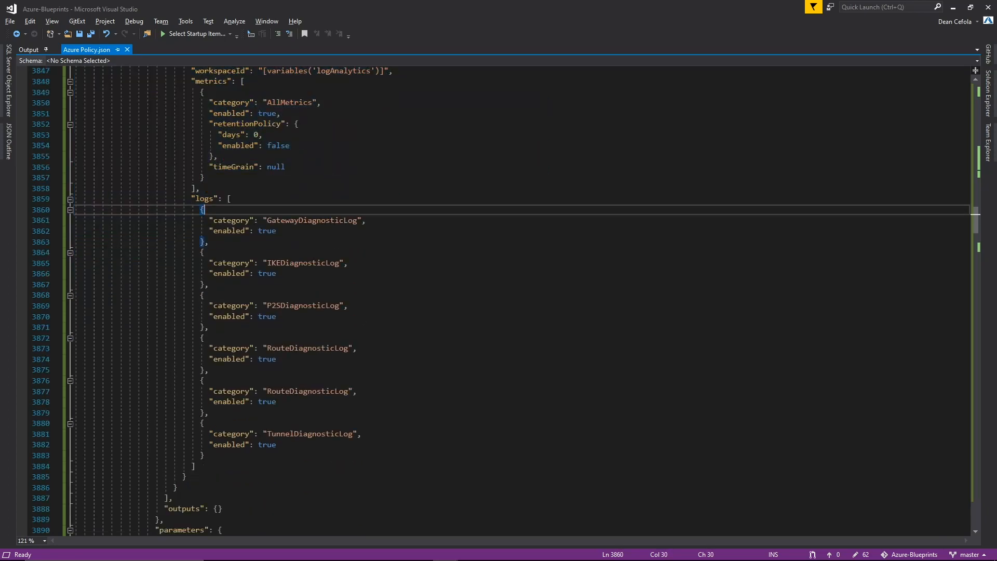
drag(201, 252, 276, 445)
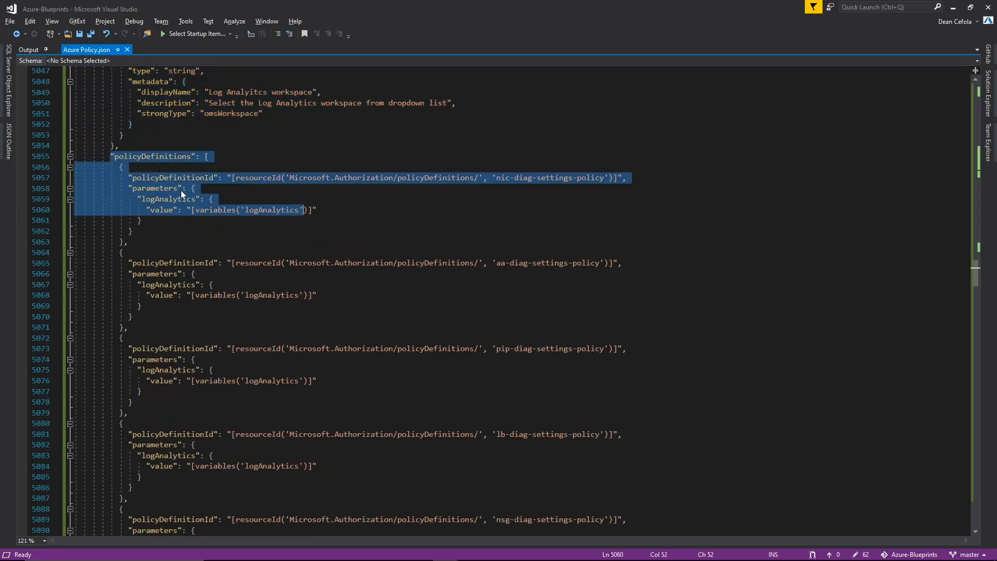
Step: Collapse the policyDefinitions list in Azure Policy.json
click(69, 157)
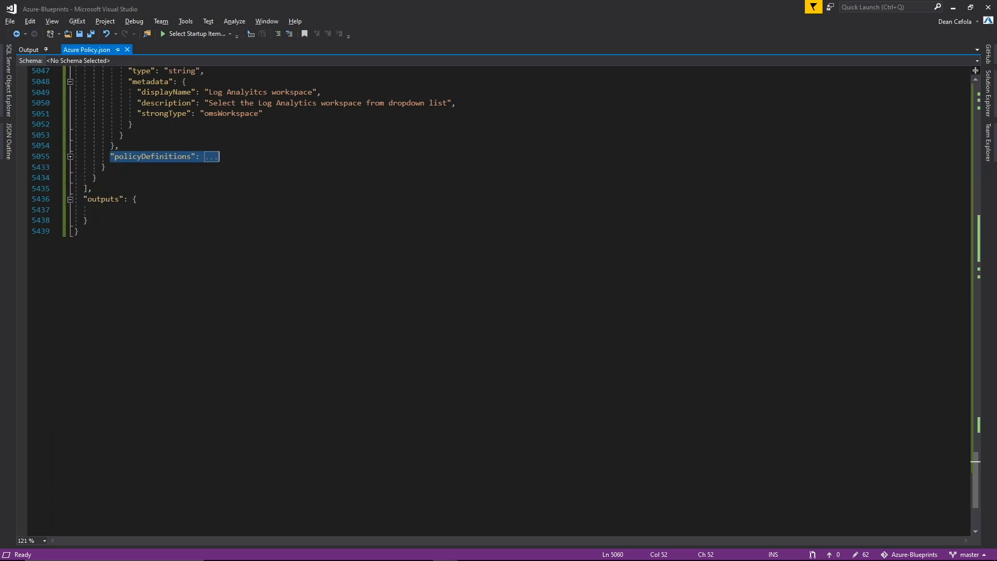
mouse_move(68, 162)
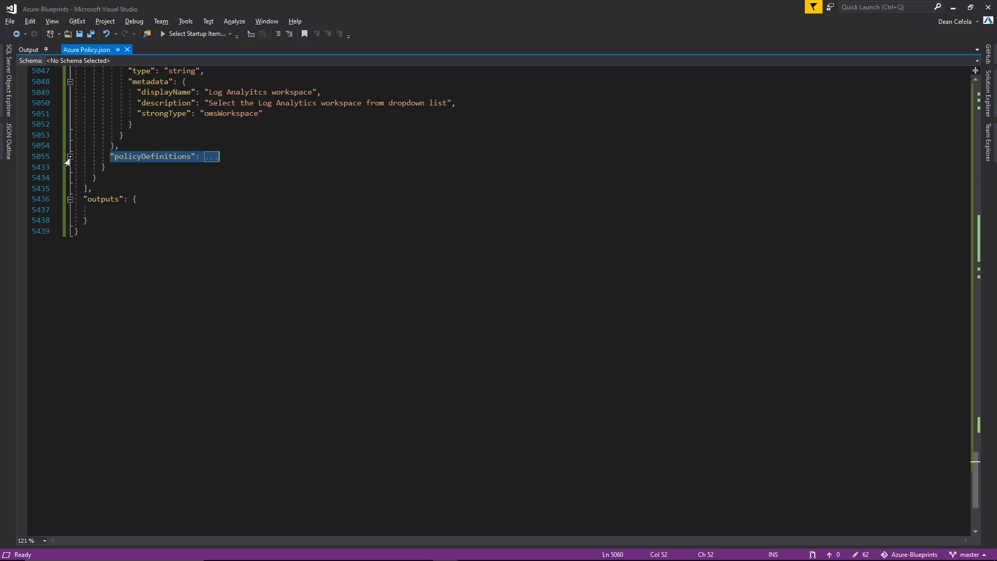
click(70, 156)
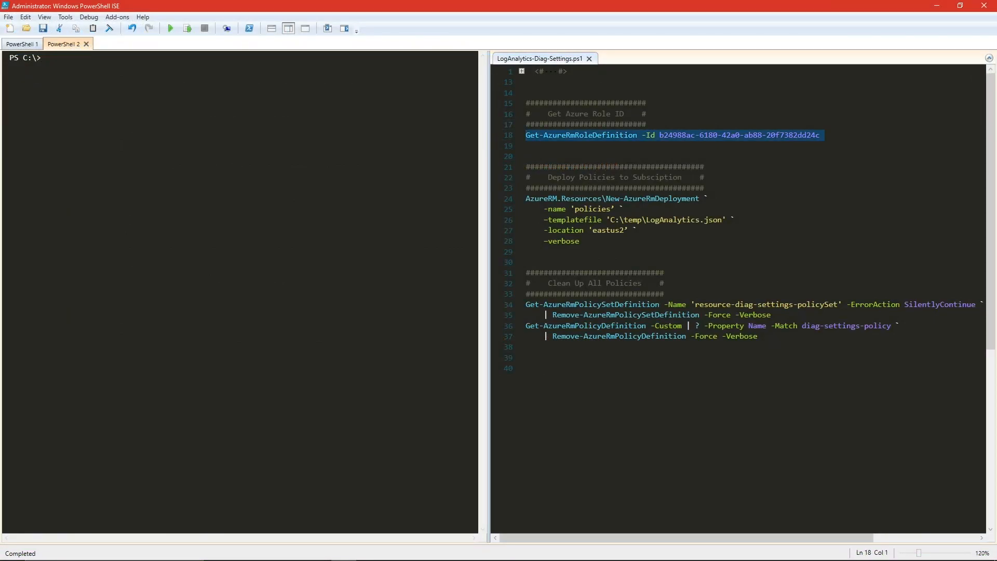
Step: Run Get-AzureRmRoleDefinition for b24988ac-6180-42a0-ab88-20f7382dd24c, returning Contributor
click(187, 29)
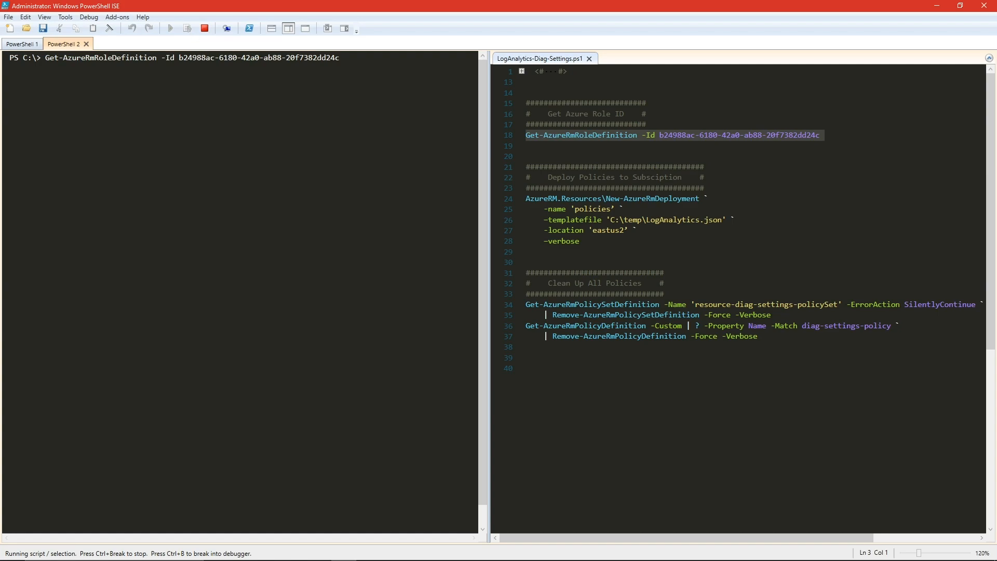
click(163, 28)
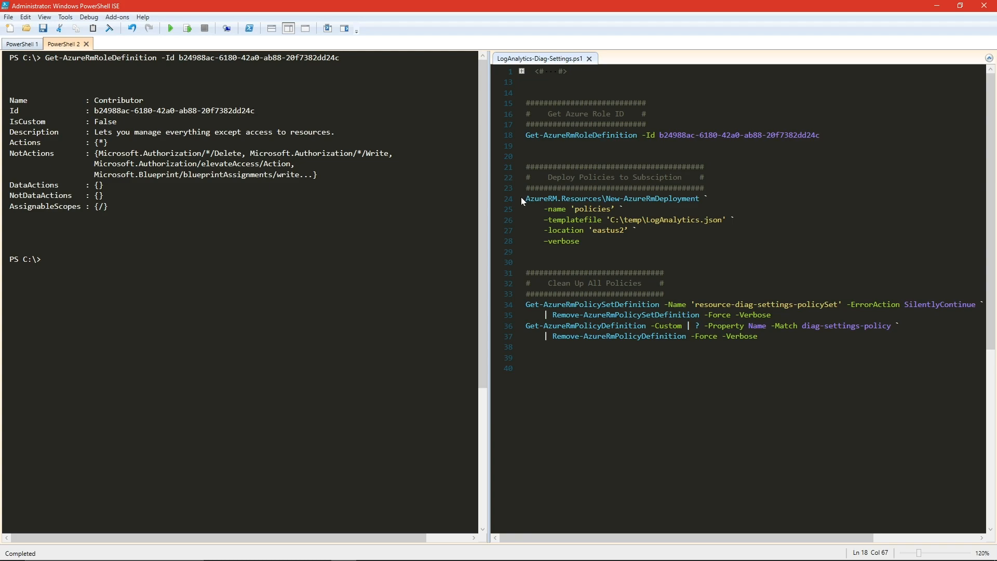
drag(526, 198, 579, 241)
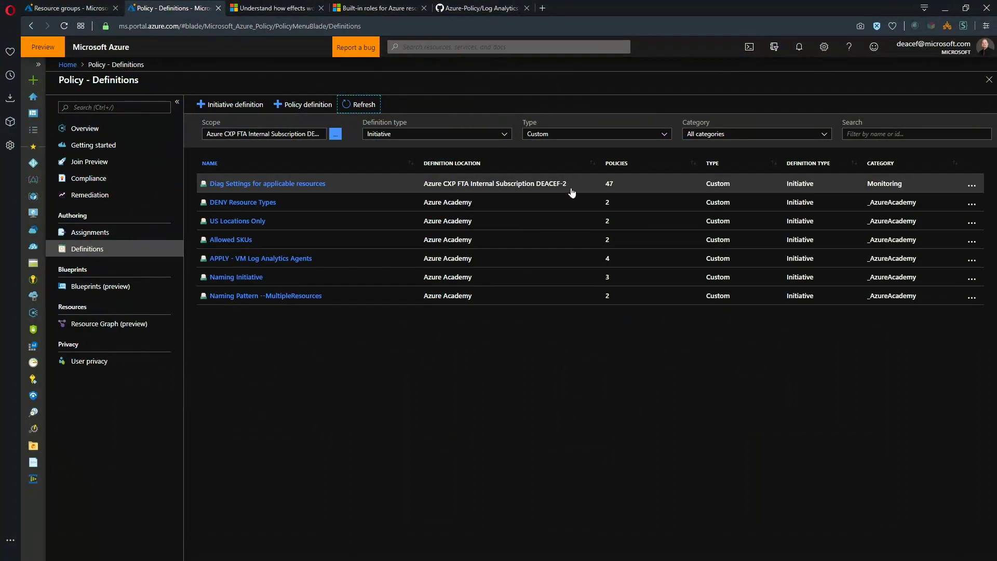
mouse_move(492, 209)
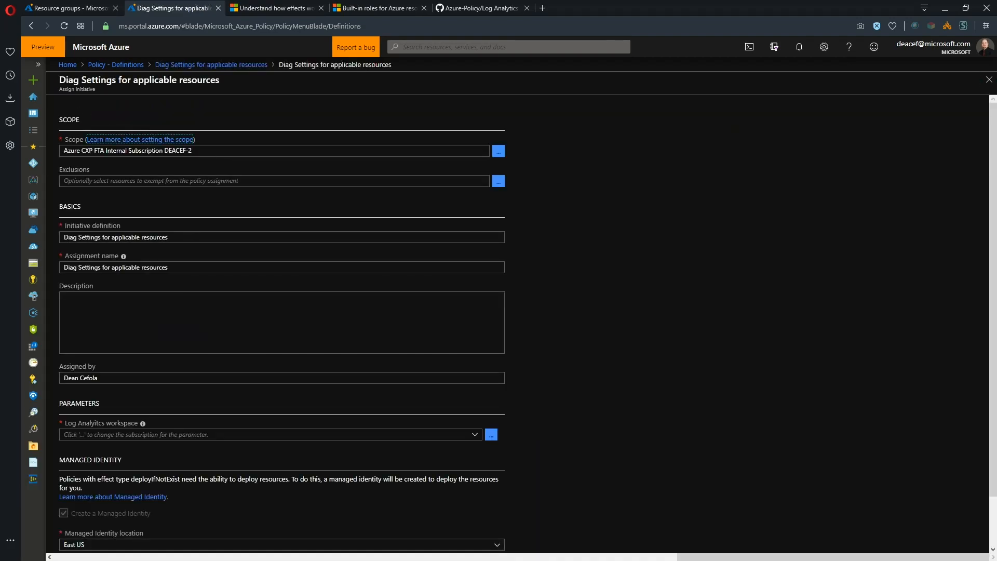
mouse_move(233, 169)
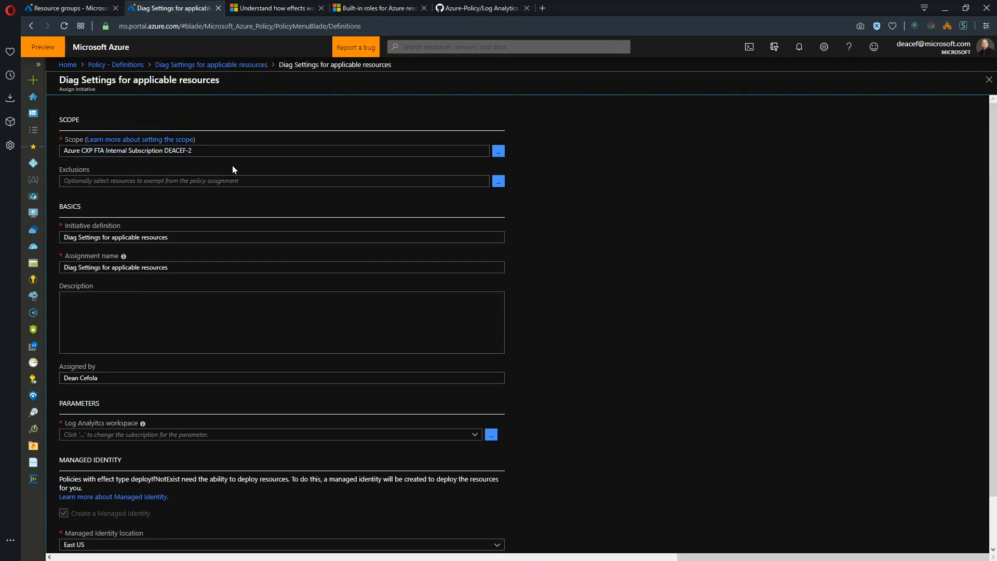
Step: Scroll through the Diag Settings initiative assignment form
scroll(down, 3)
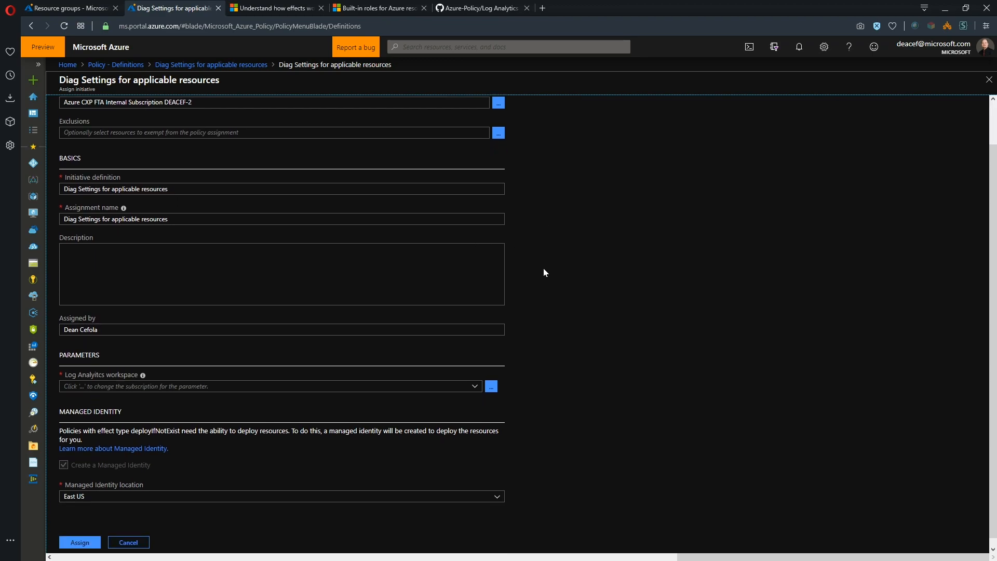
scroll(down, 3)
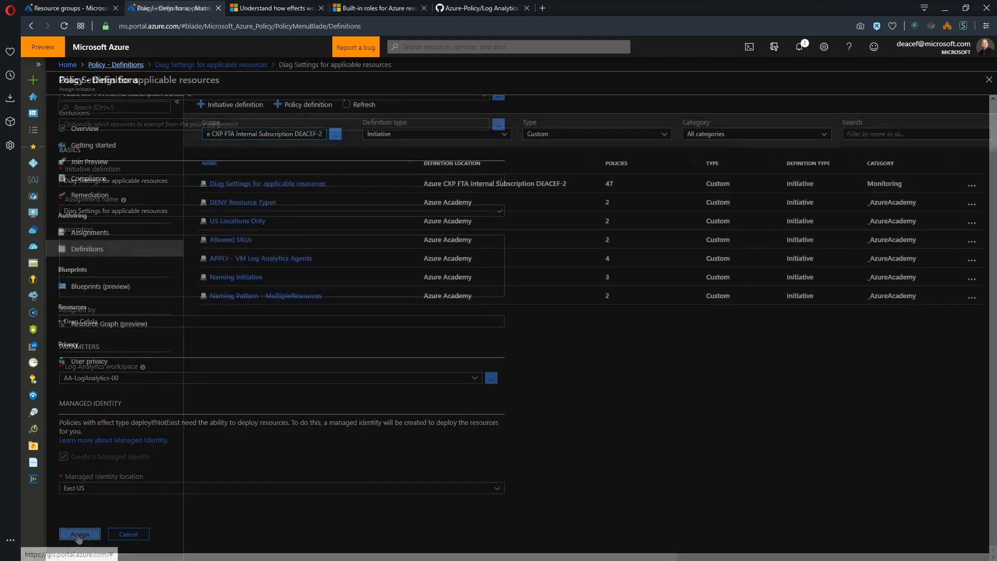
Step: Assign the initiative, check Compliance, and view the Overview showing 33% compliance
click(80, 534)
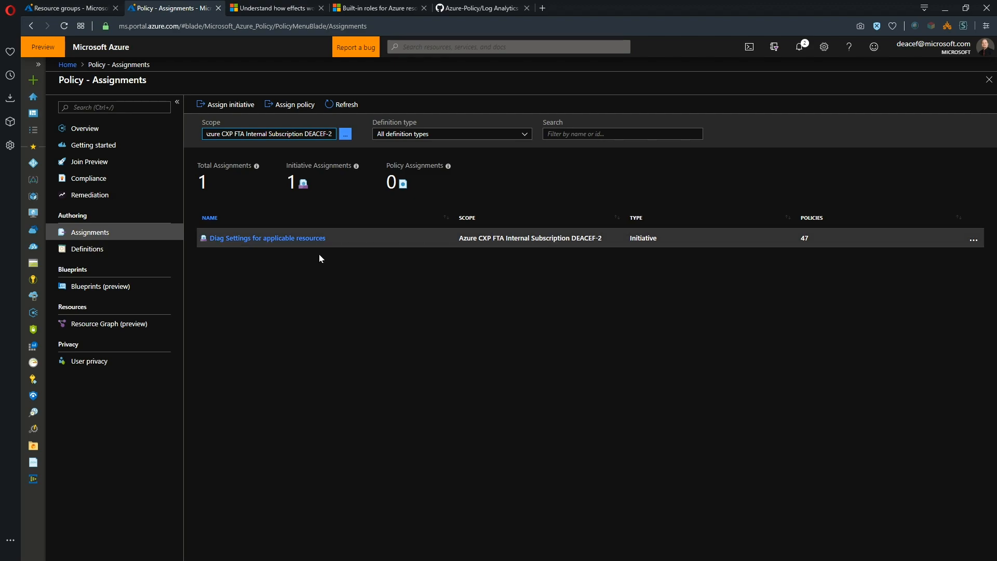
click(89, 178)
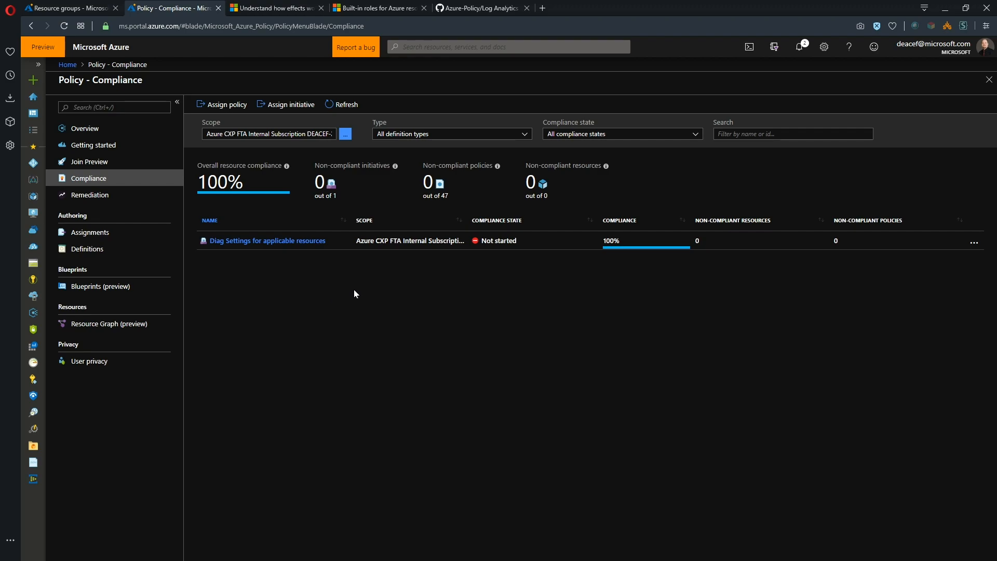
click(84, 129)
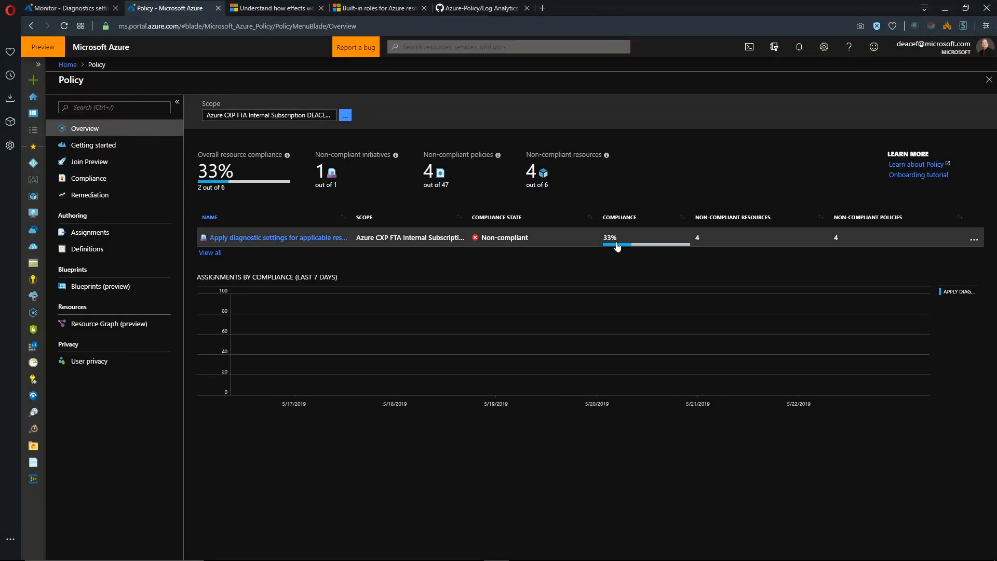
Step: Open the initiative's compliance details and list its four non-compliant mautic resources
click(279, 237)
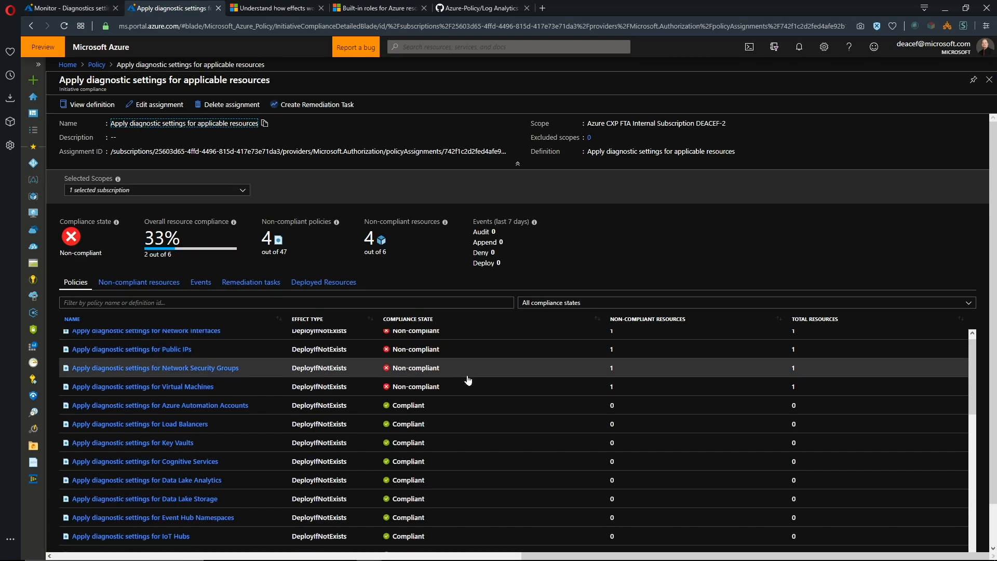
scroll(down, 3)
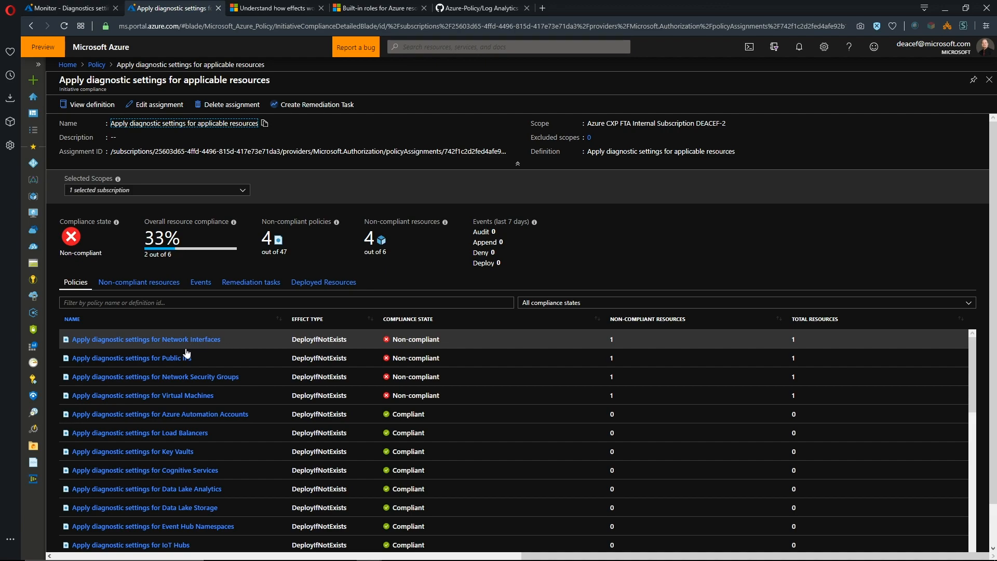
mouse_move(197, 399)
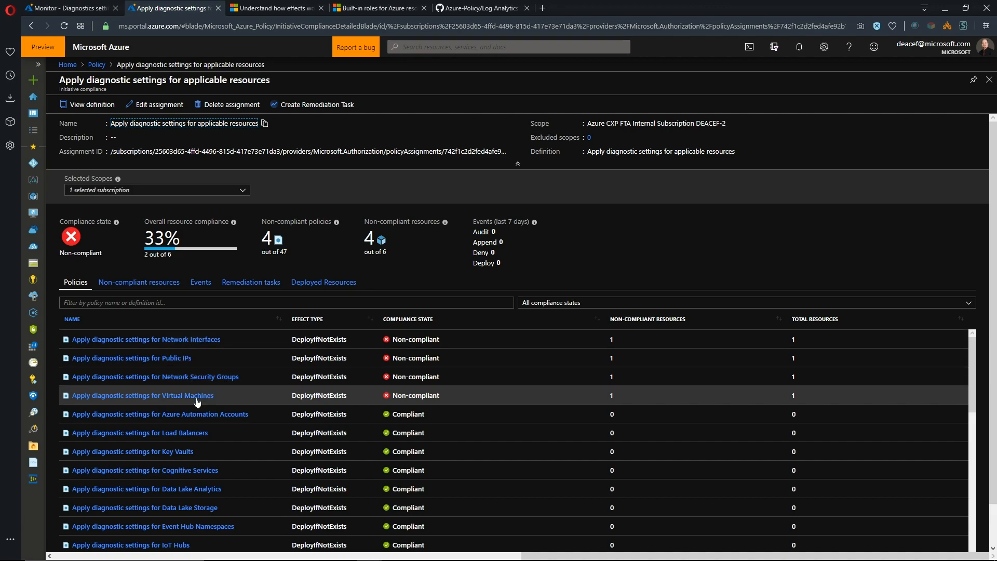
click(139, 282)
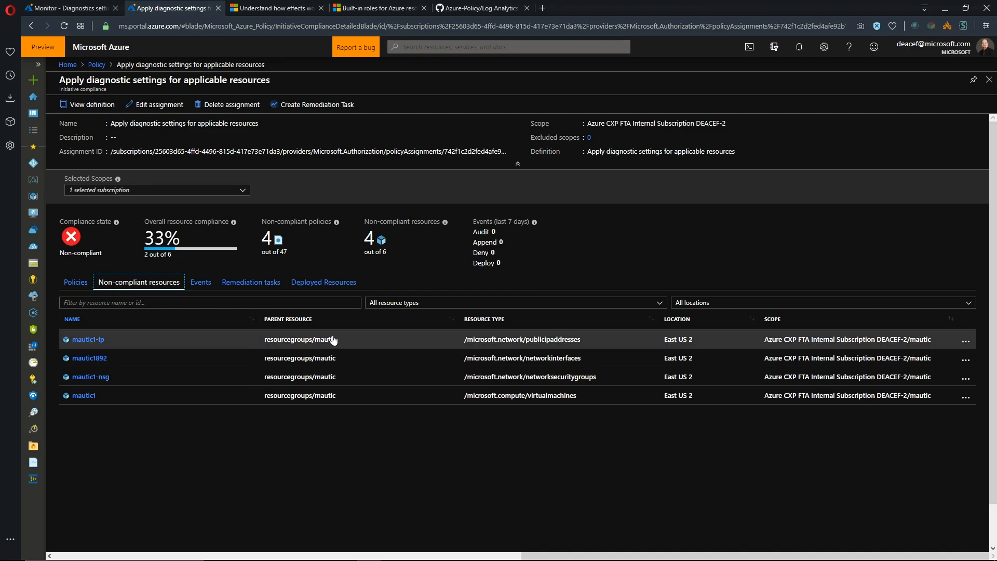
mouse_move(329, 399)
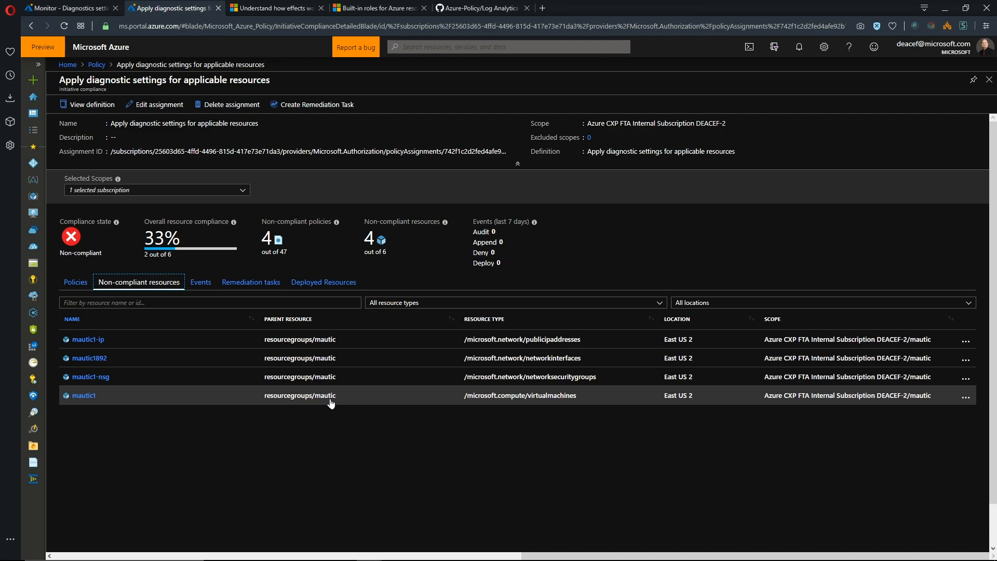
mouse_move(326, 399)
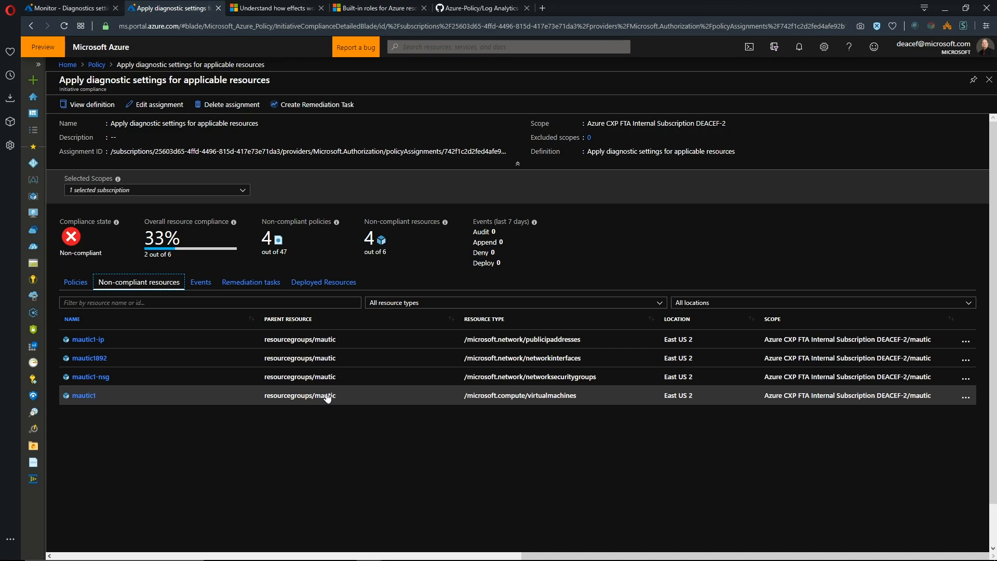
mouse_move(319, 340)
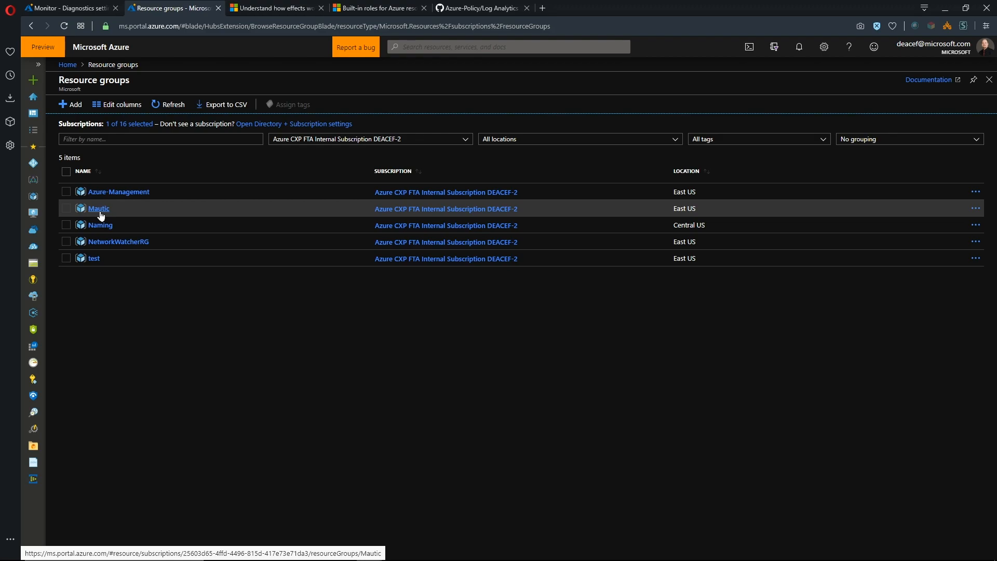
mouse_move(86, 270)
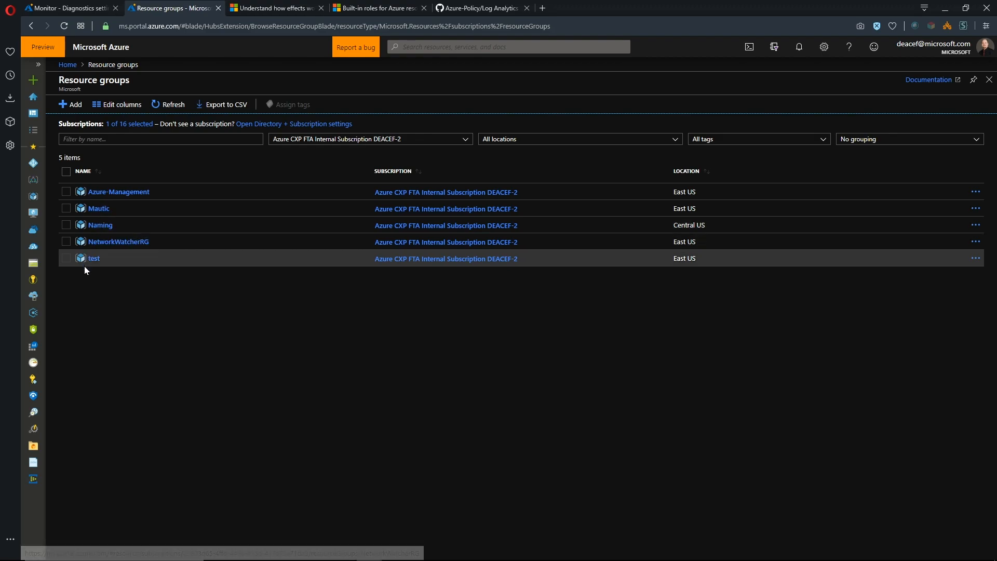
Step: Create an Ubuntu Server 18.04 LTS VM in the test group; refresh Monitor diagnostics showing NIC/NSG Disabled
click(94, 258)
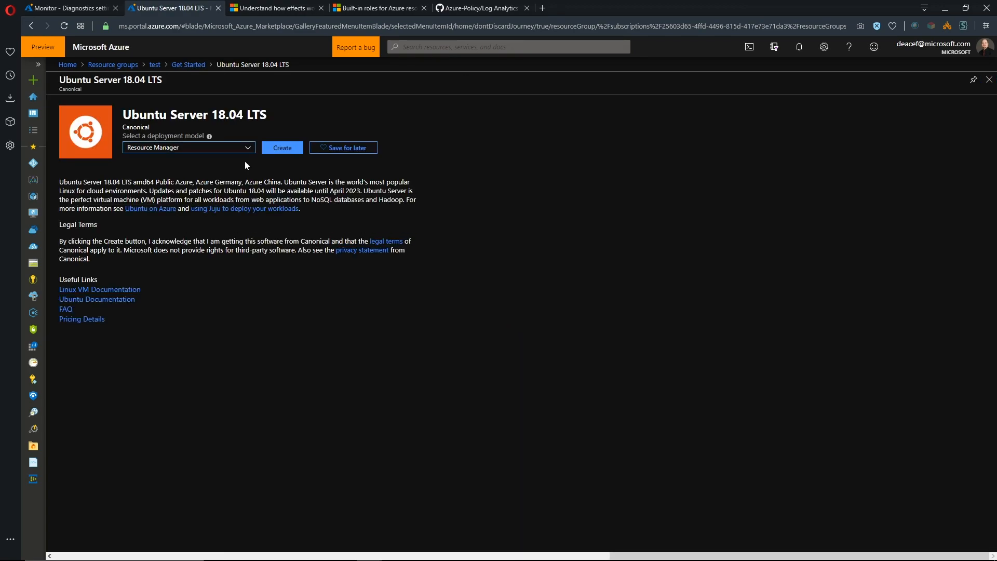
click(281, 148)
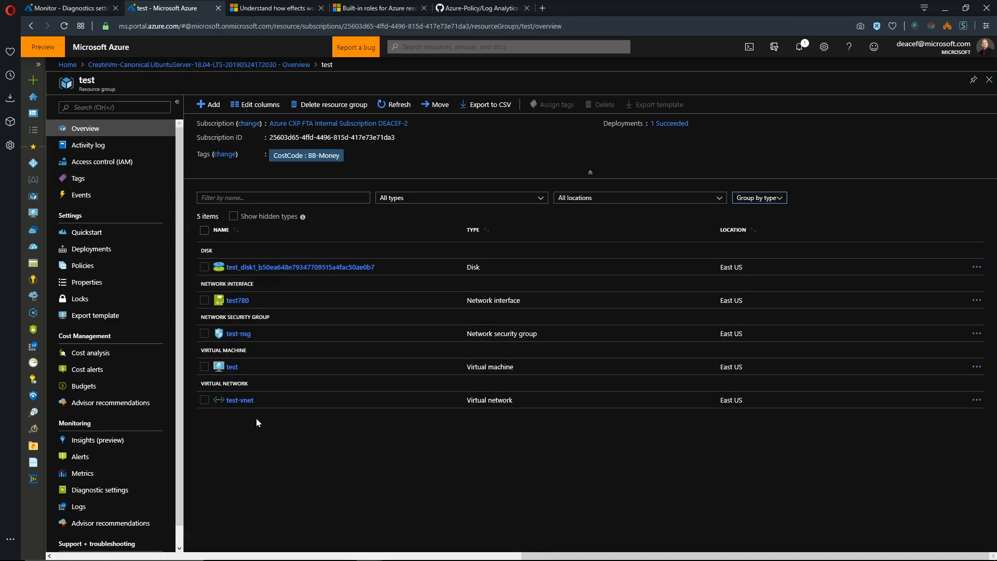
click(67, 9)
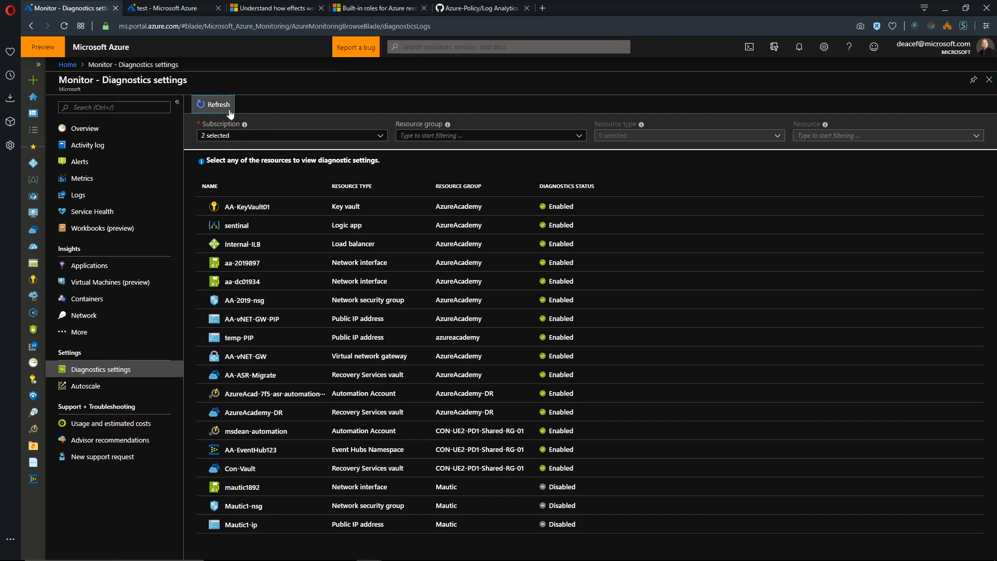
click(291, 135)
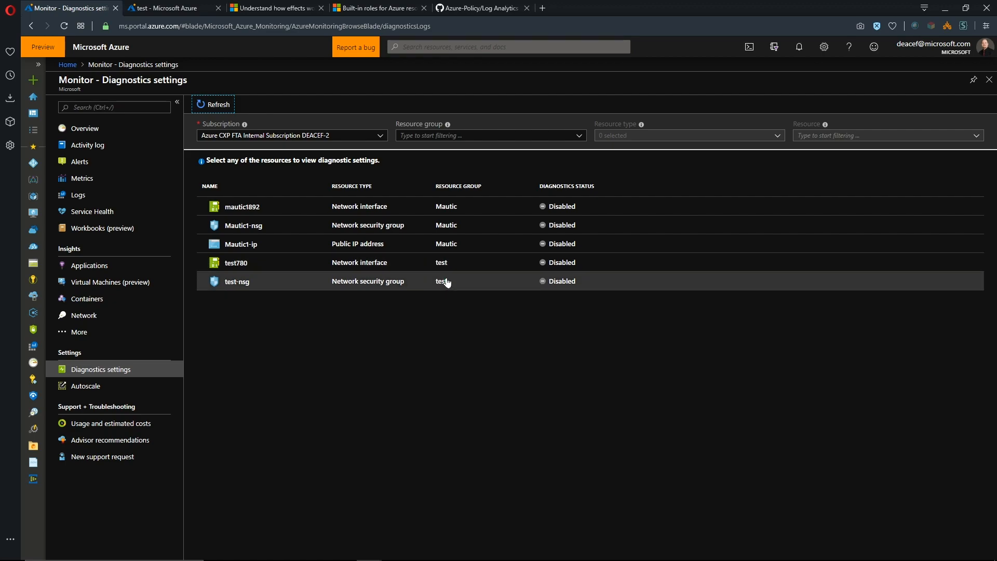
mouse_move(415, 232)
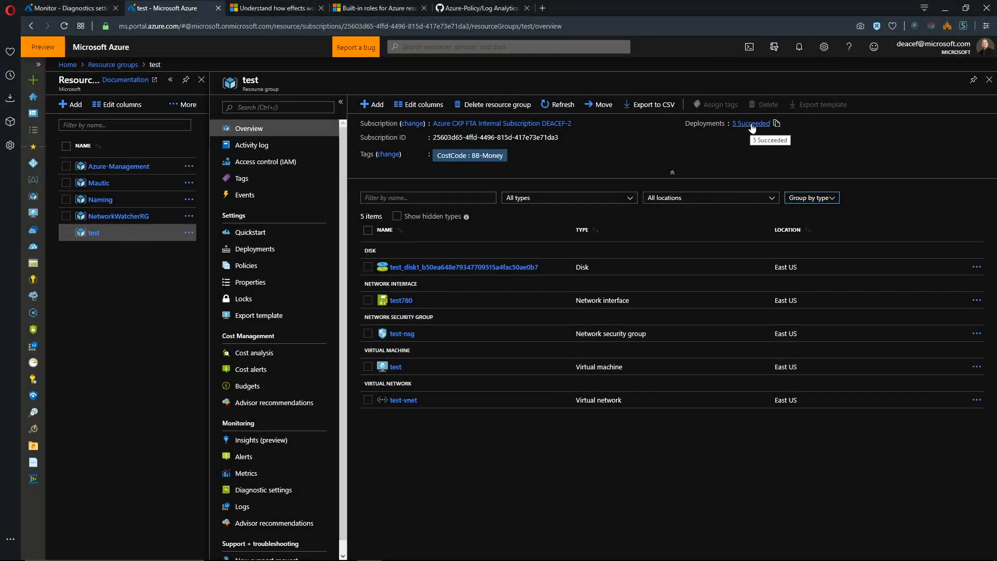
Step: Review a succeeded test-group PolicyDeployment's template, then see the test VM's NIC and NSG Enabled
click(751, 123)
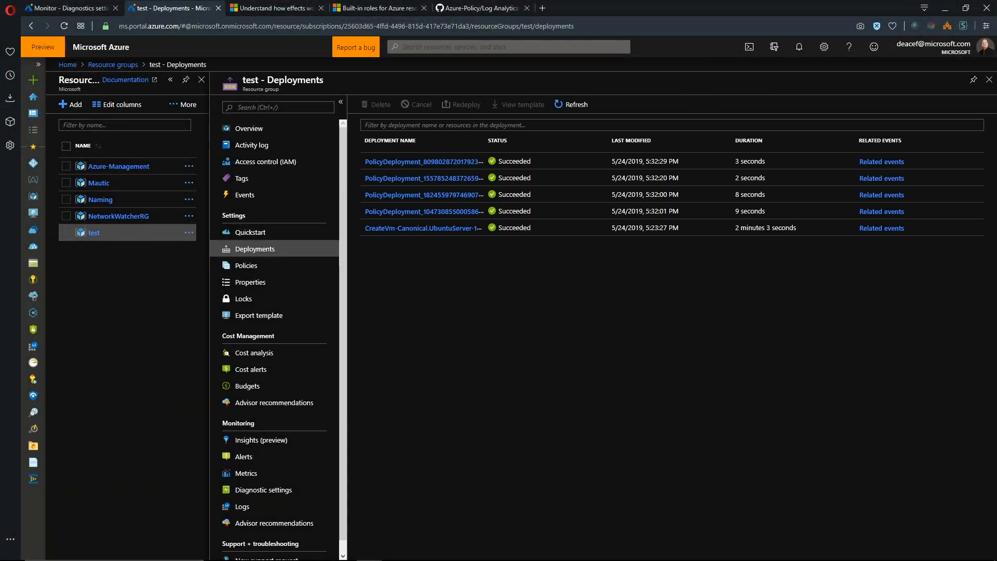
mouse_move(436, 235)
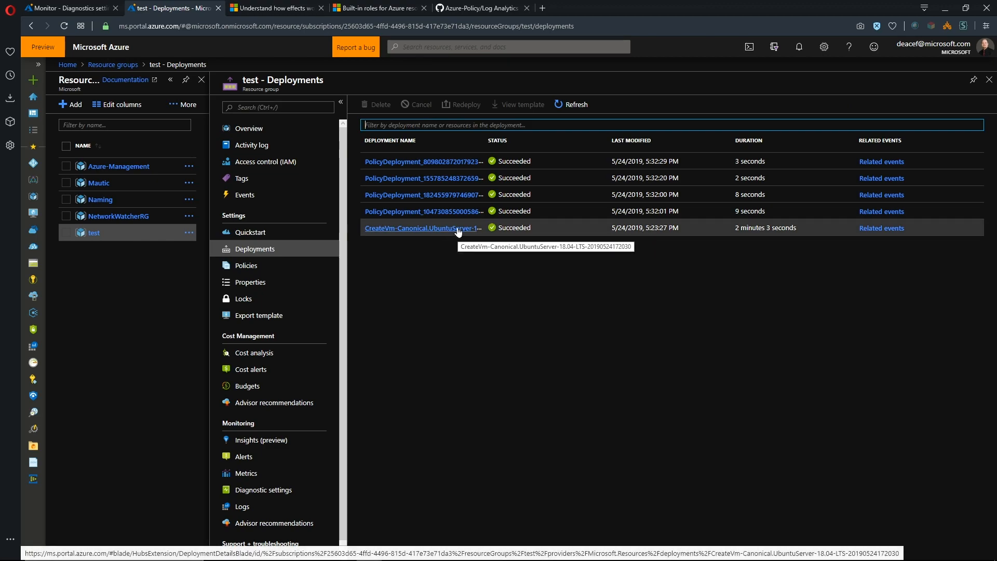
mouse_move(453, 213)
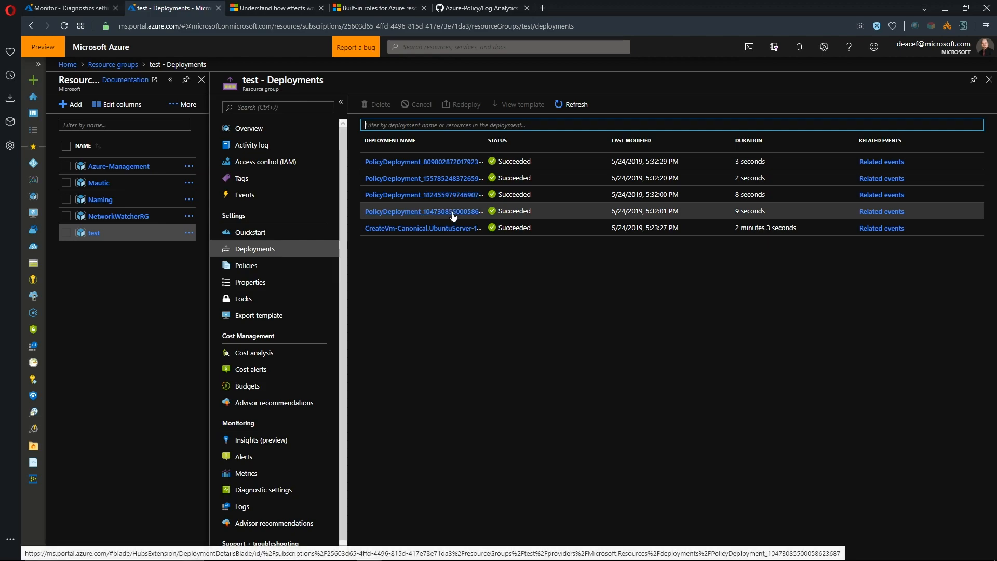
click(424, 212)
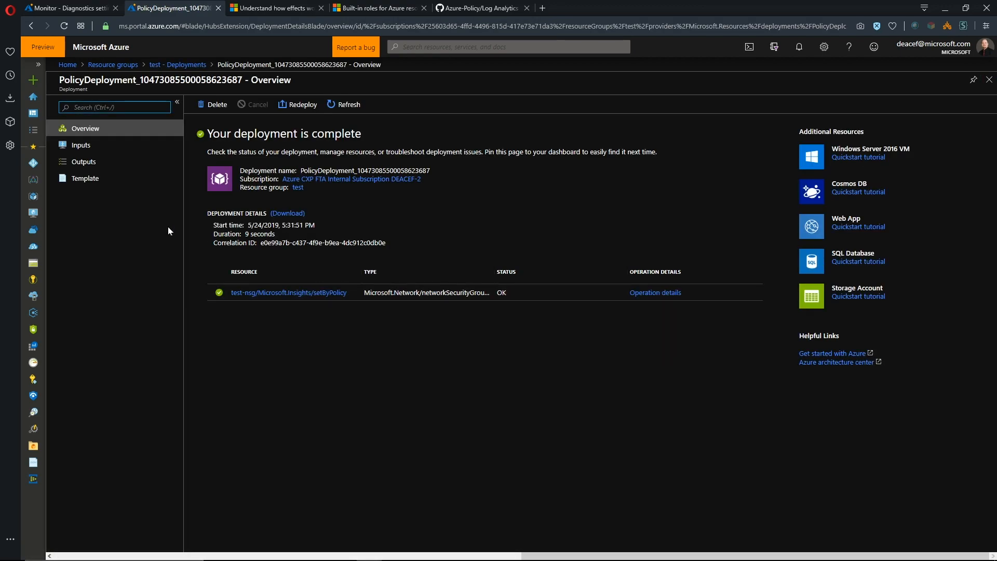
click(84, 178)
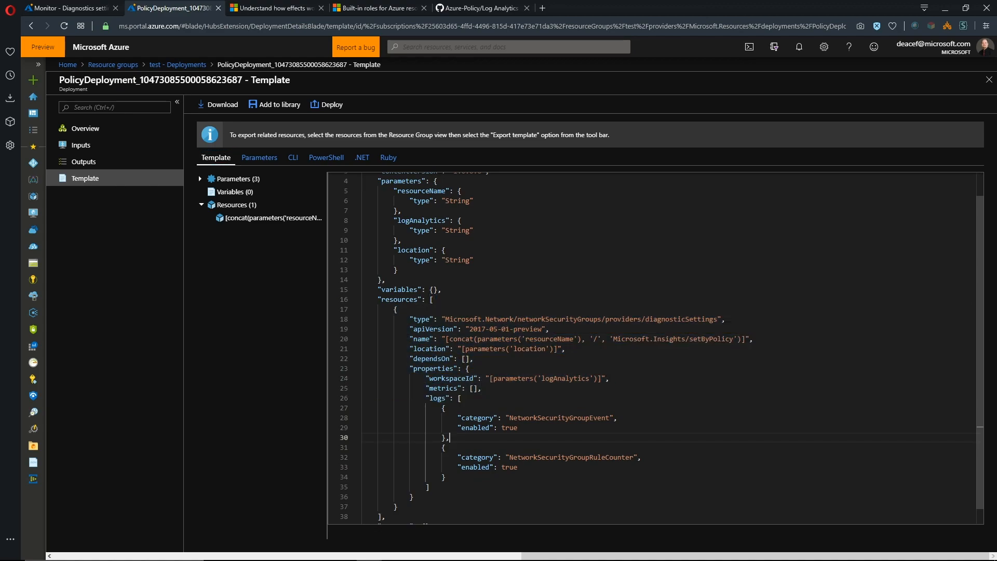
click(68, 8)
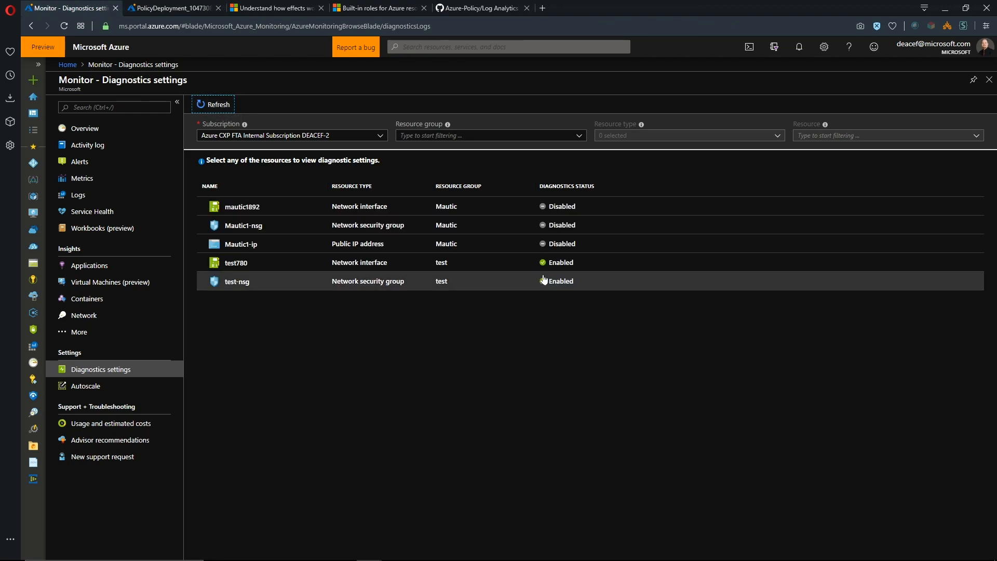
mouse_move(261, 434)
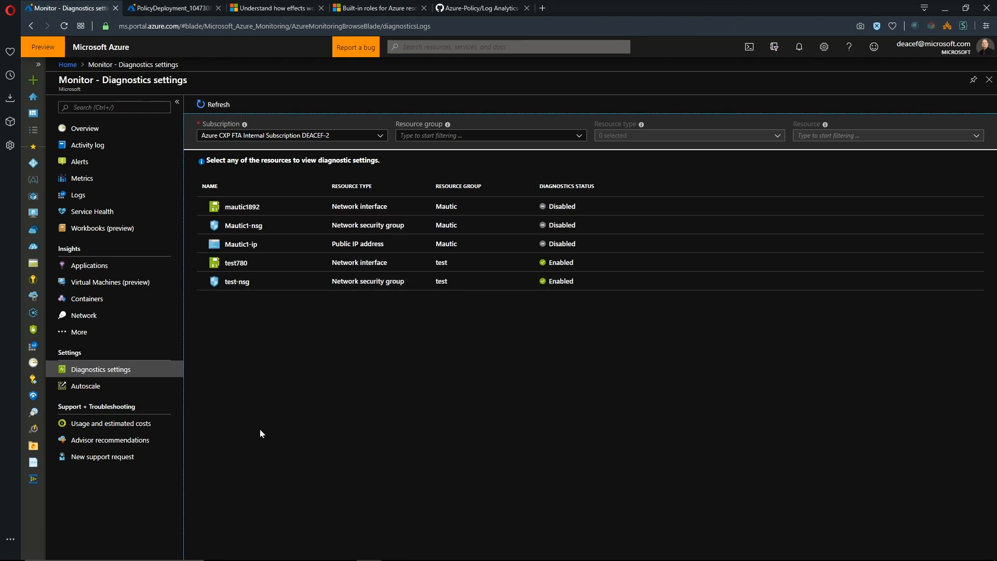
mouse_move(256, 339)
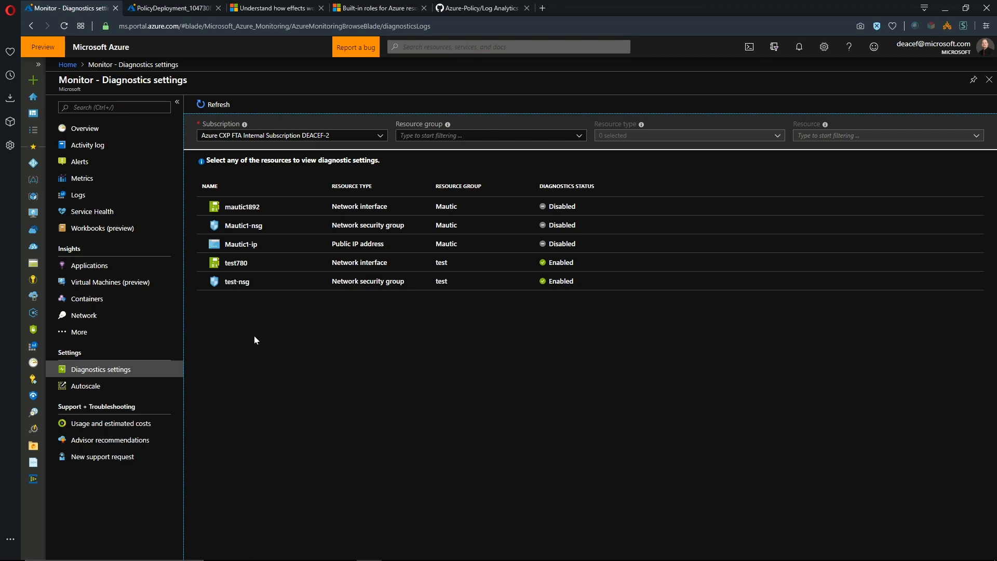
mouse_move(253, 334)
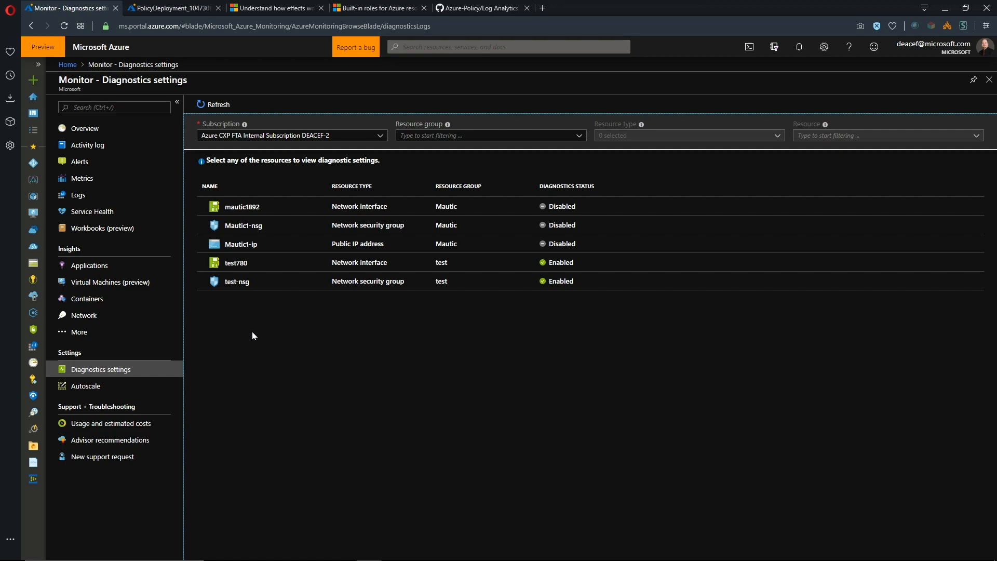
mouse_move(252, 332)
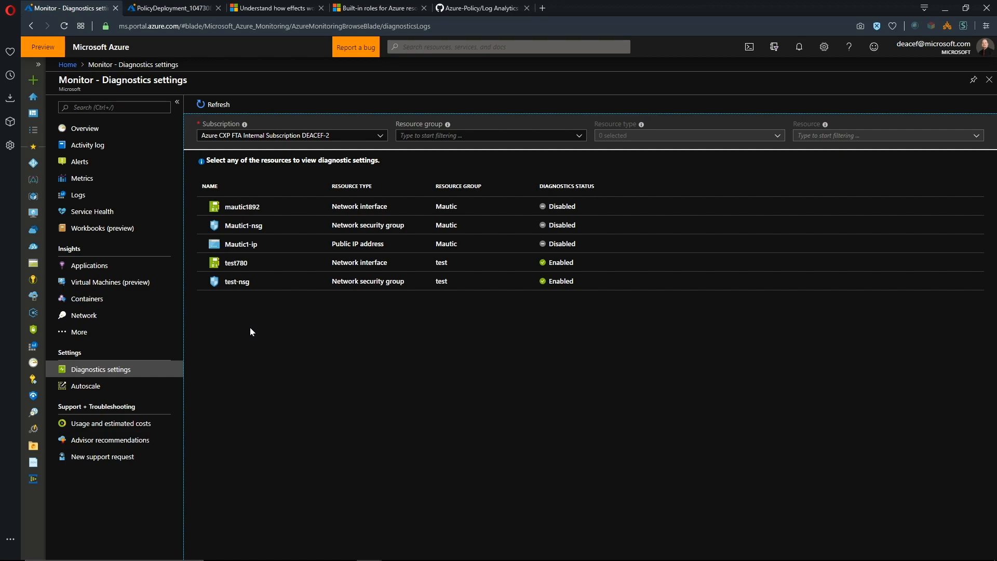
mouse_move(248, 336)
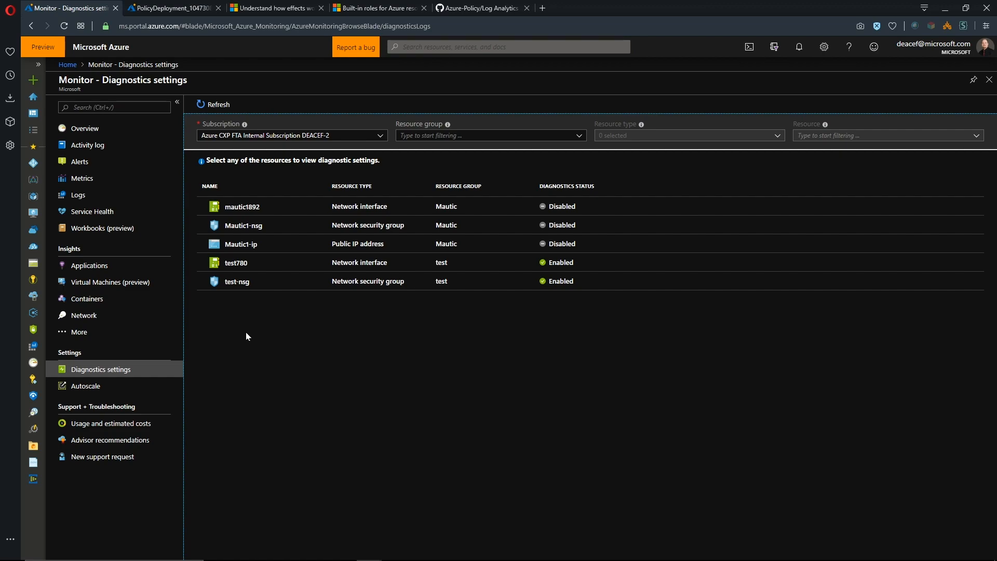
mouse_move(247, 339)
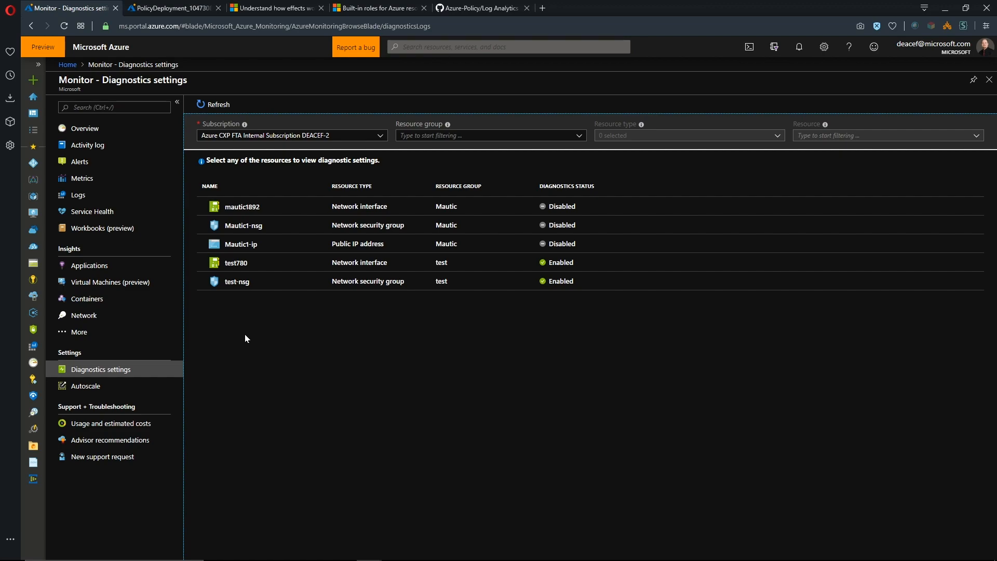